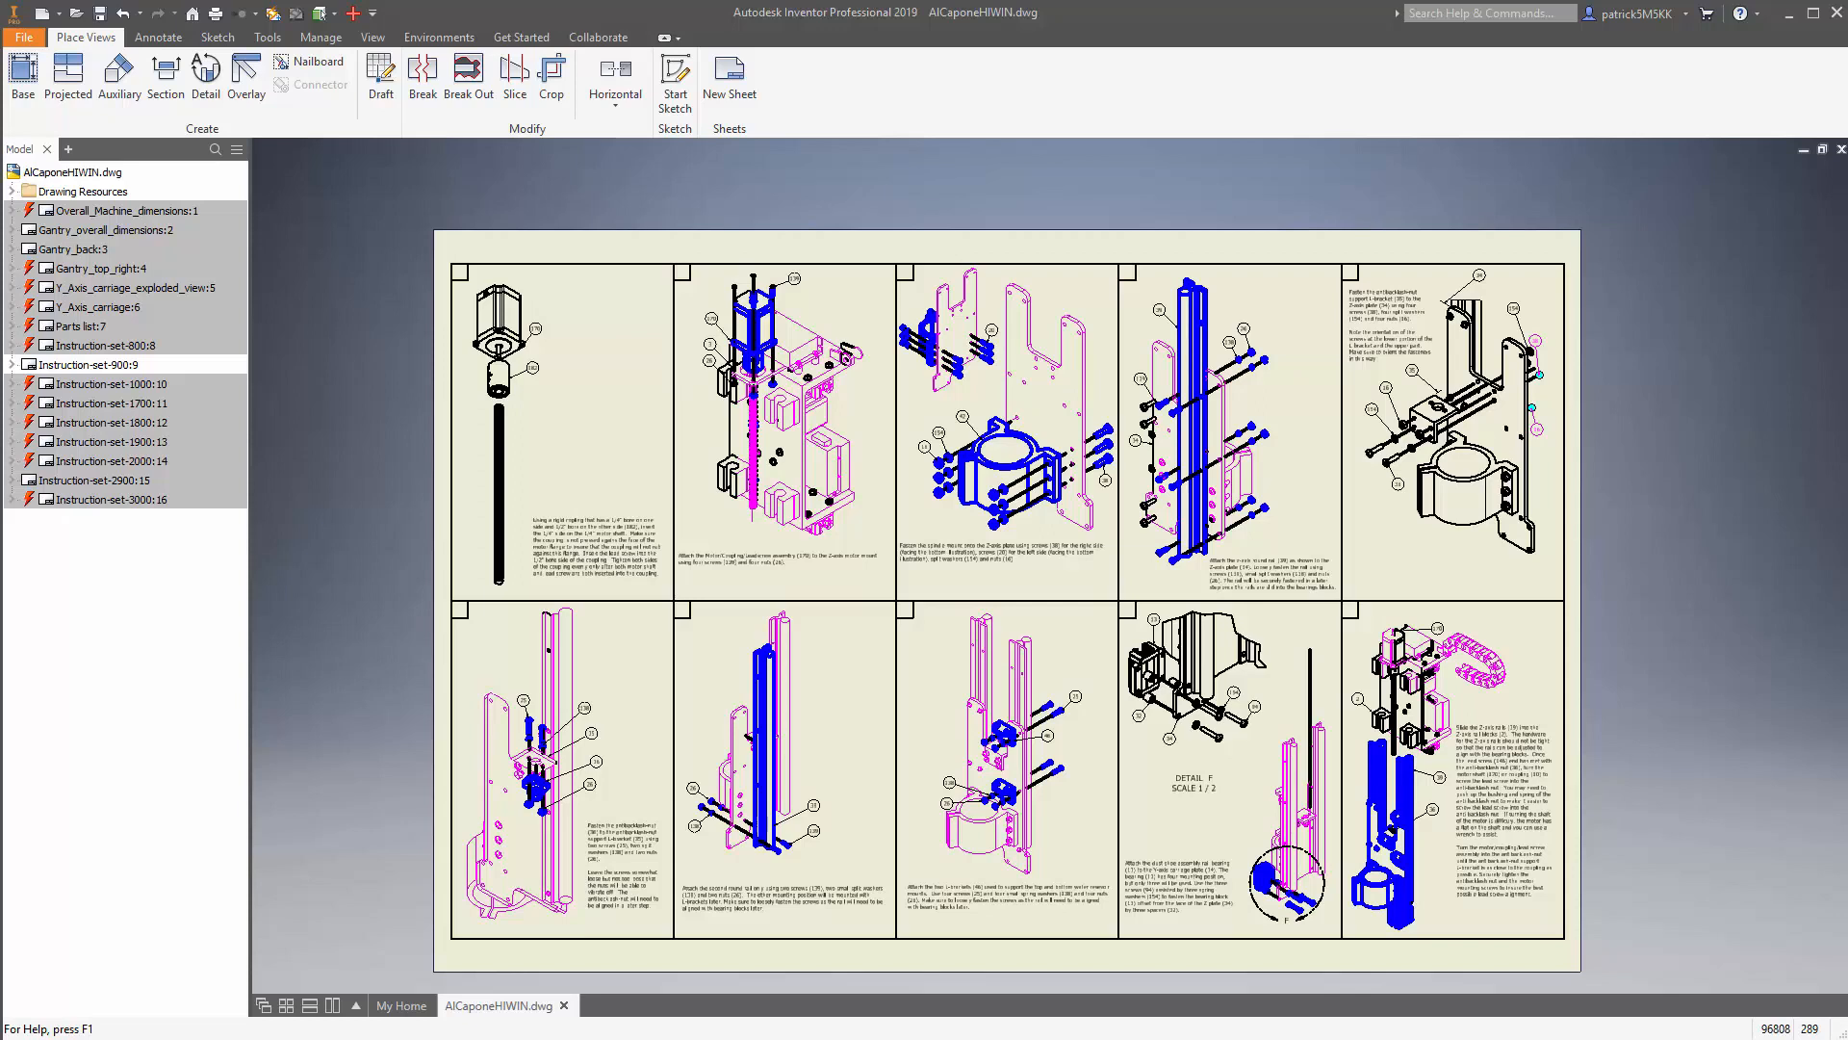
{"action": "mouse_move", "coordinate": [1339, 227]}
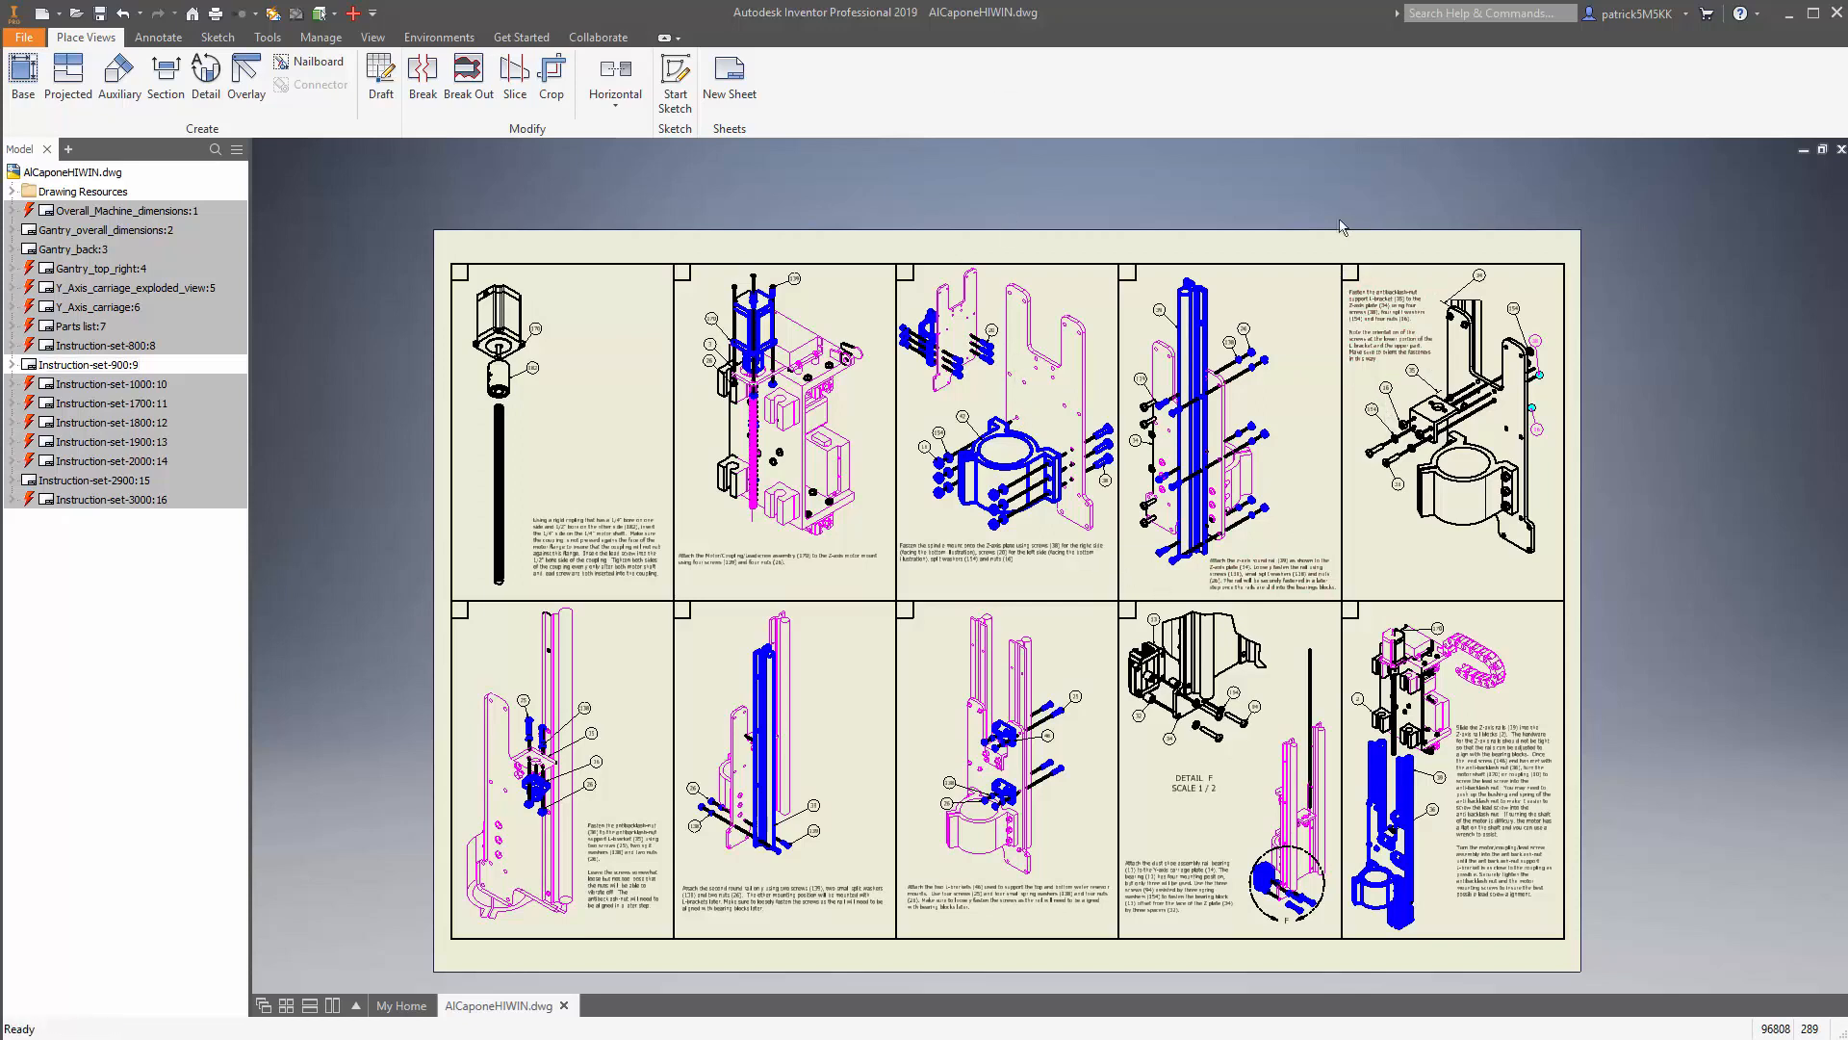
{"action": "mouse_move", "coordinate": [1274, 181]}
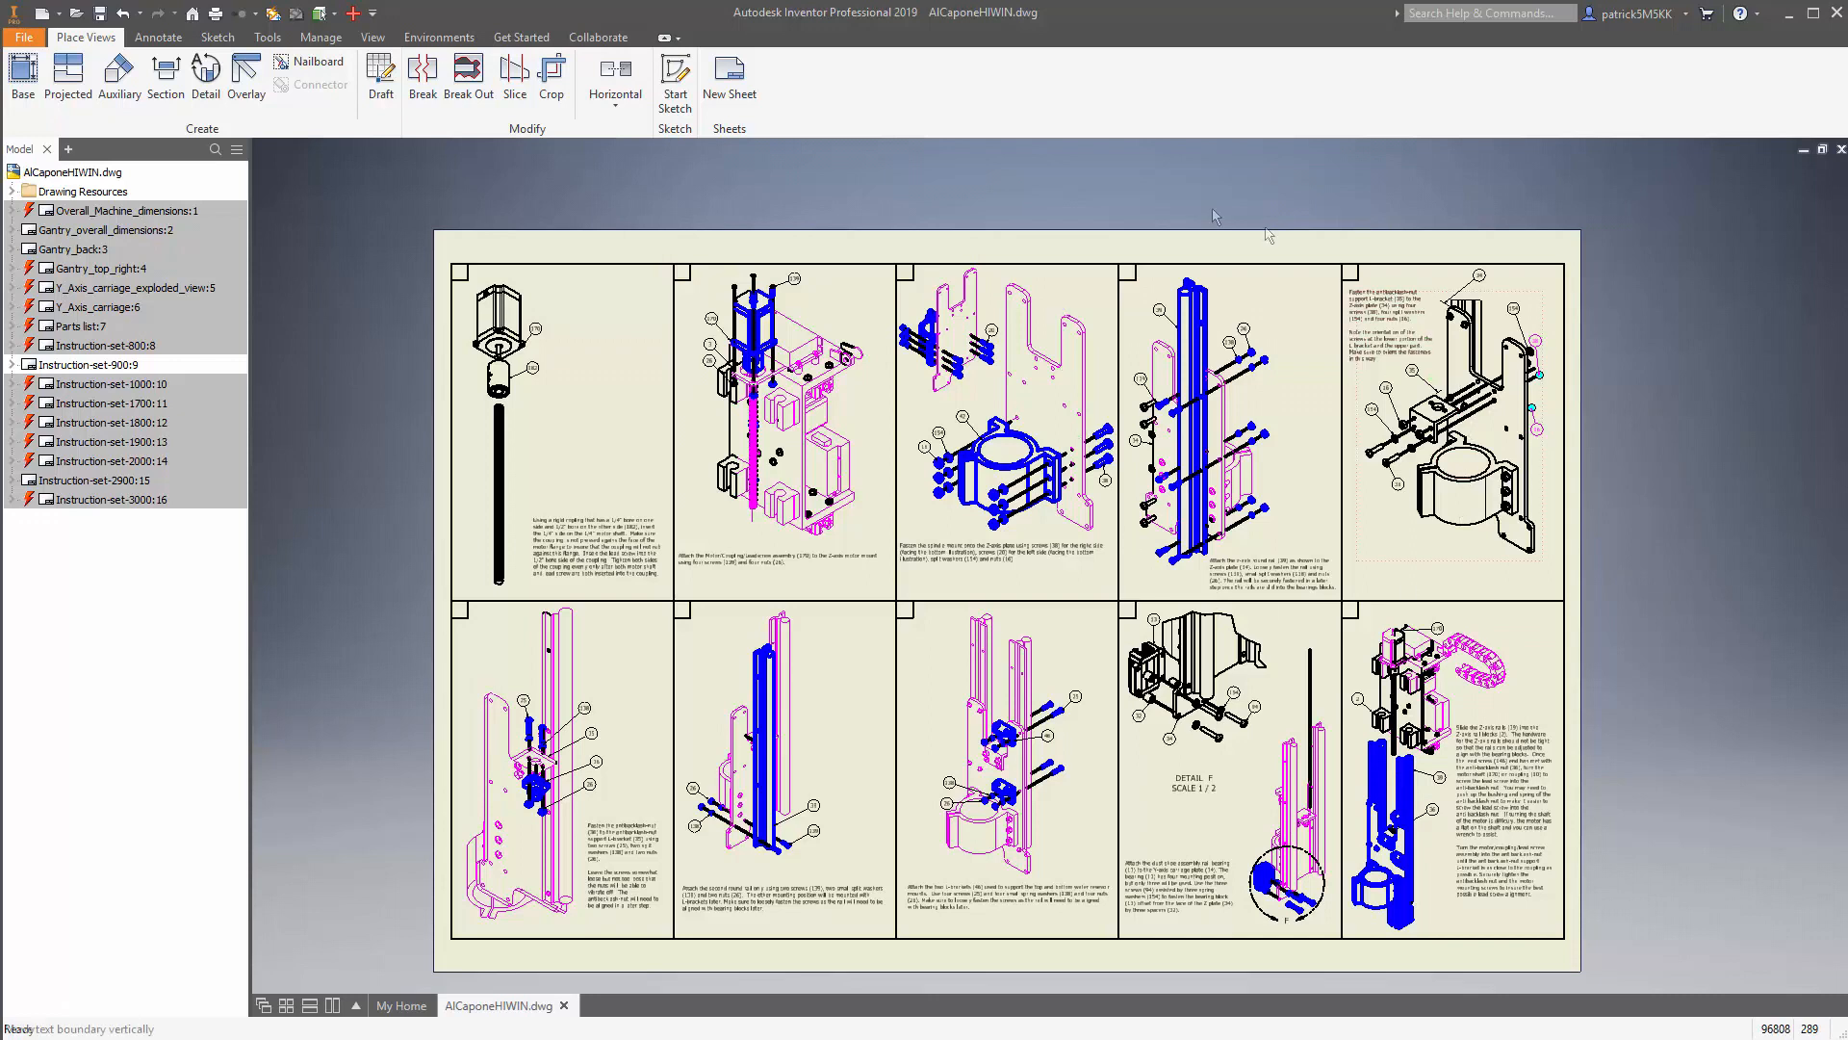
{"action": "mouse_move", "coordinate": [1642, 633]}
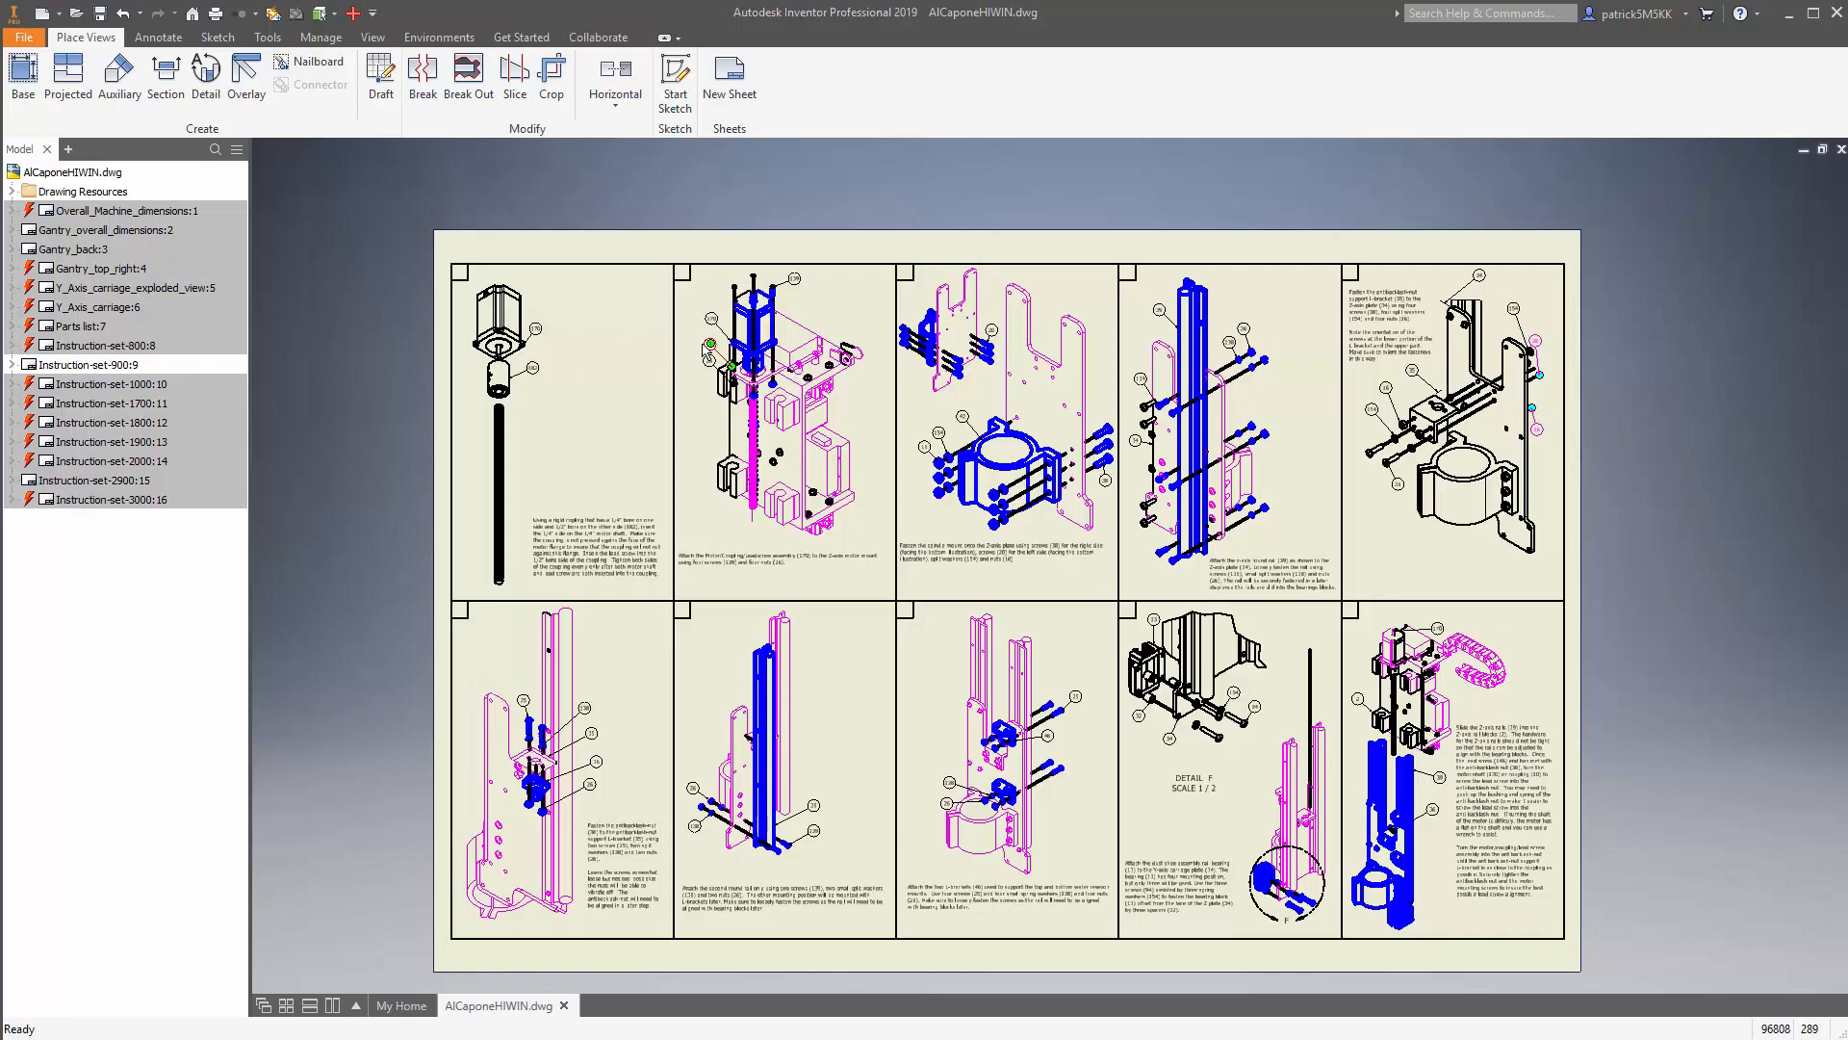
{"action": "mouse_move", "coordinate": [884, 389]}
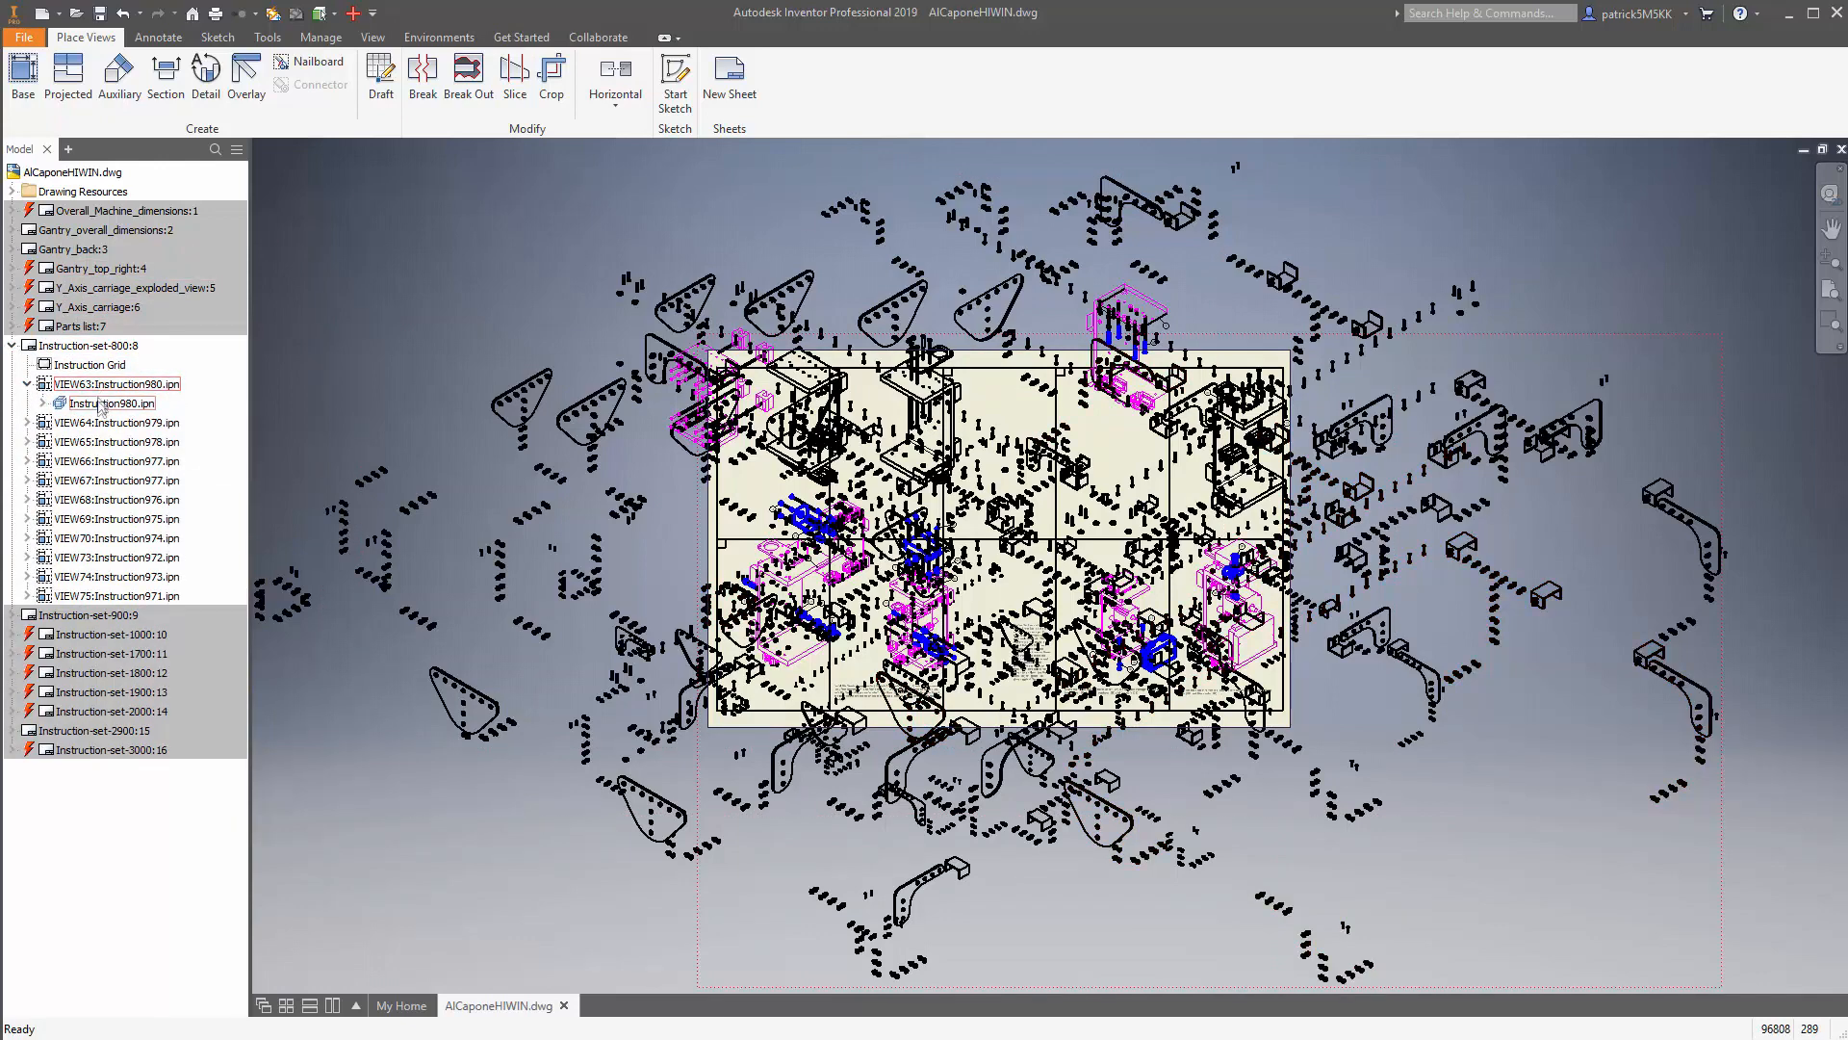
Step: Open Instruction980.ipn from the first view's presentation node in the drawing browser
{"action": "left_click", "coordinate": [114, 402]}
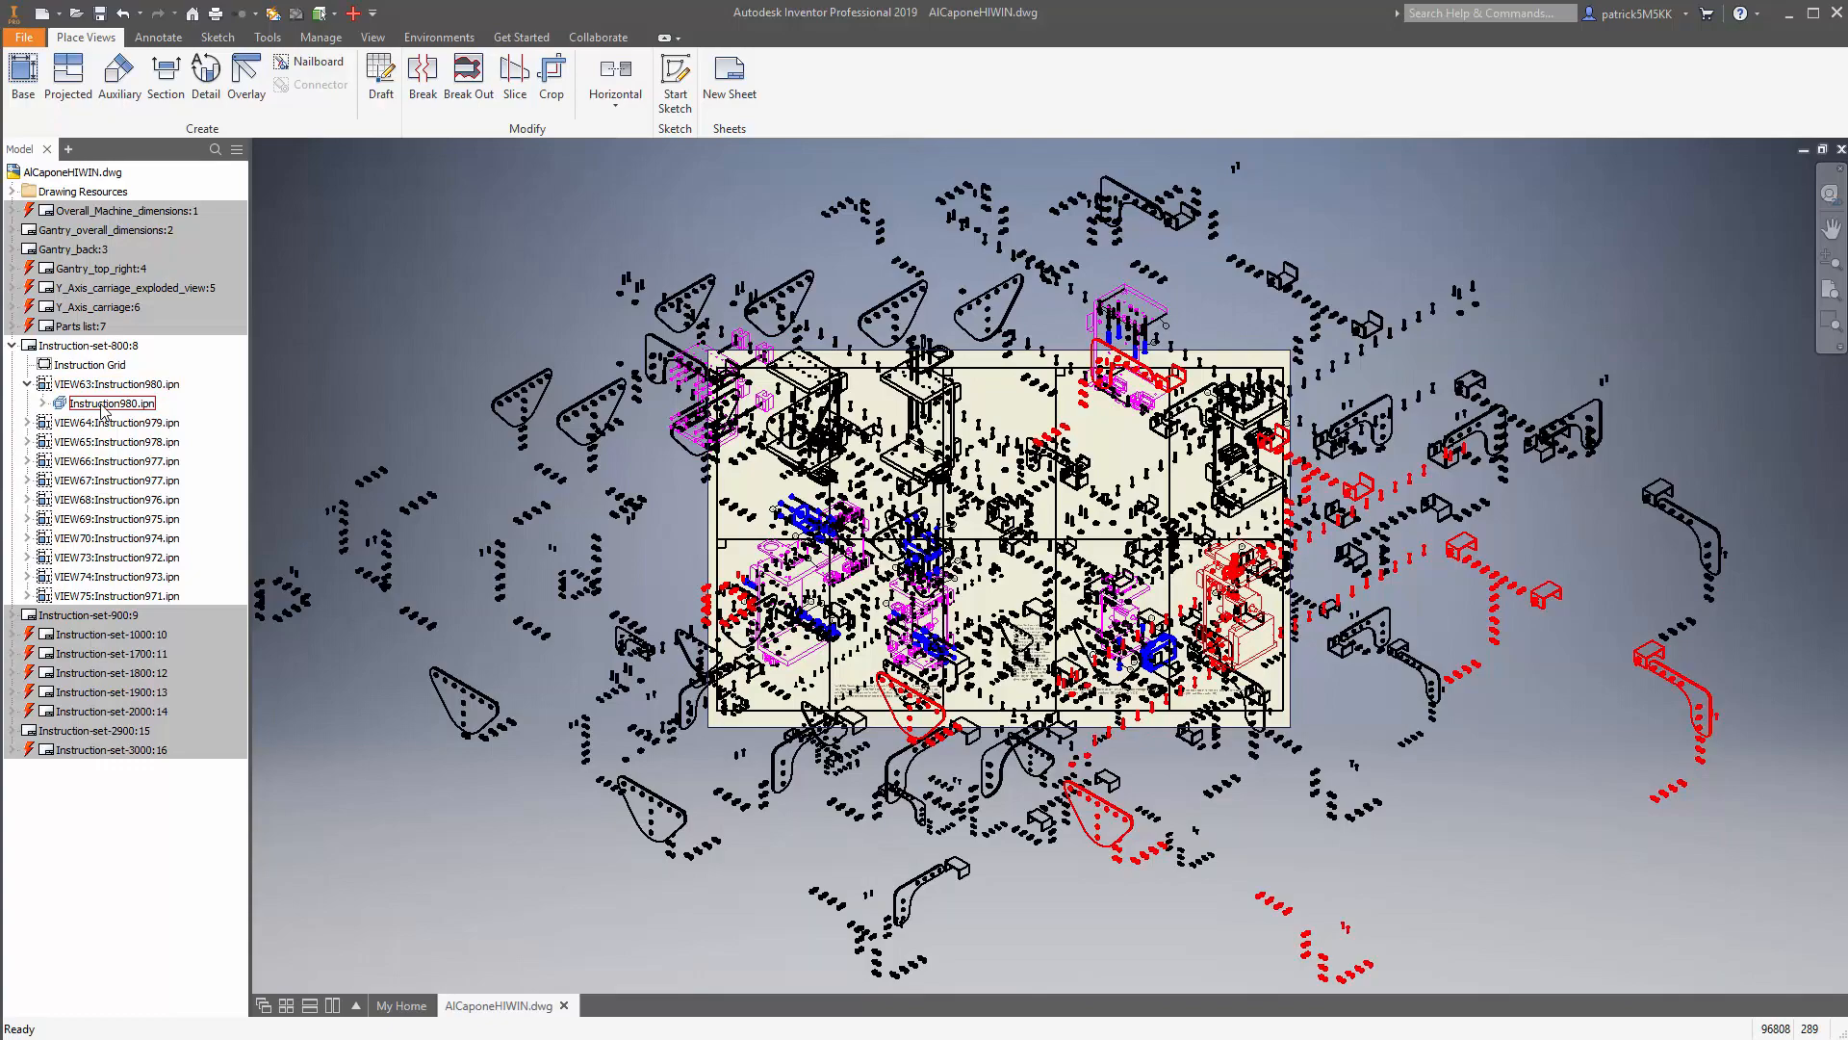
{"action": "left_click", "coordinate": [112, 403]}
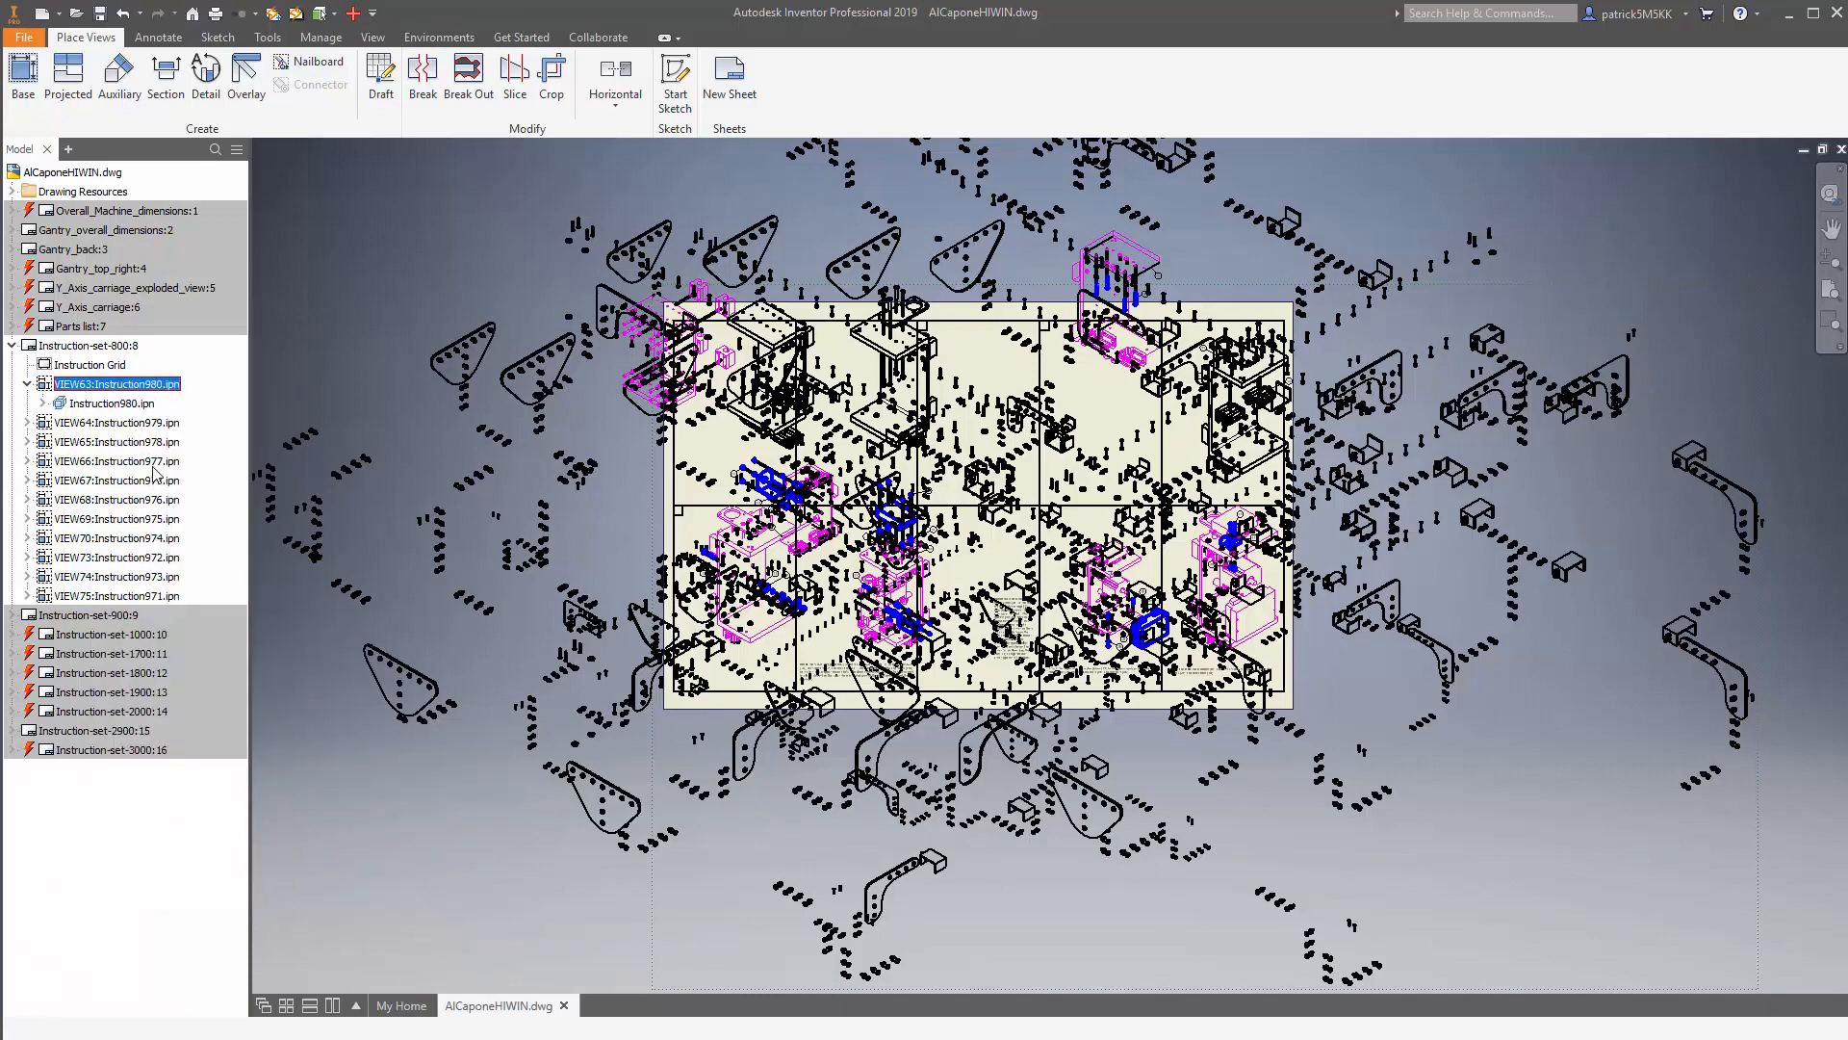
{"action": "double_click", "coordinate": [116, 384]}
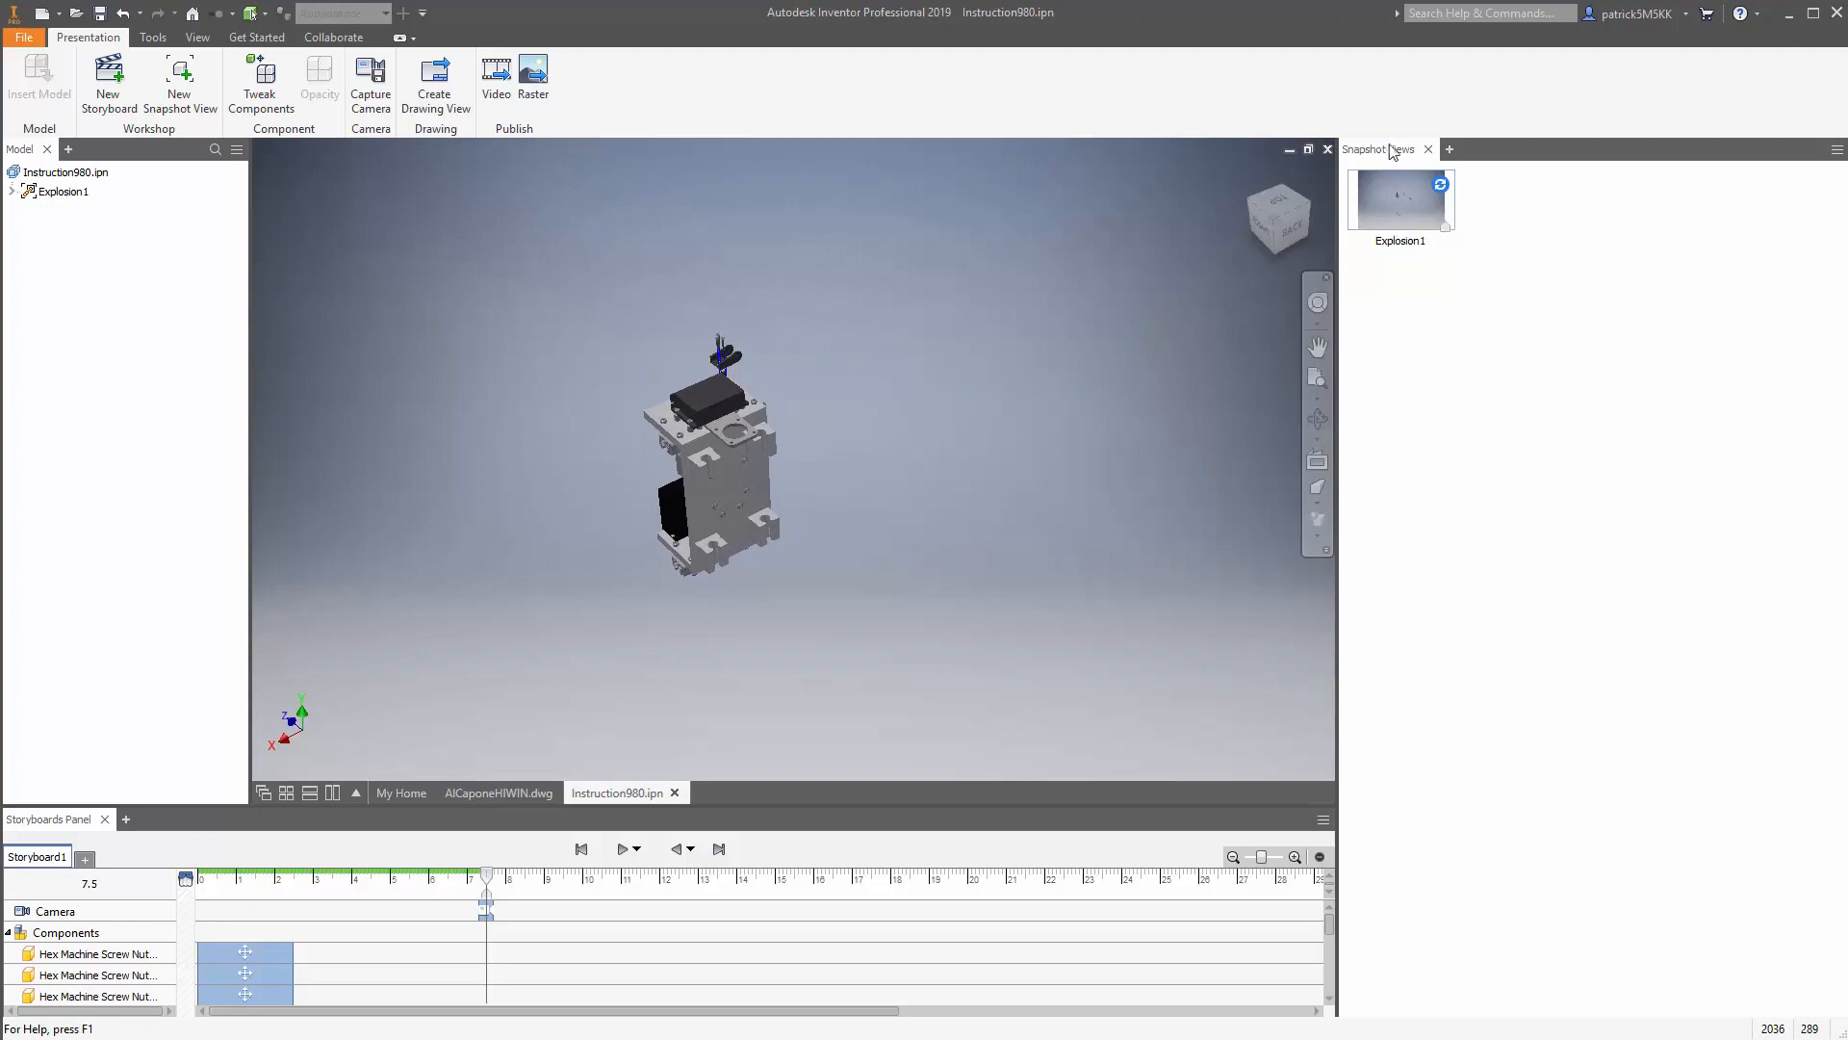
{"action": "mouse_move", "coordinate": [472, 726]}
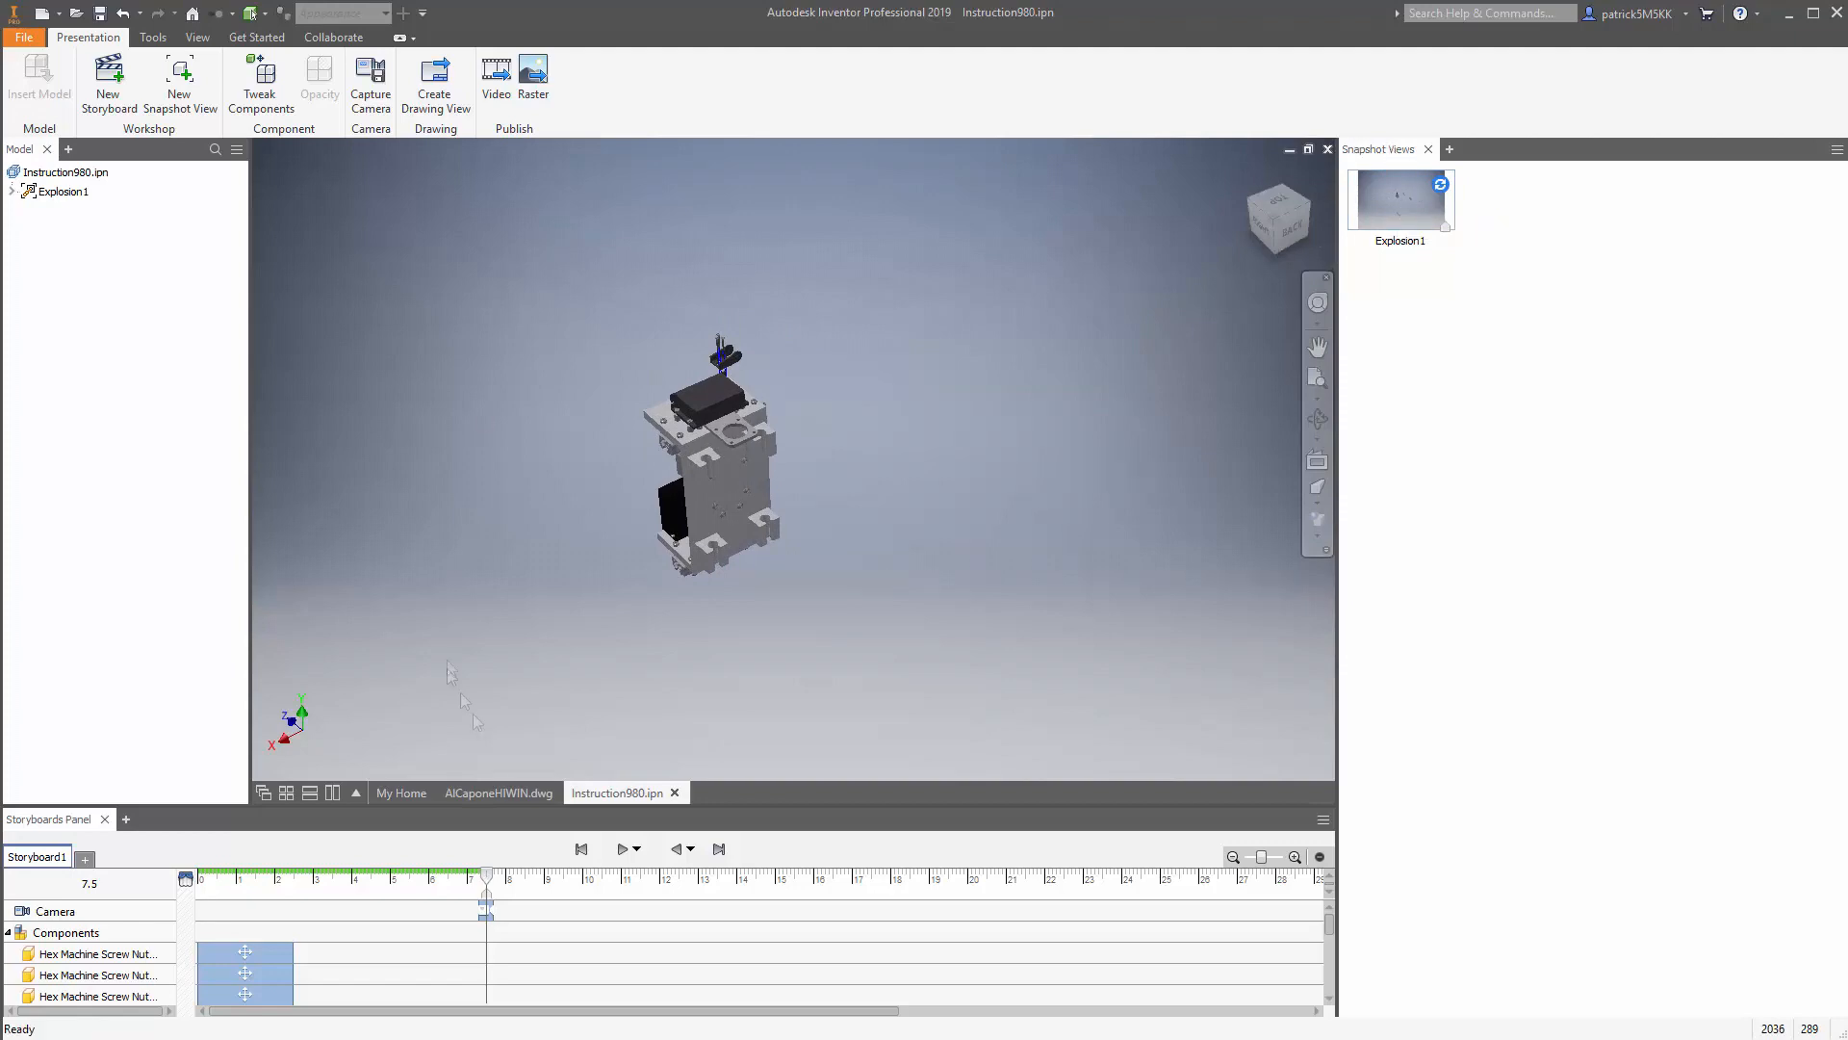
Step: Put the Explosion1 snapshot of the open presentation into editing
{"action": "left_click", "coordinate": [497, 791]}
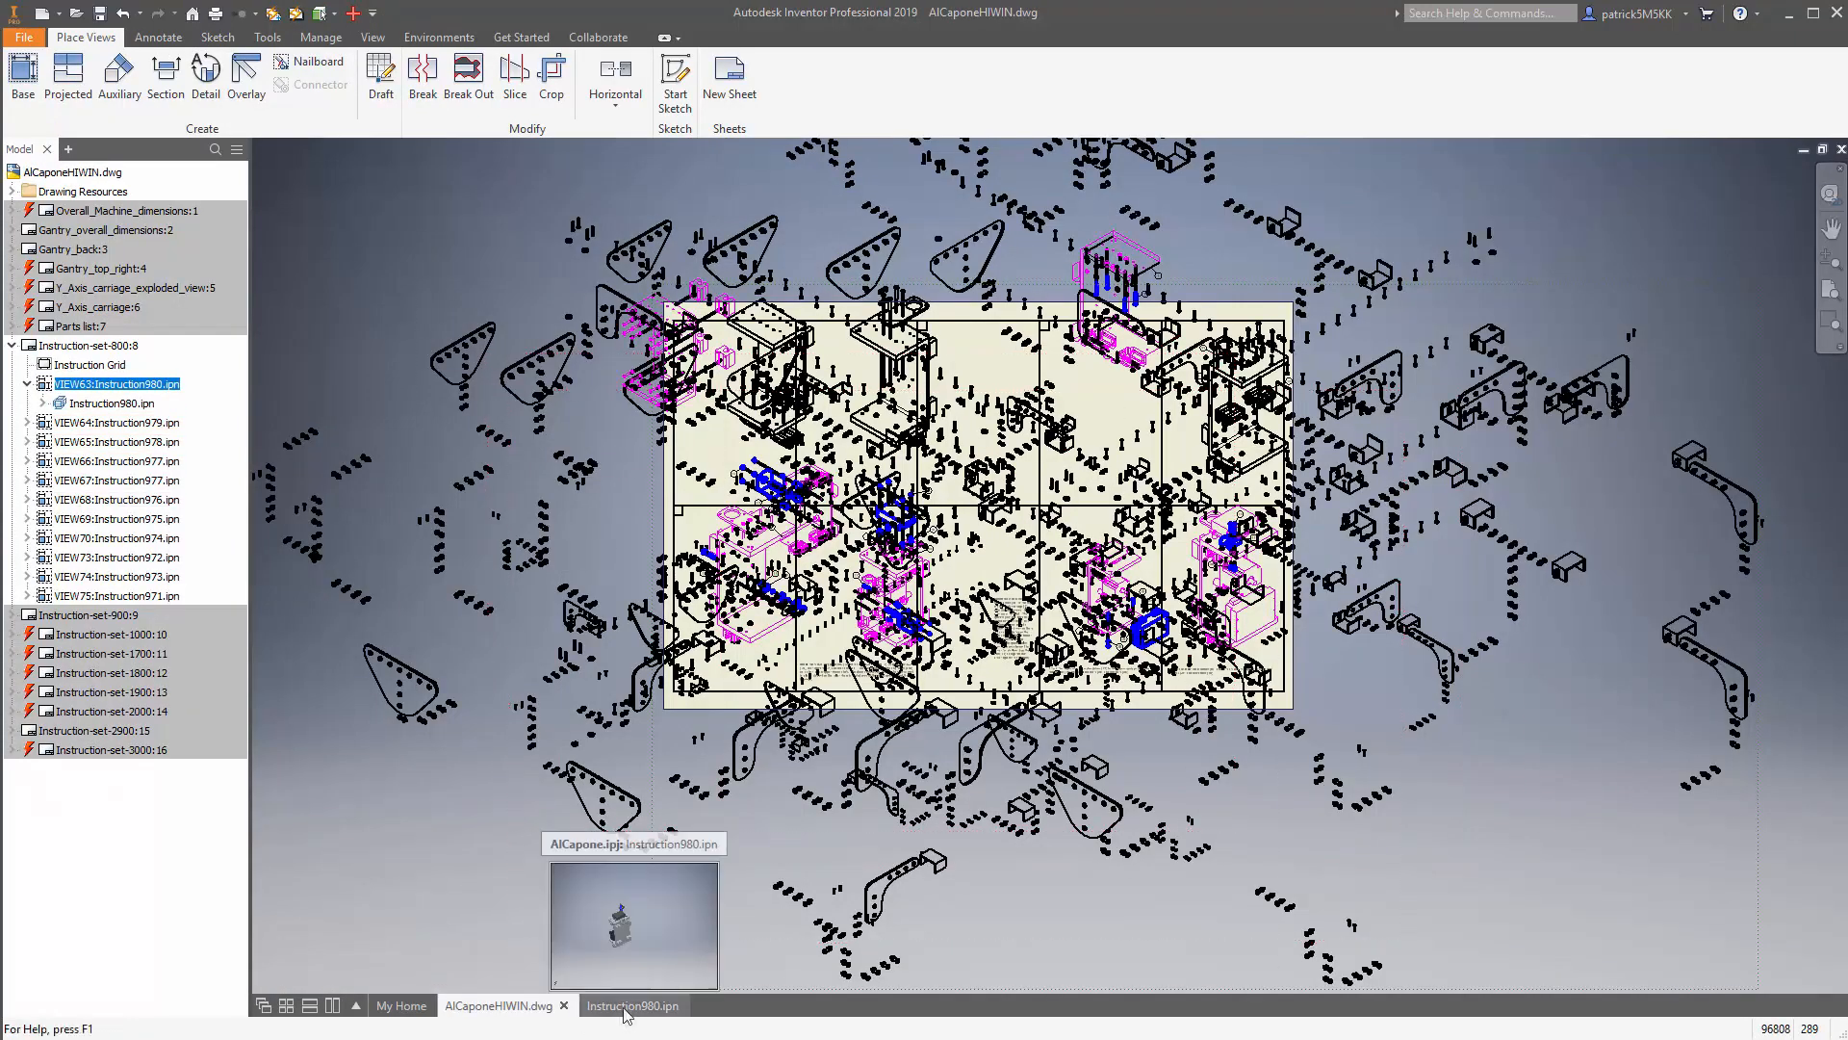
{"action": "left_click", "coordinate": [633, 1004]}
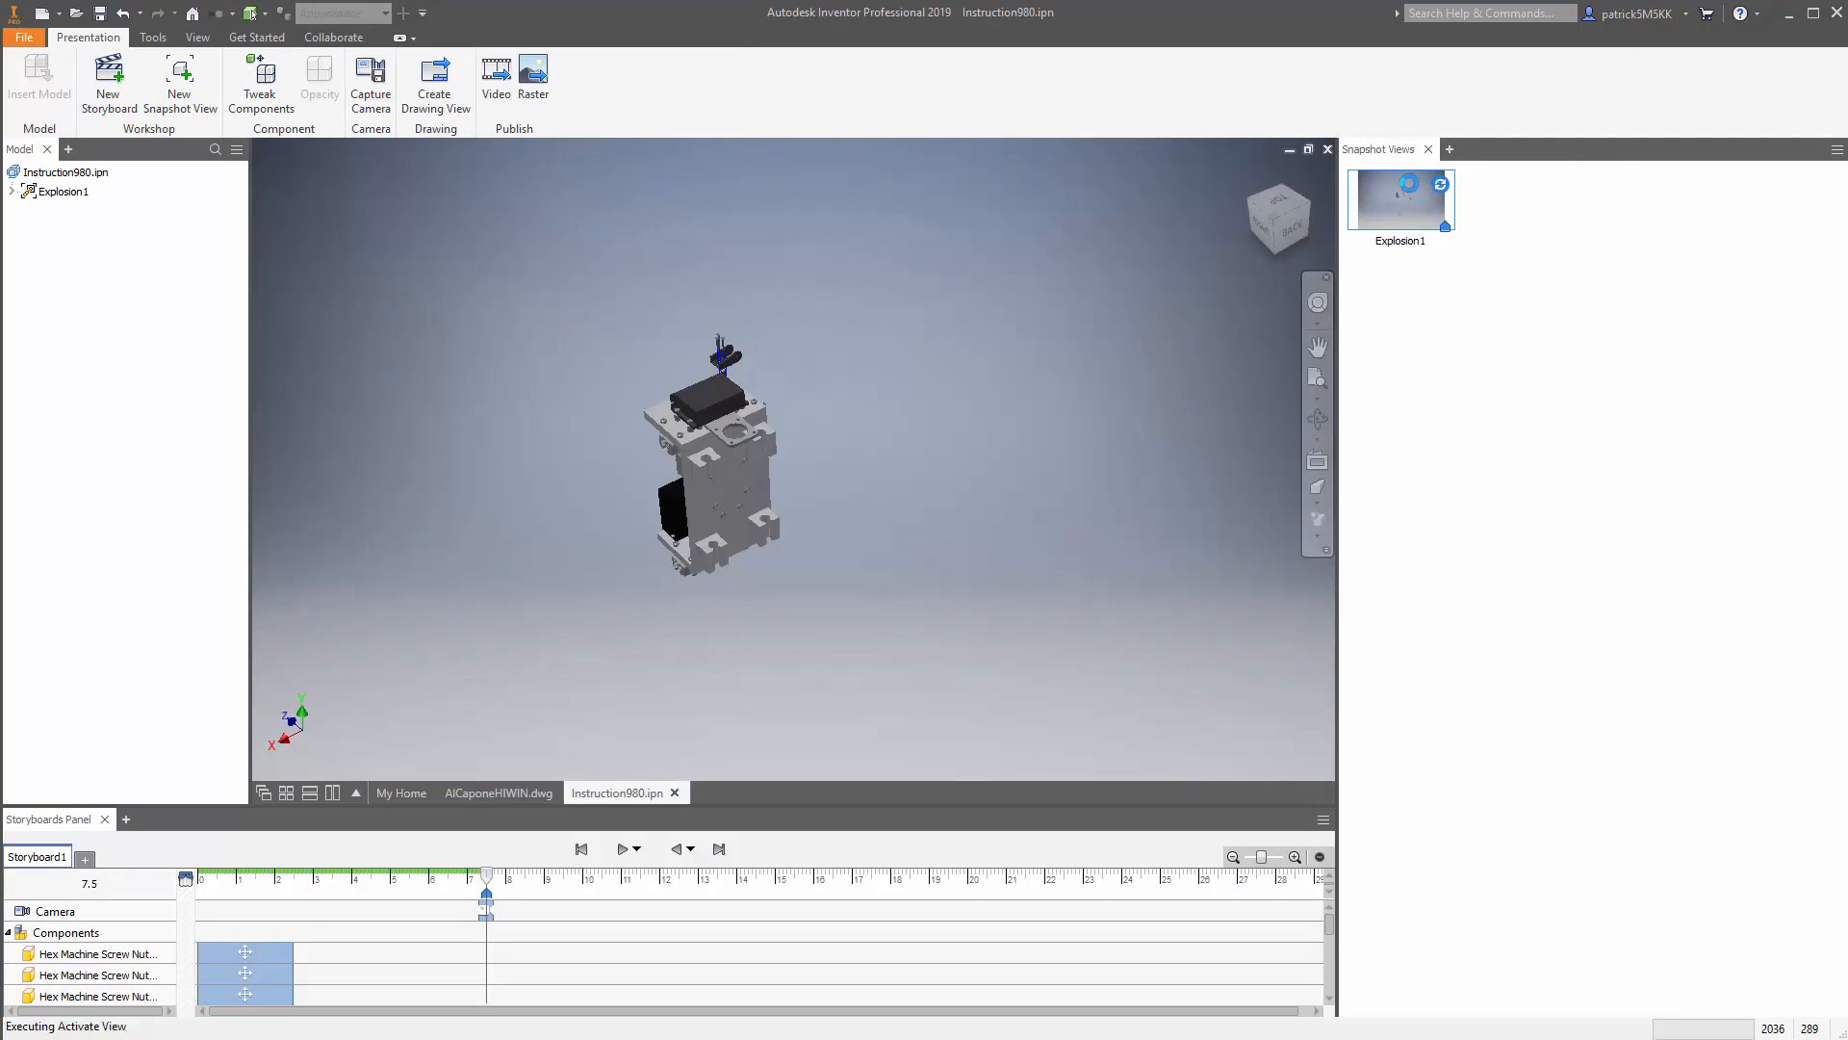
{"action": "double_click", "coordinate": [1400, 196]}
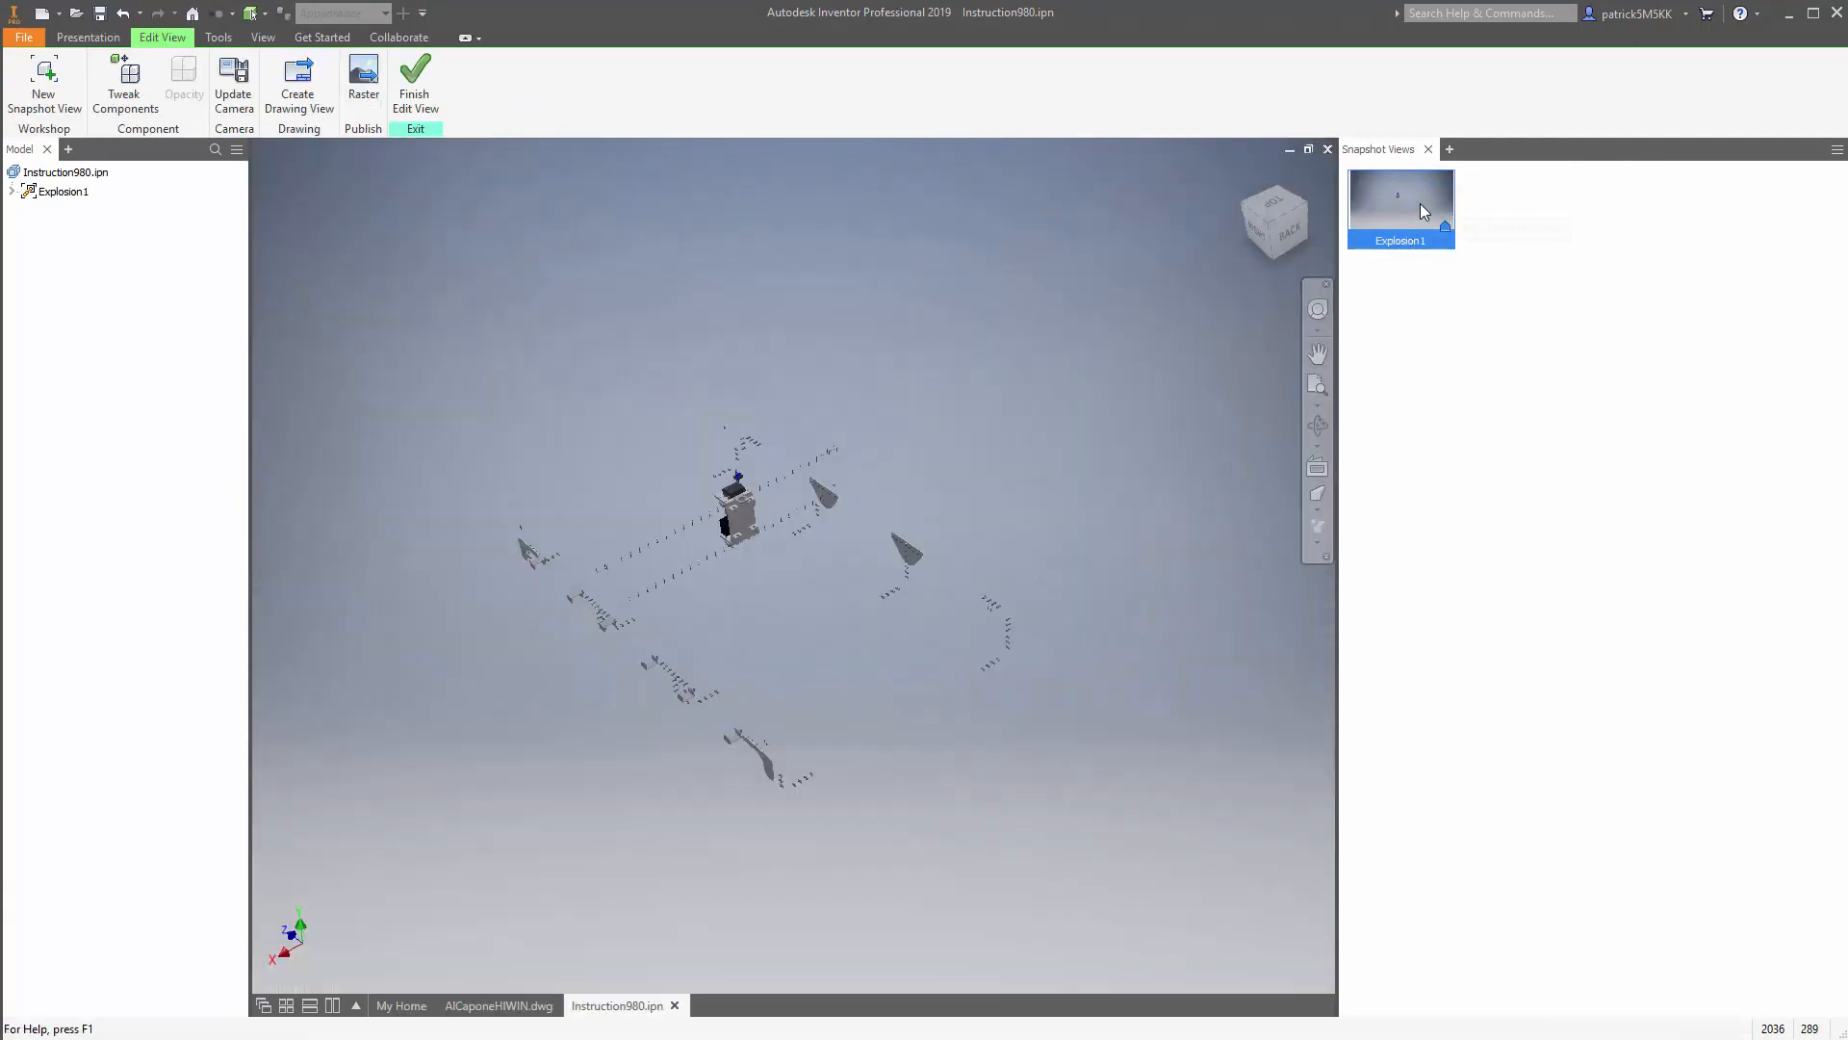
{"action": "mouse_move", "coordinate": [1421, 210]}
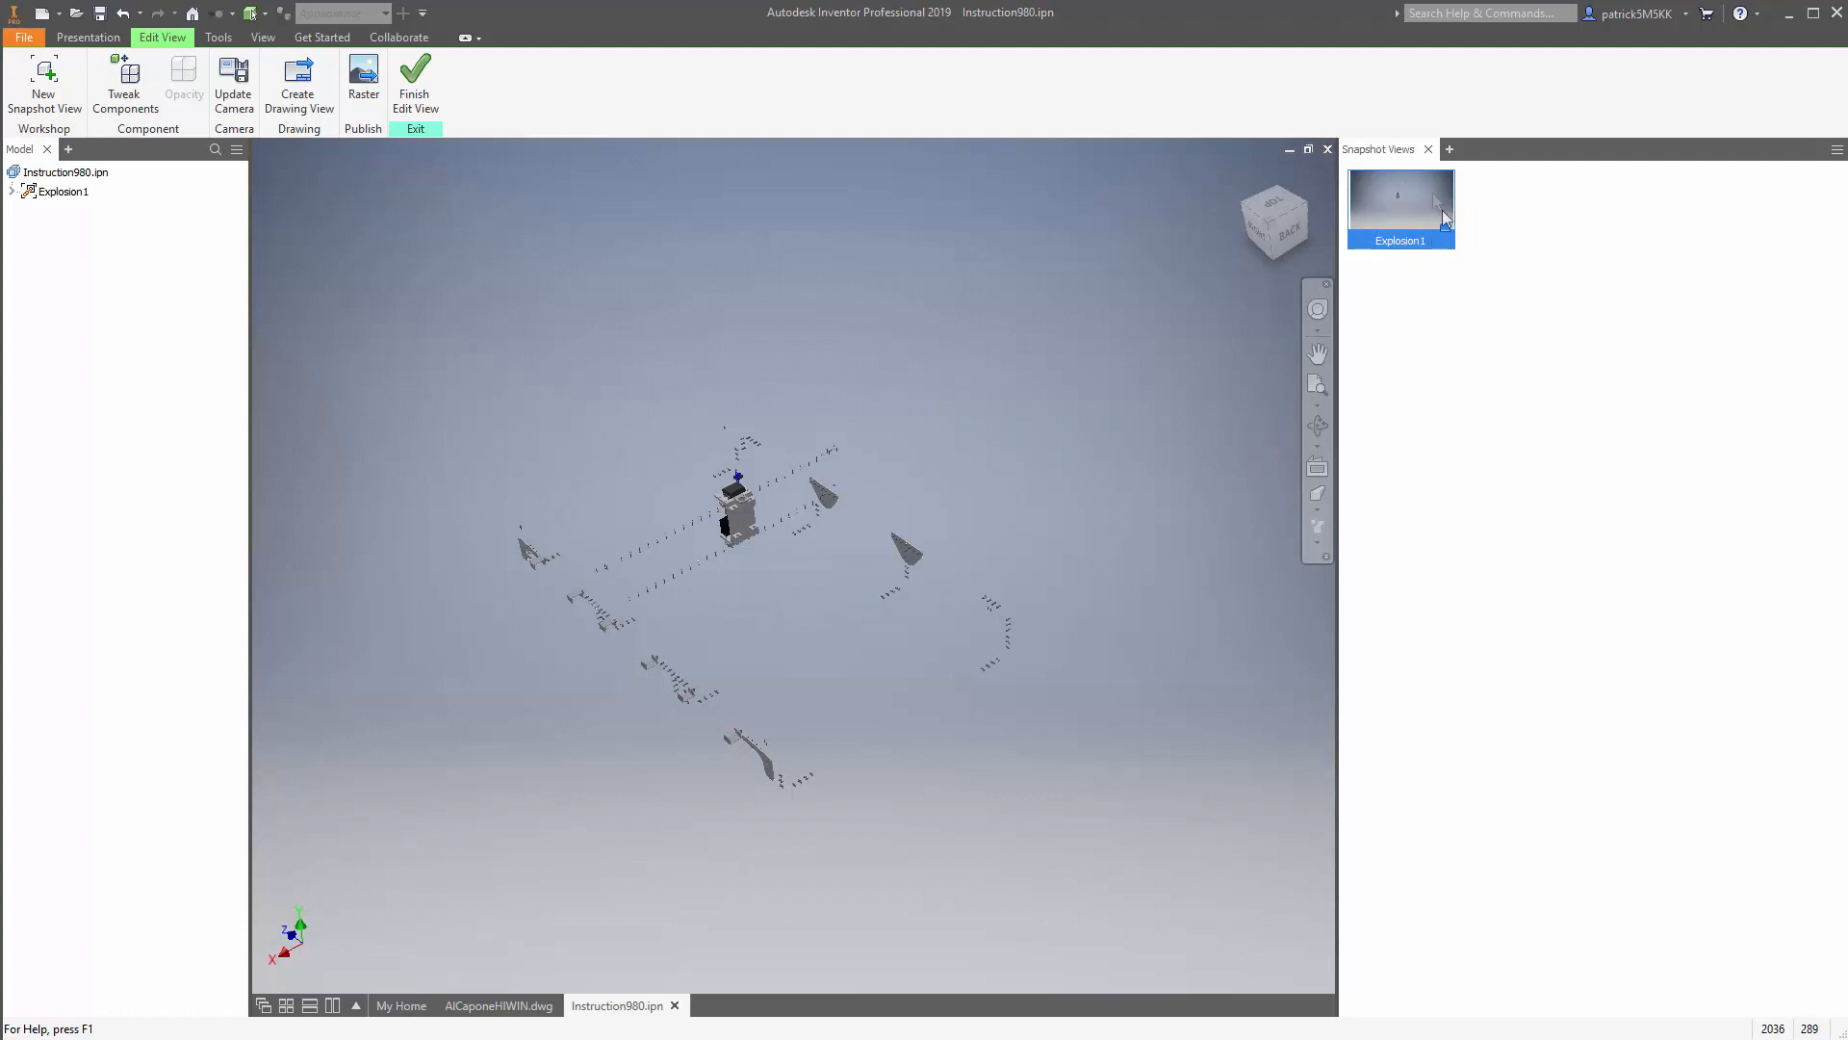
{"action": "mouse_move", "coordinate": [1409, 221]}
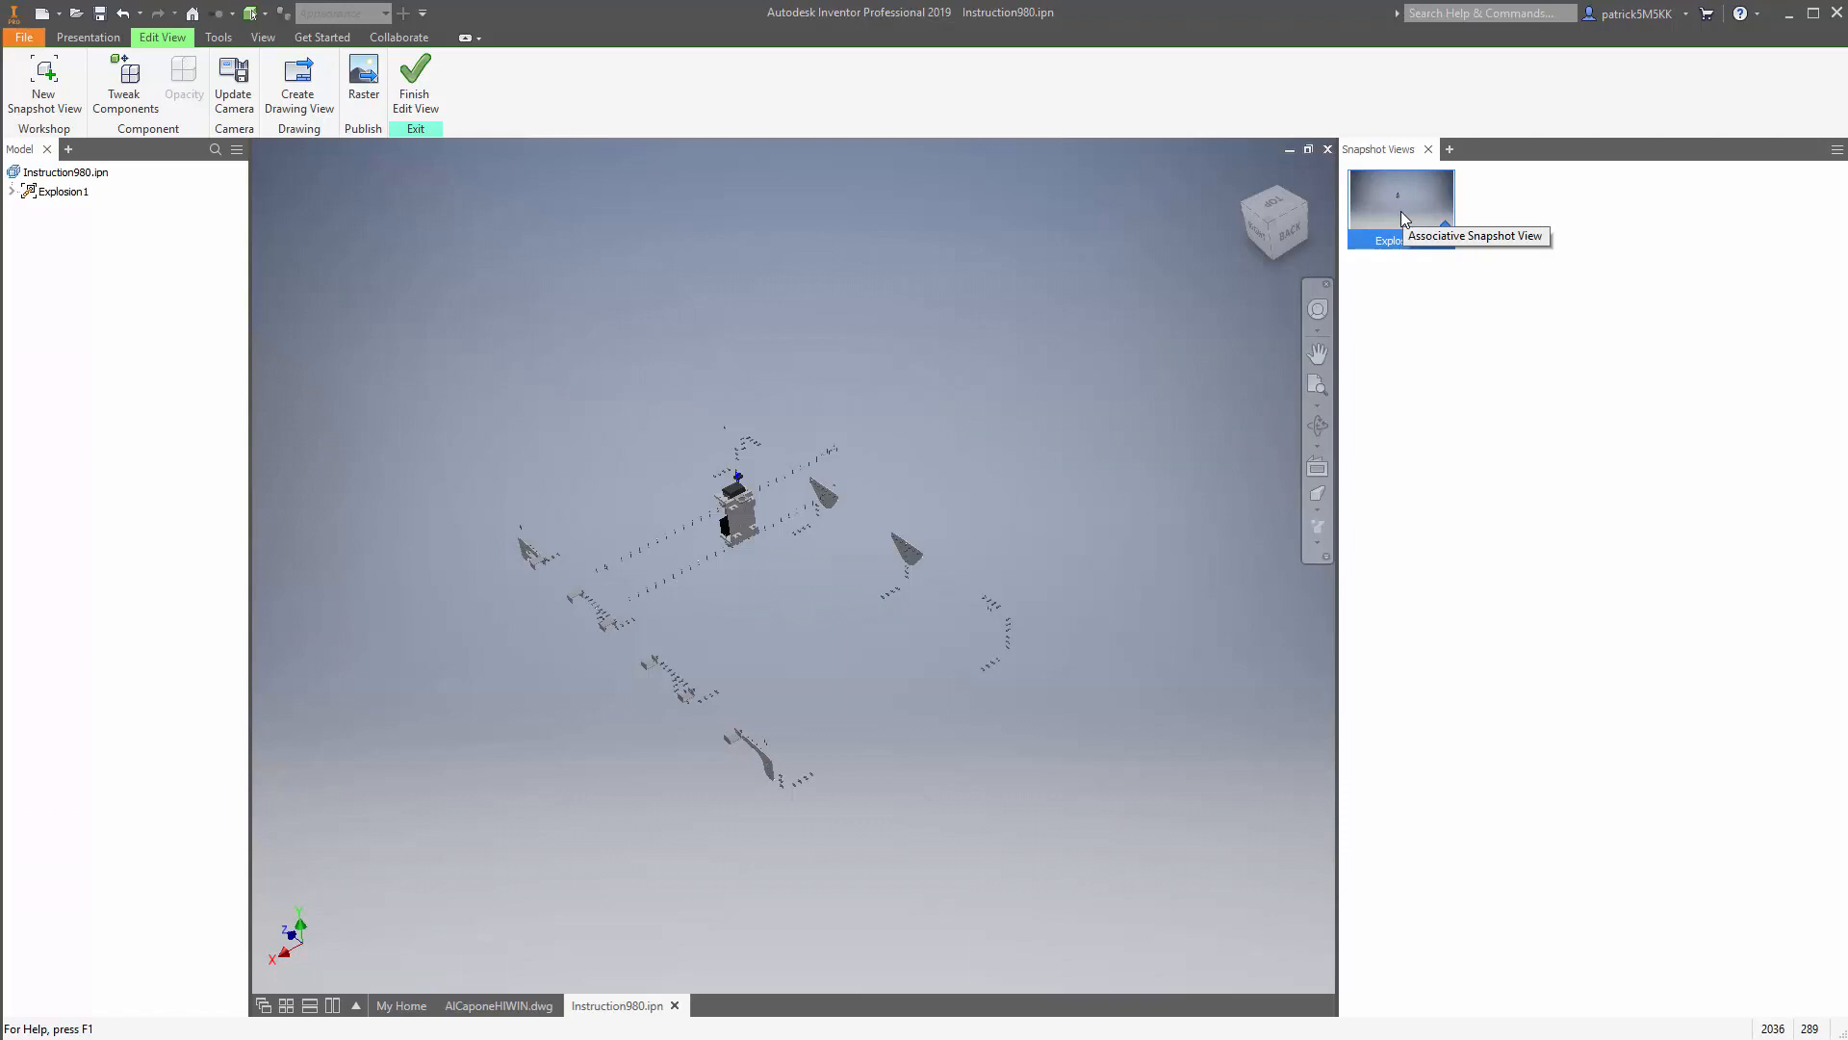
Step: Back in the drawing, review which presentation view VIEW63 uses via Edit View
{"action": "left_click", "coordinate": [497, 1005]}
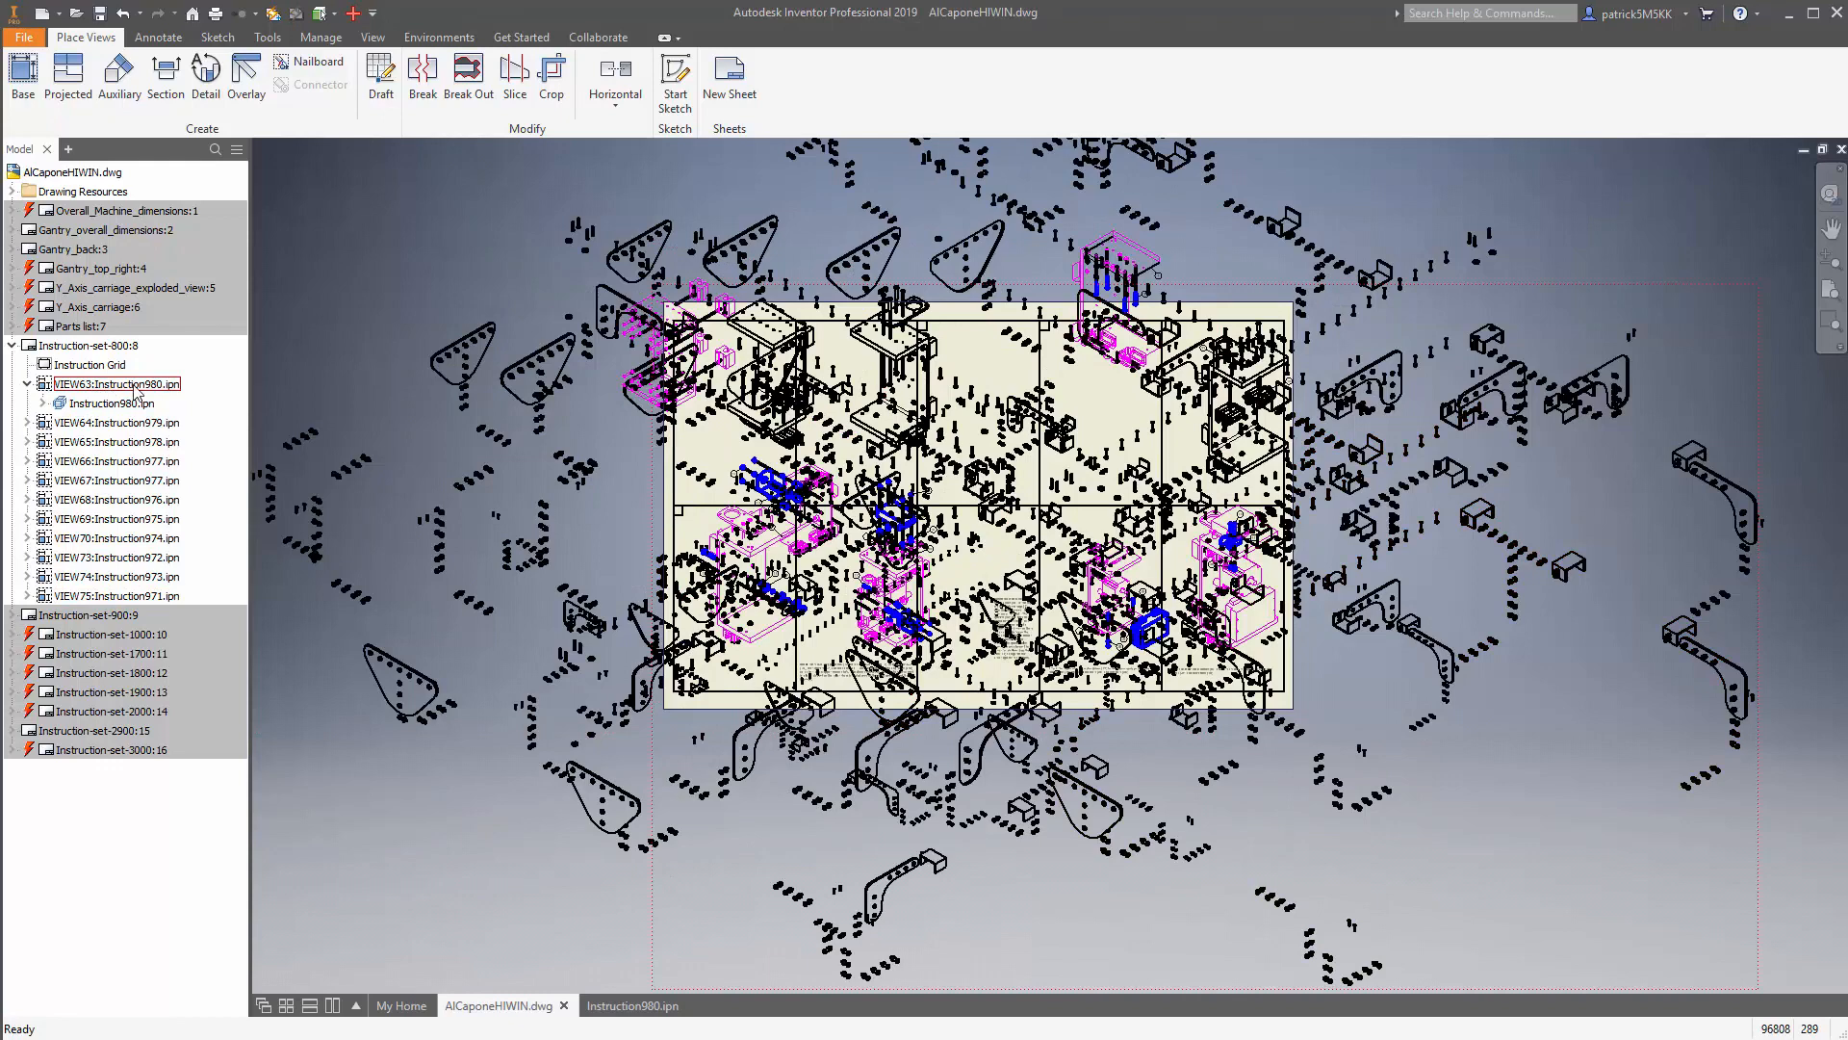
{"action": "right_click", "coordinate": [112, 383]}
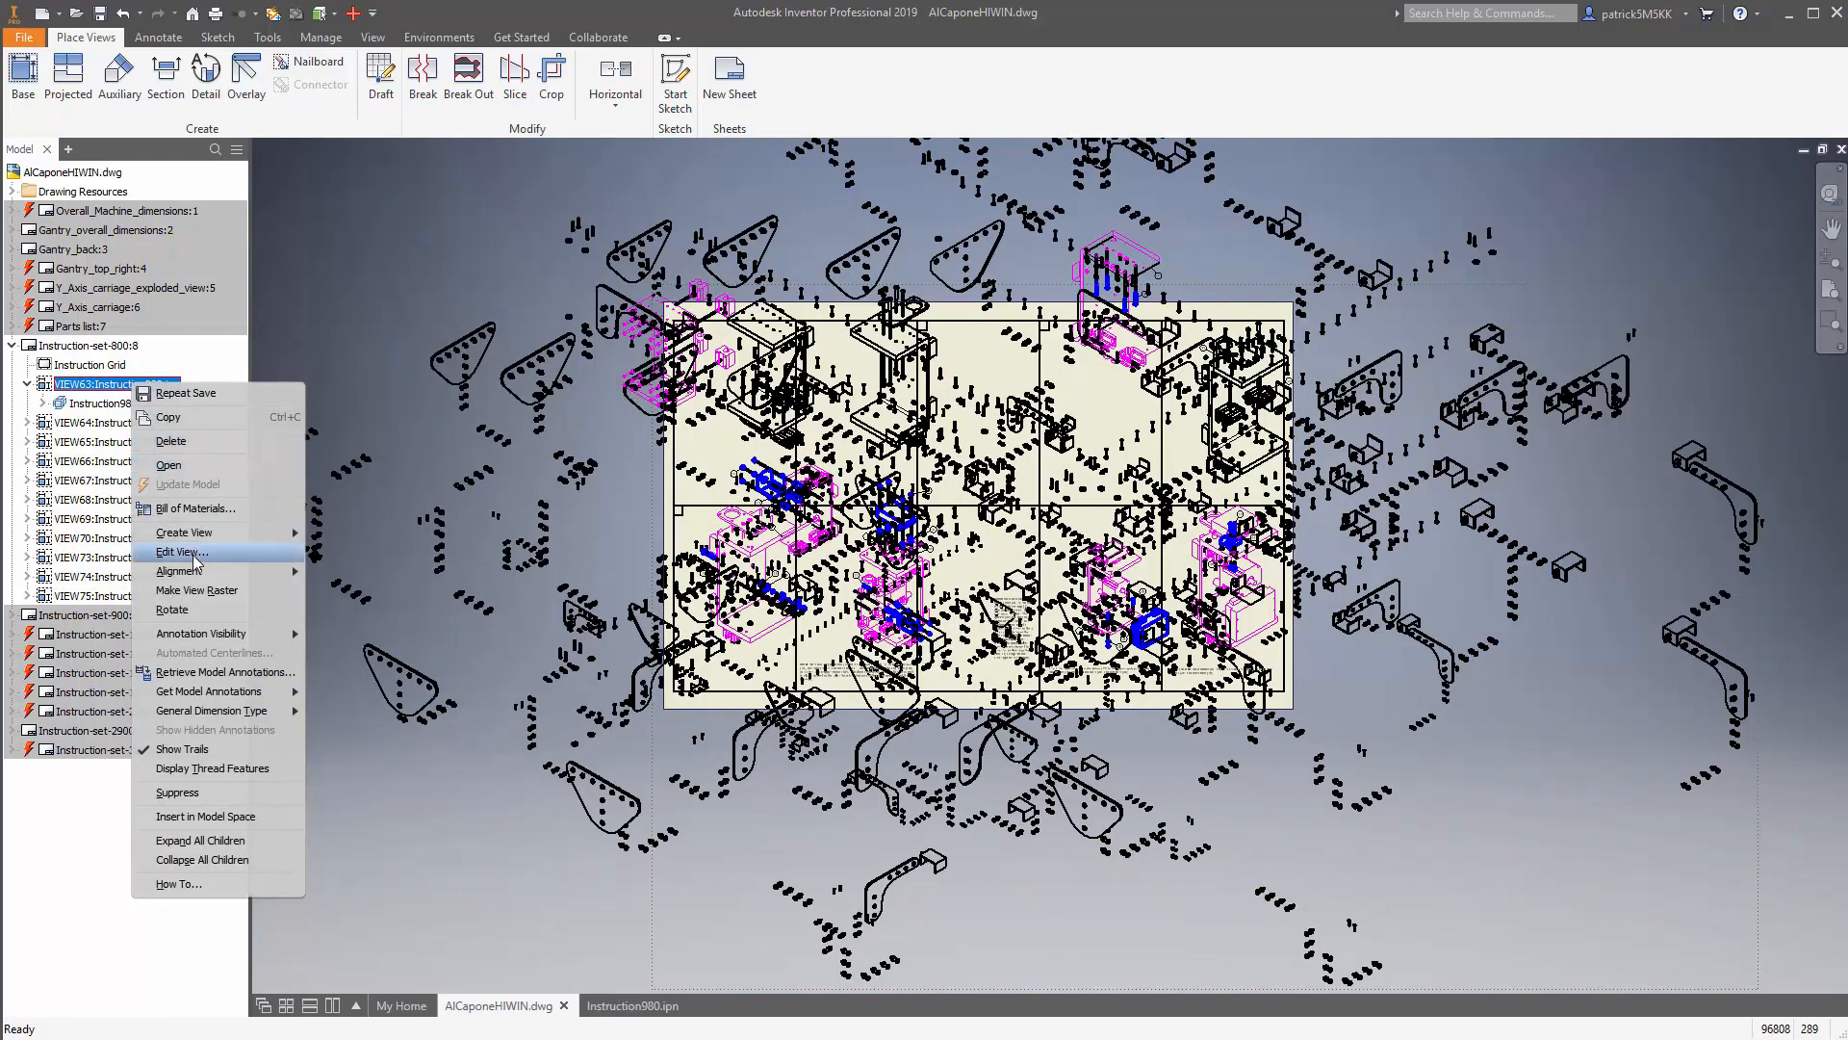
{"action": "left_click", "coordinate": [181, 553]}
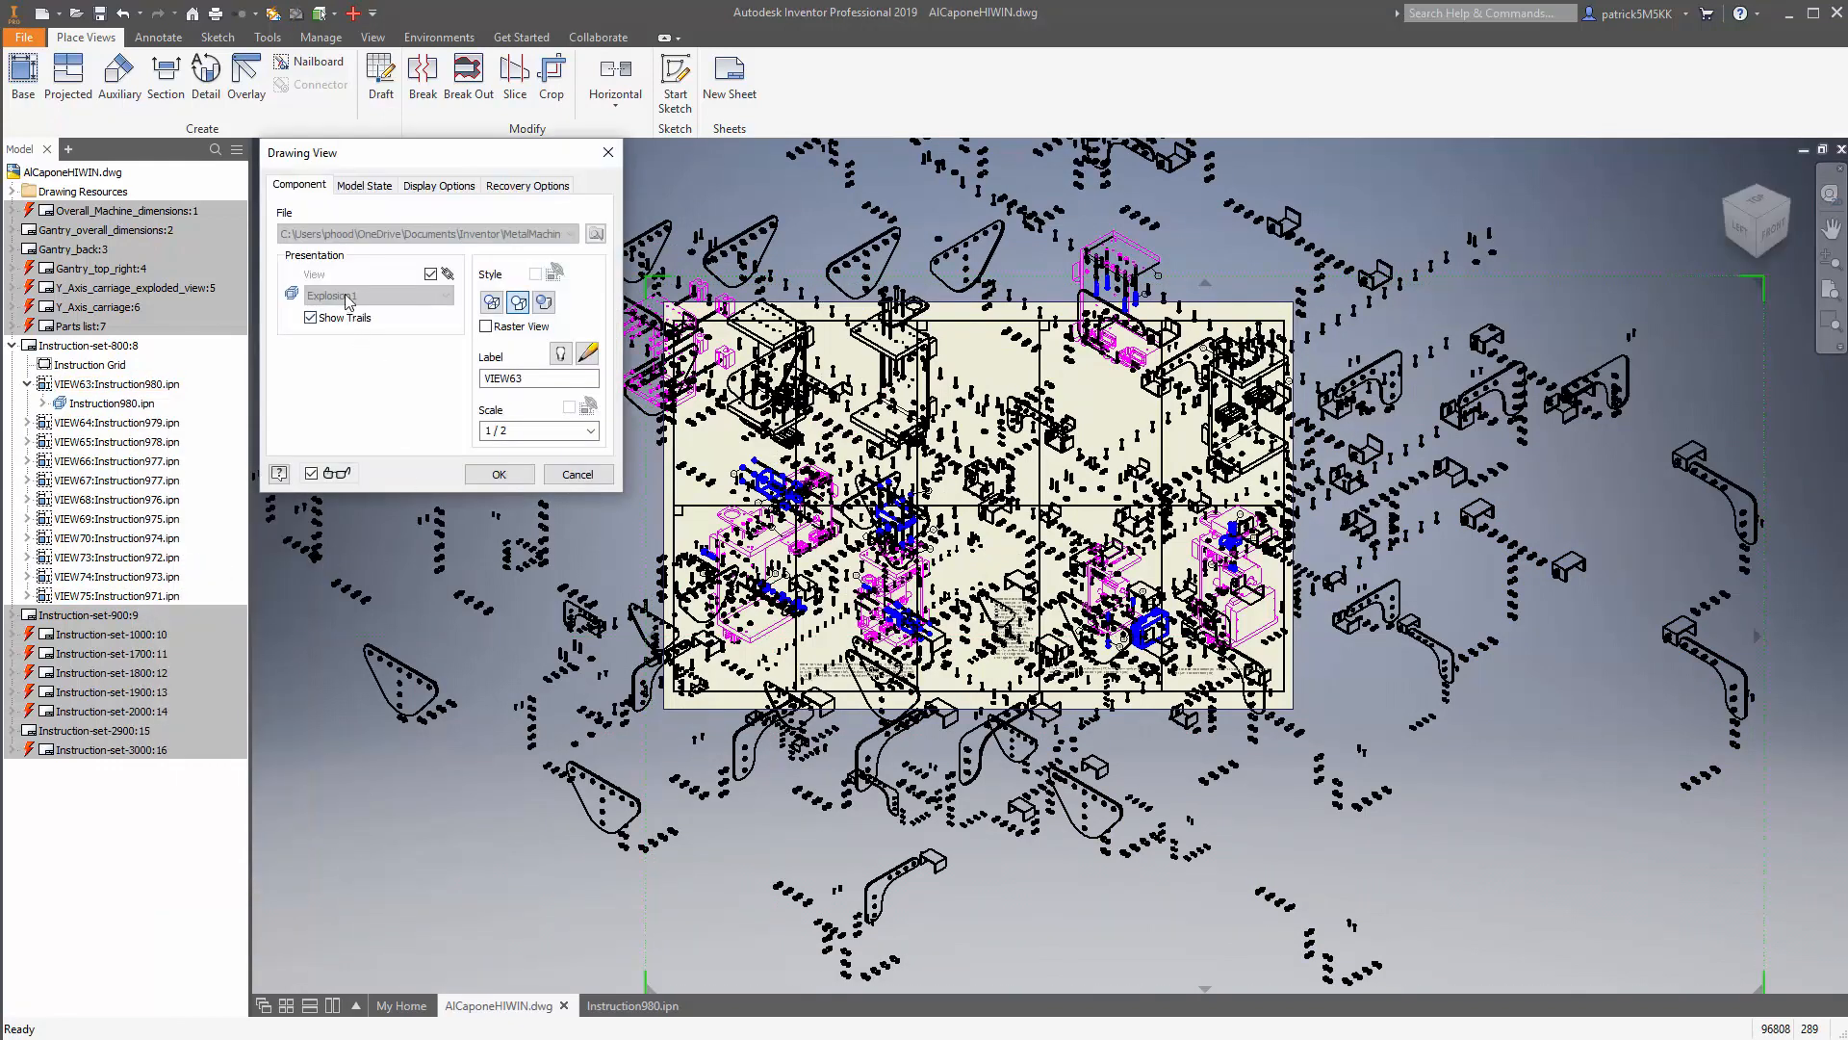
{"action": "left_click", "coordinate": [431, 272]}
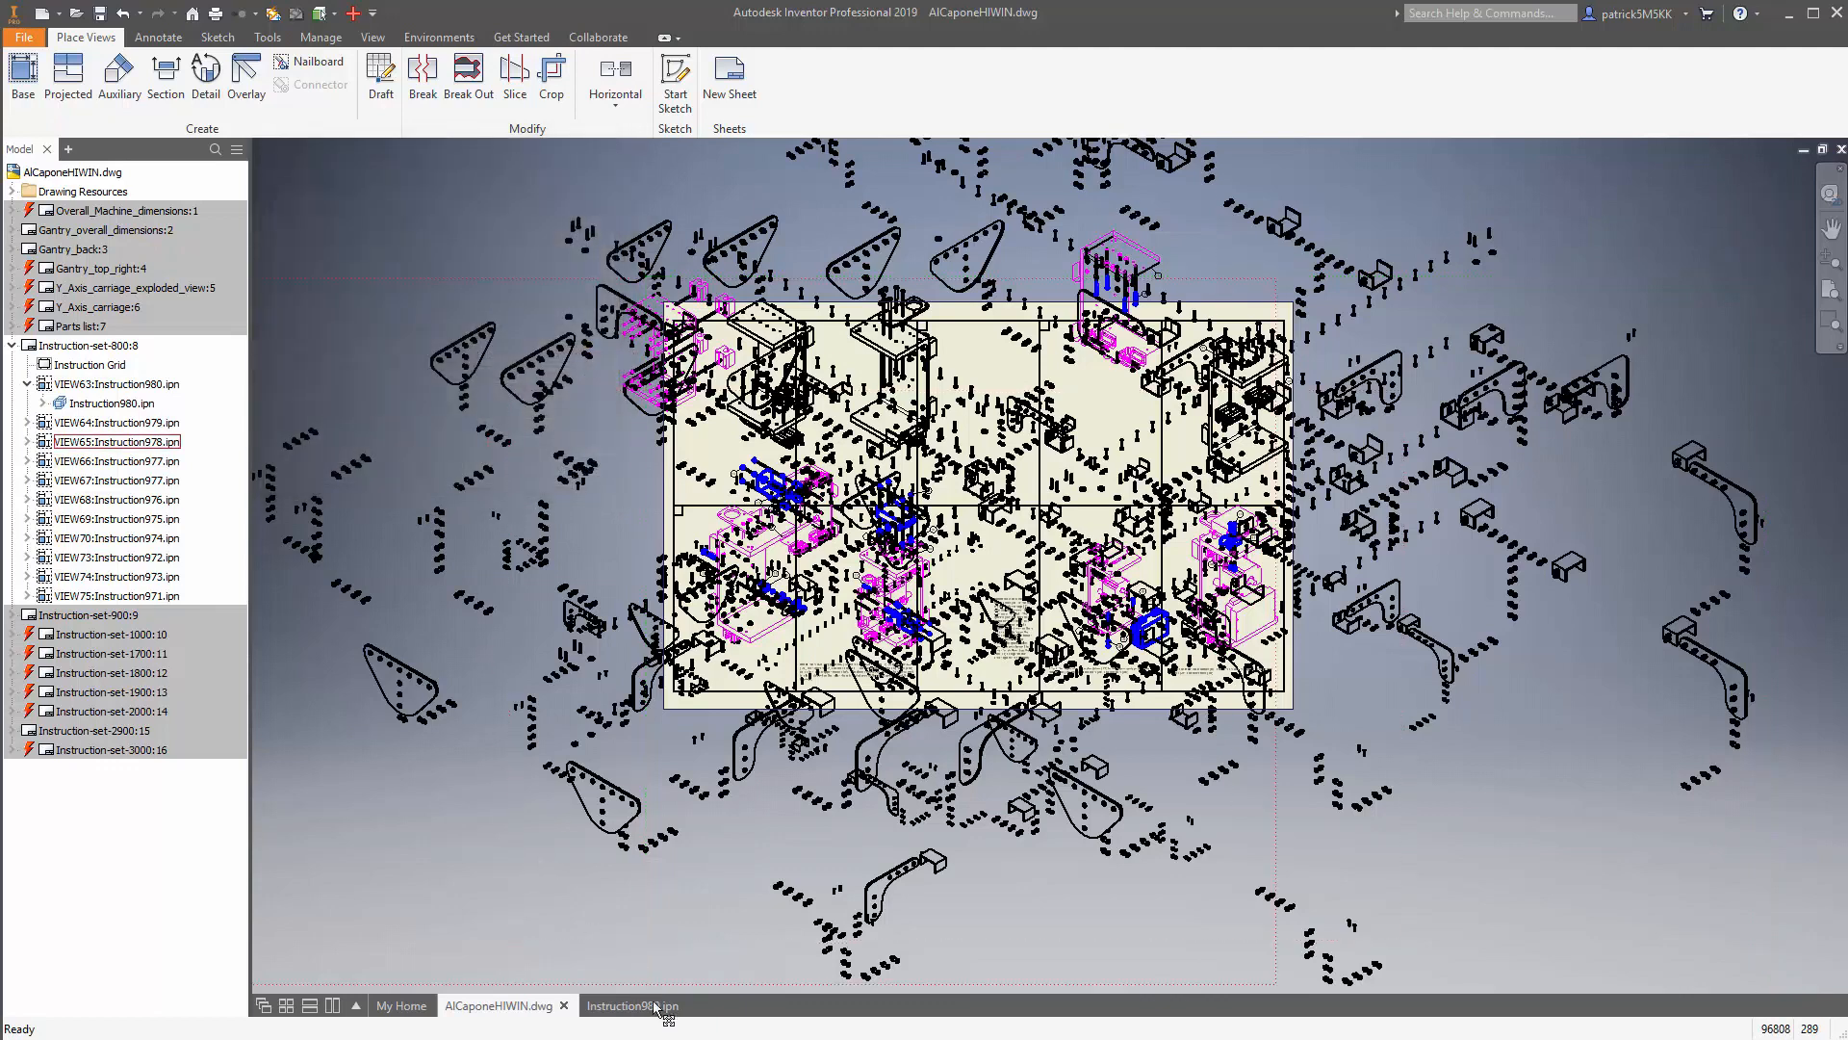
Step: Hide the frame side assemblies in the Explosion1 snapshot via Visibility
{"action": "left_click", "coordinate": [633, 1005]}
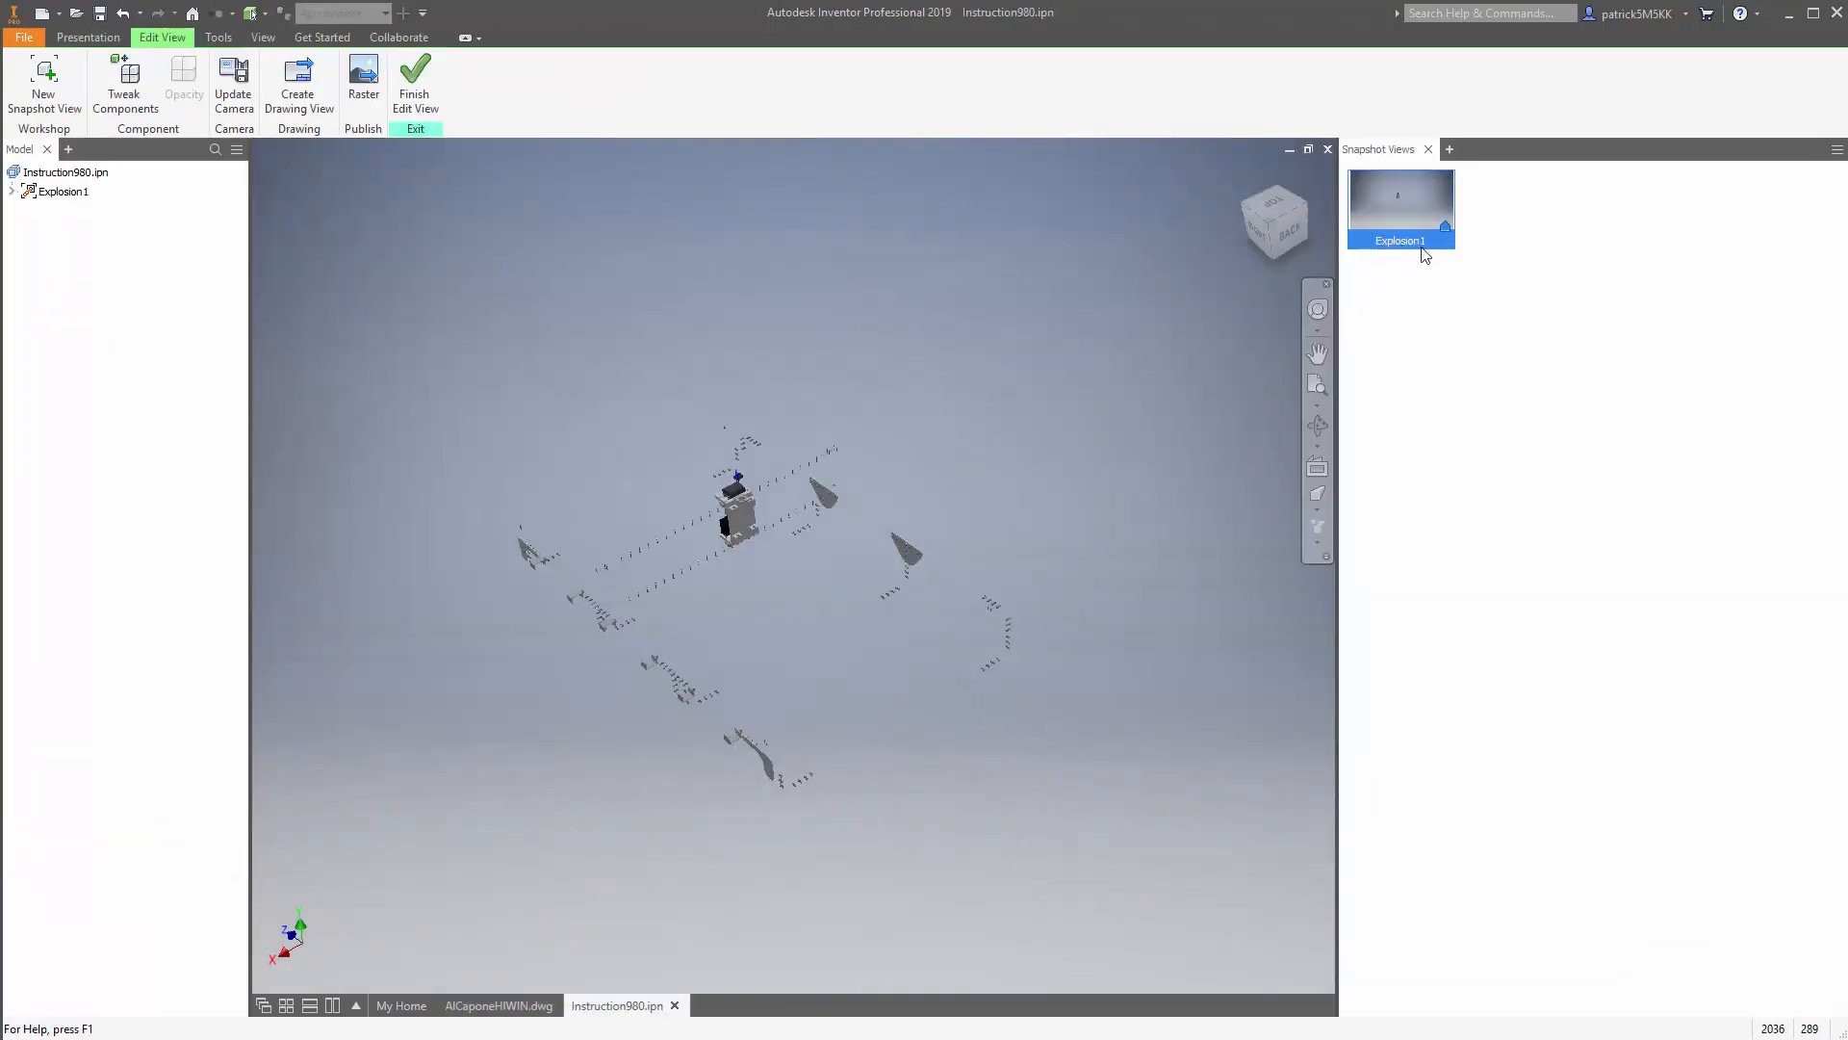
{"action": "mouse_move", "coordinate": [1400, 200]}
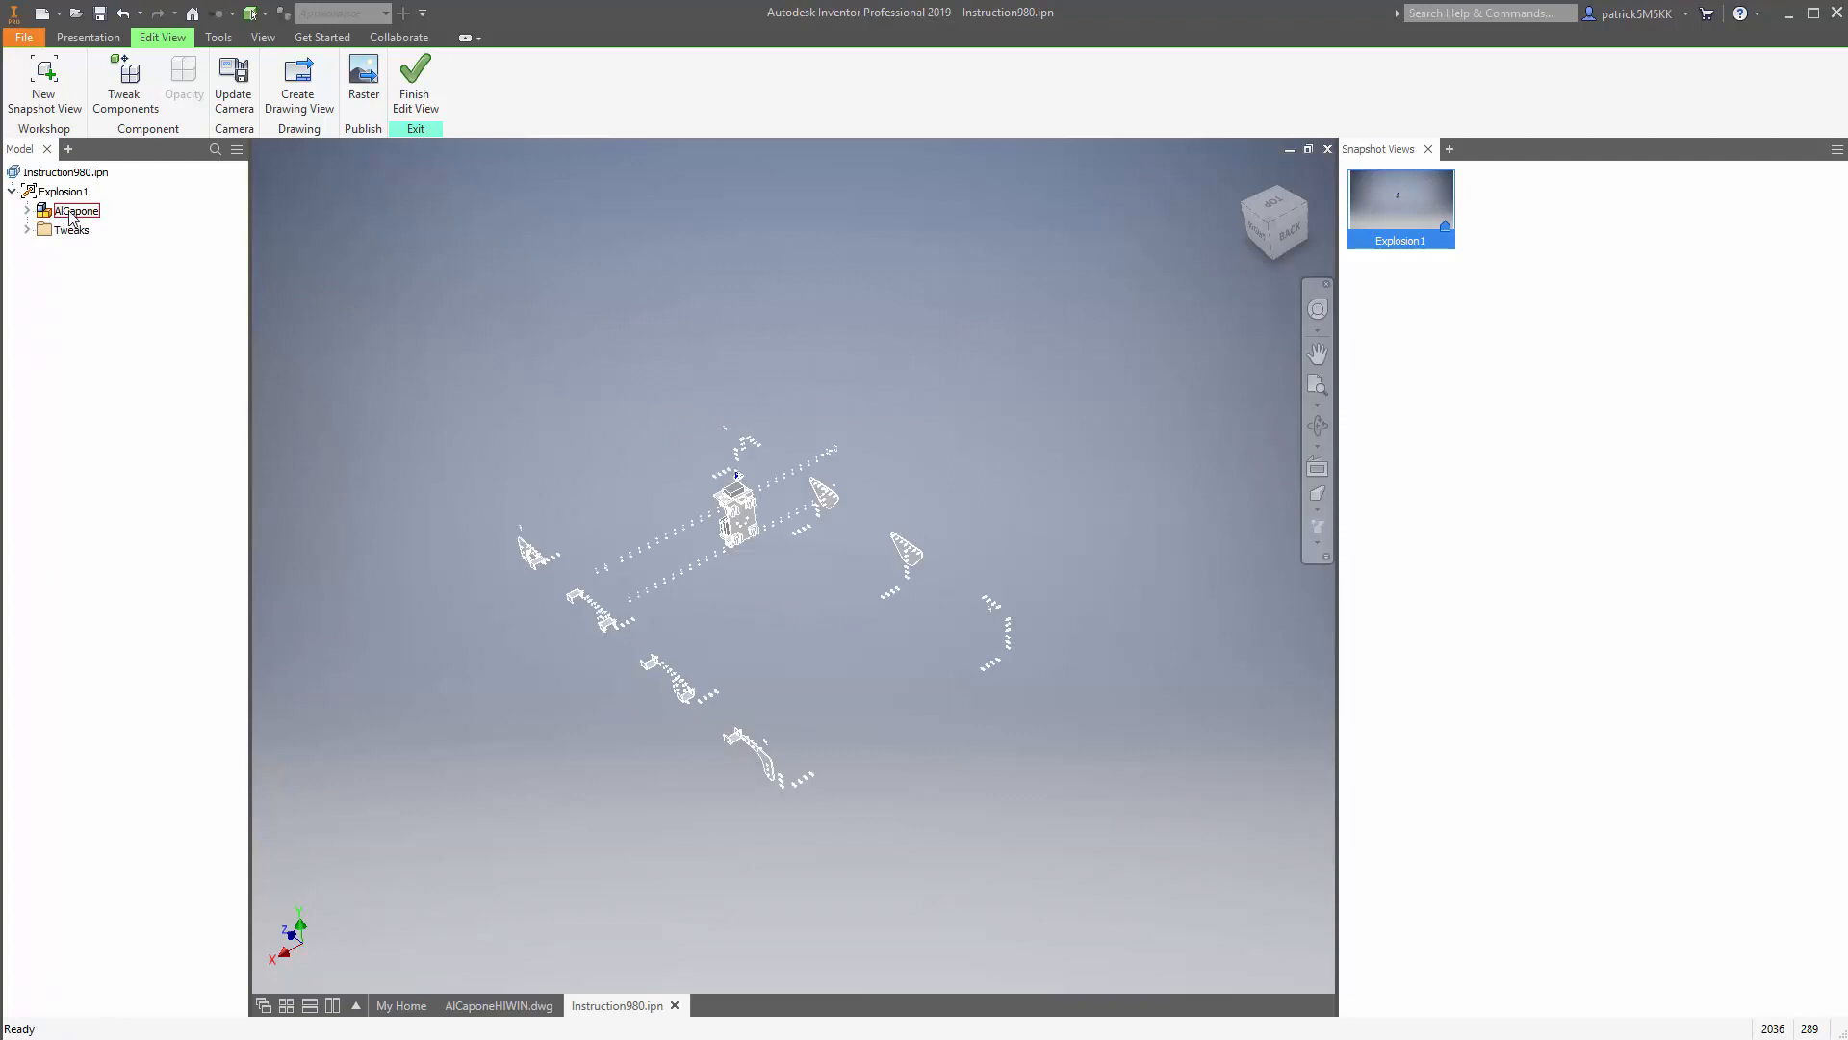
{"action": "left_click", "coordinate": [28, 209]}
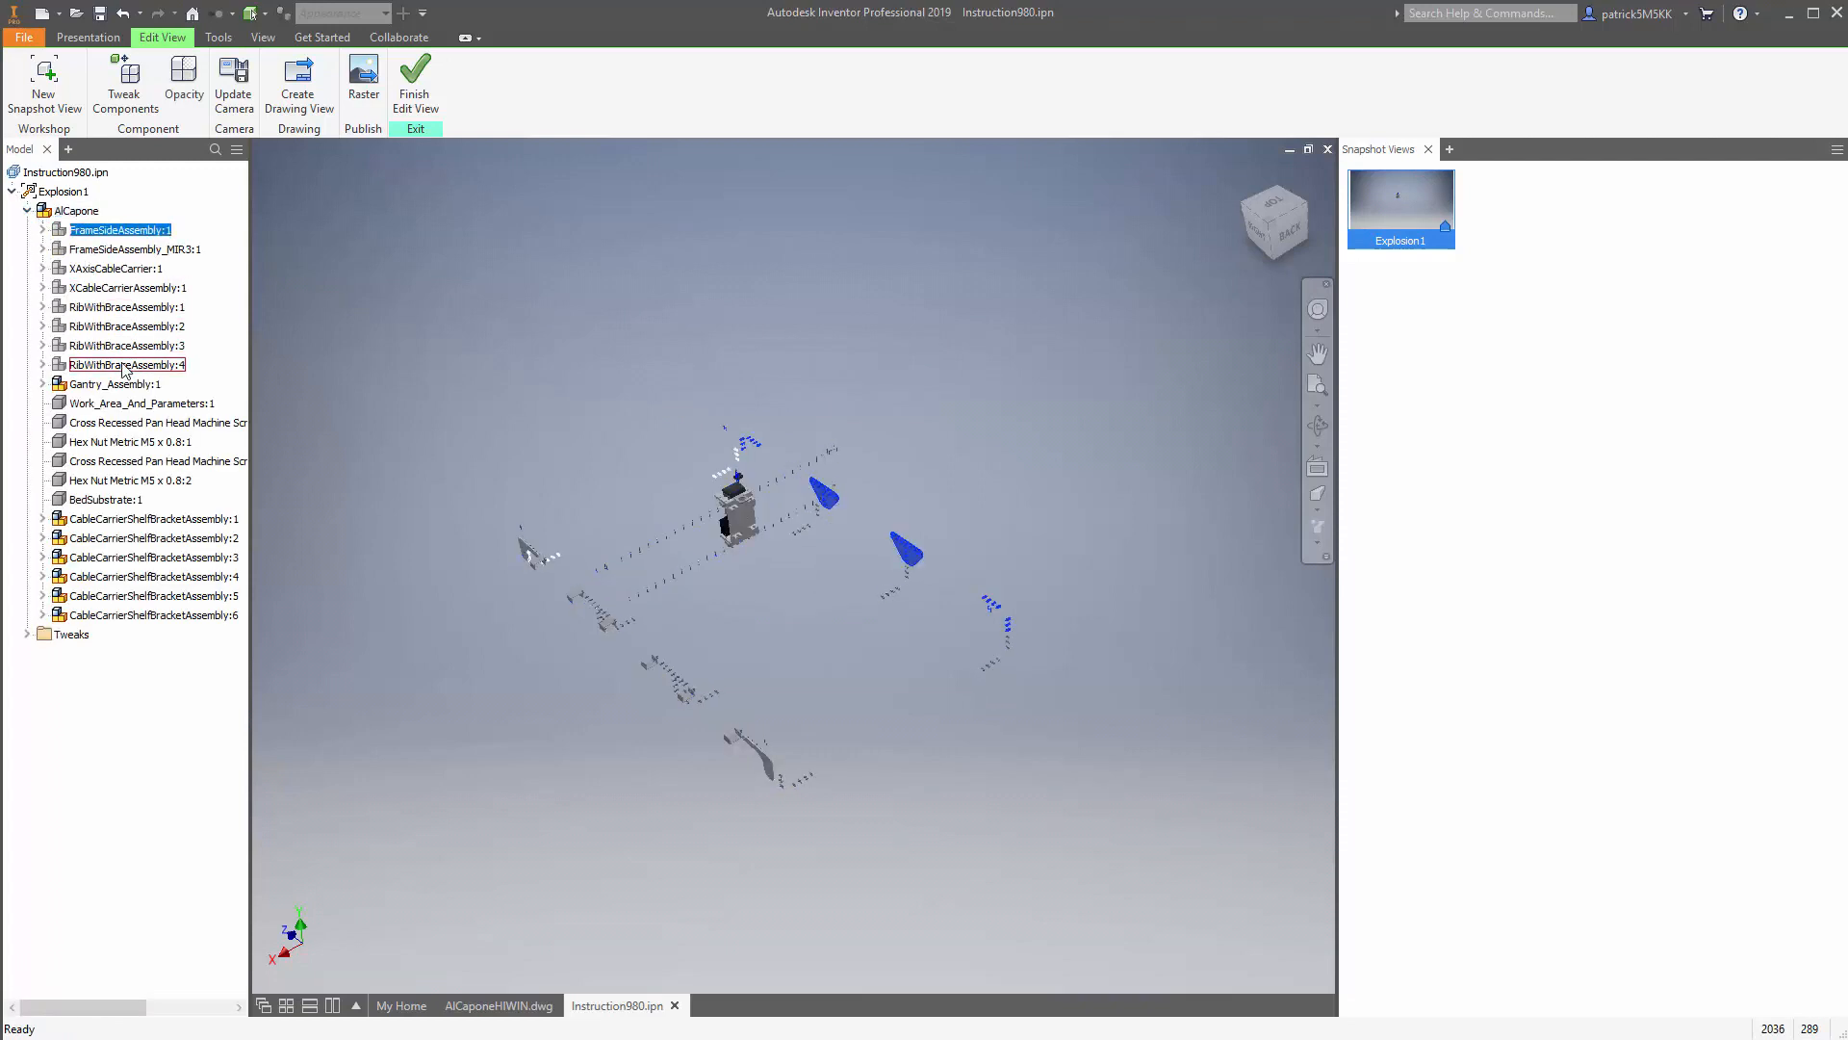
{"action": "left_click", "coordinate": [135, 248]}
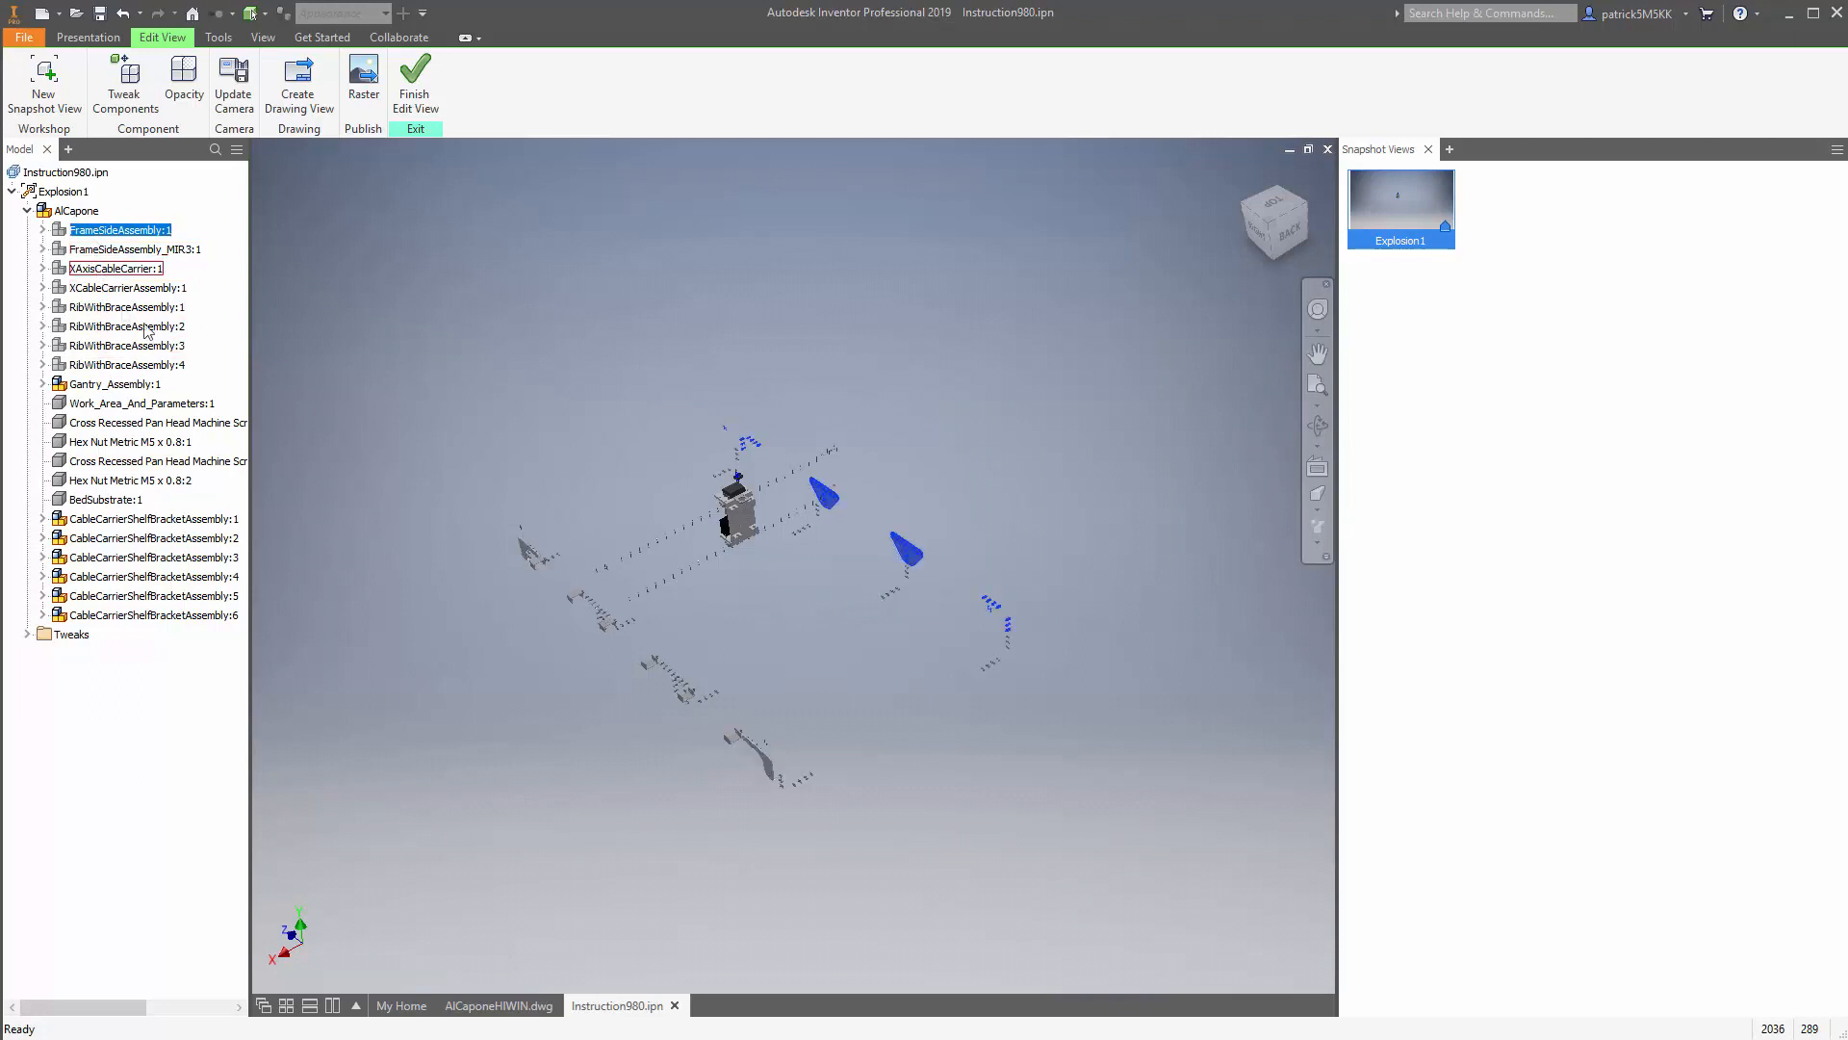
{"action": "left_click", "coordinate": [43, 229]}
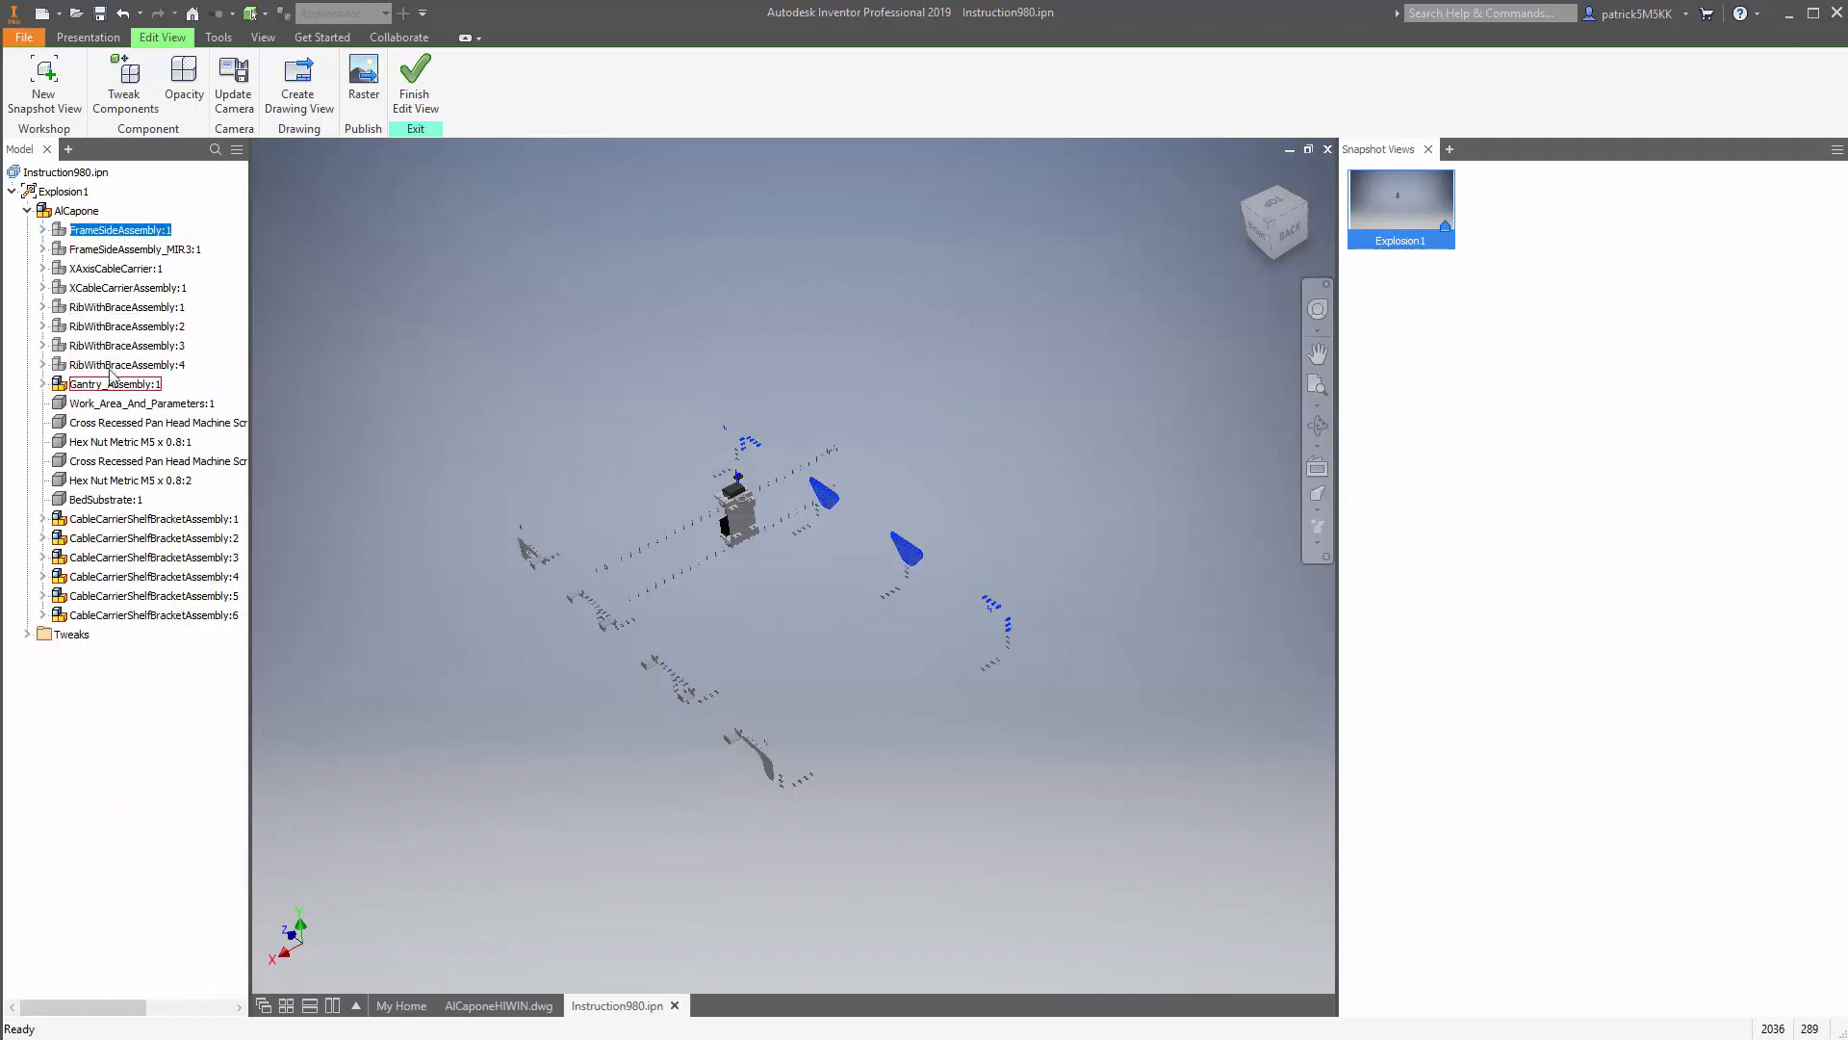
{"action": "right_click", "coordinate": [114, 364]}
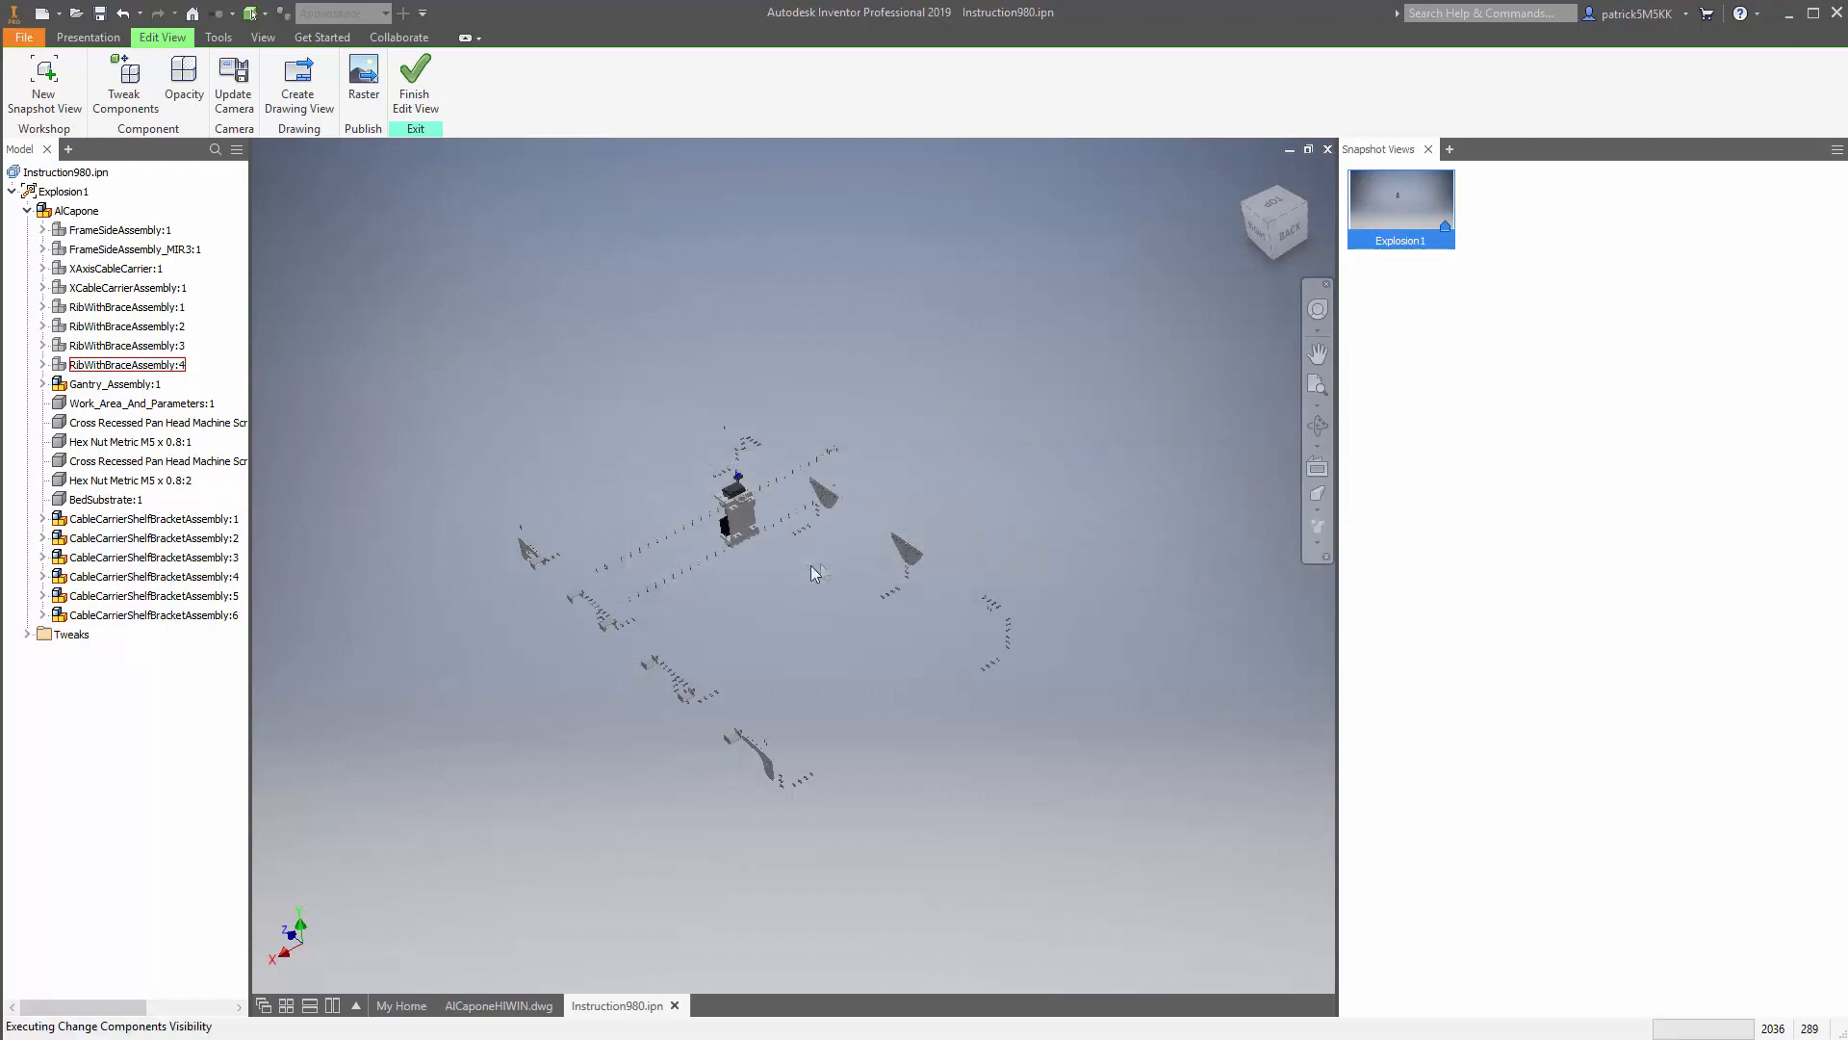
{"action": "left_click", "coordinate": [118, 229]}
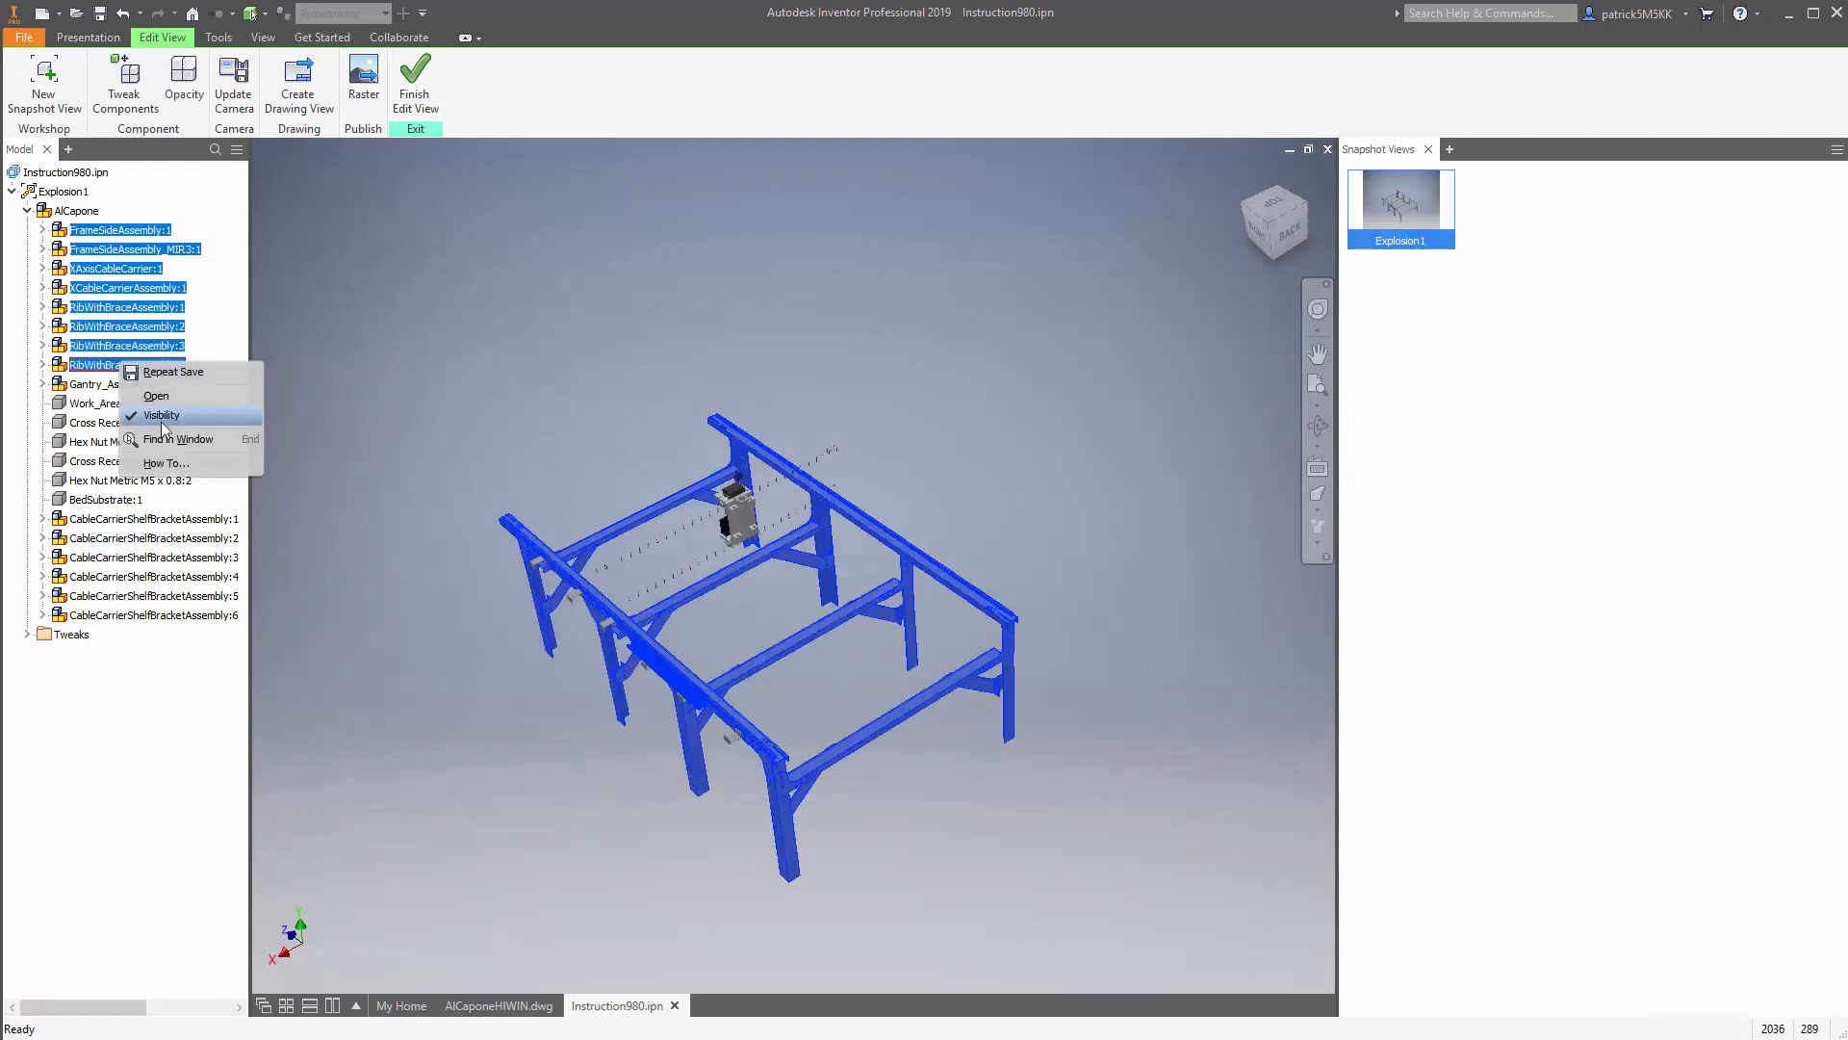
{"action": "left_click", "coordinate": [160, 416]}
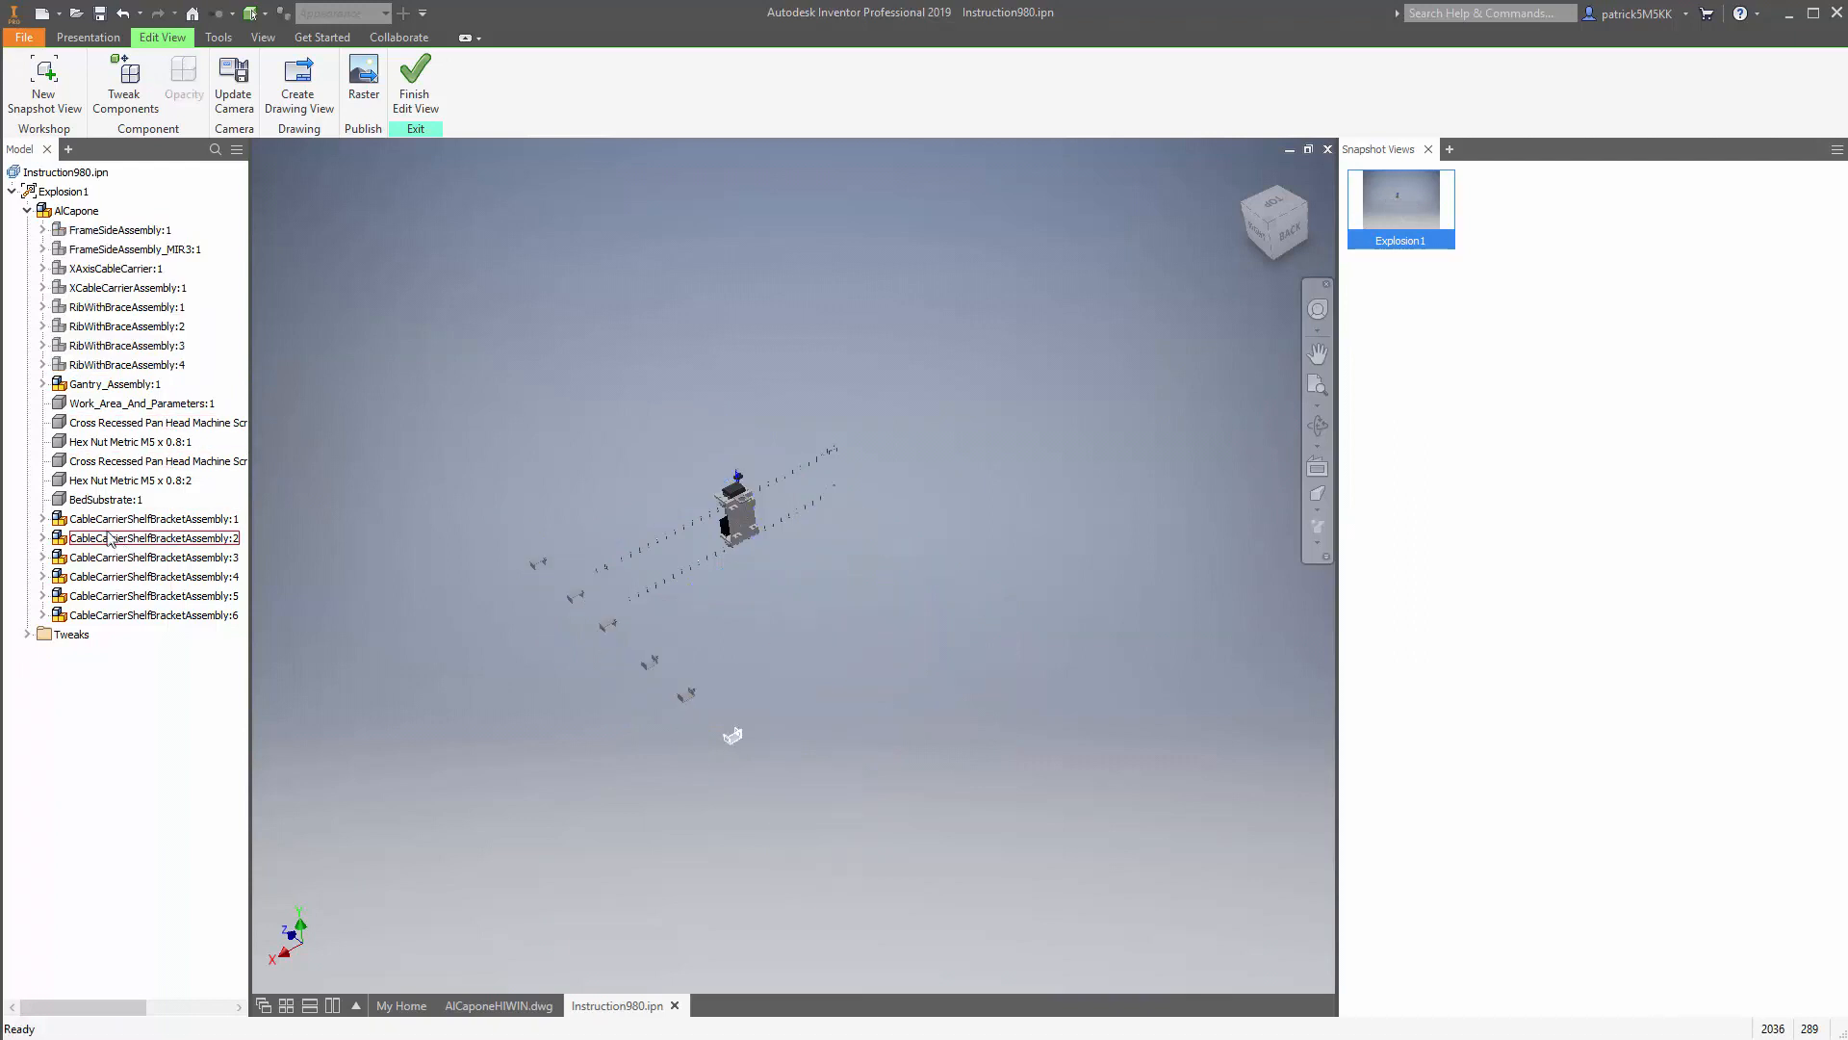
Step: Hide the cable carrier bracket assemblies and zoom onto the remaining carriage assembly
{"action": "left_click", "coordinate": [154, 614]}
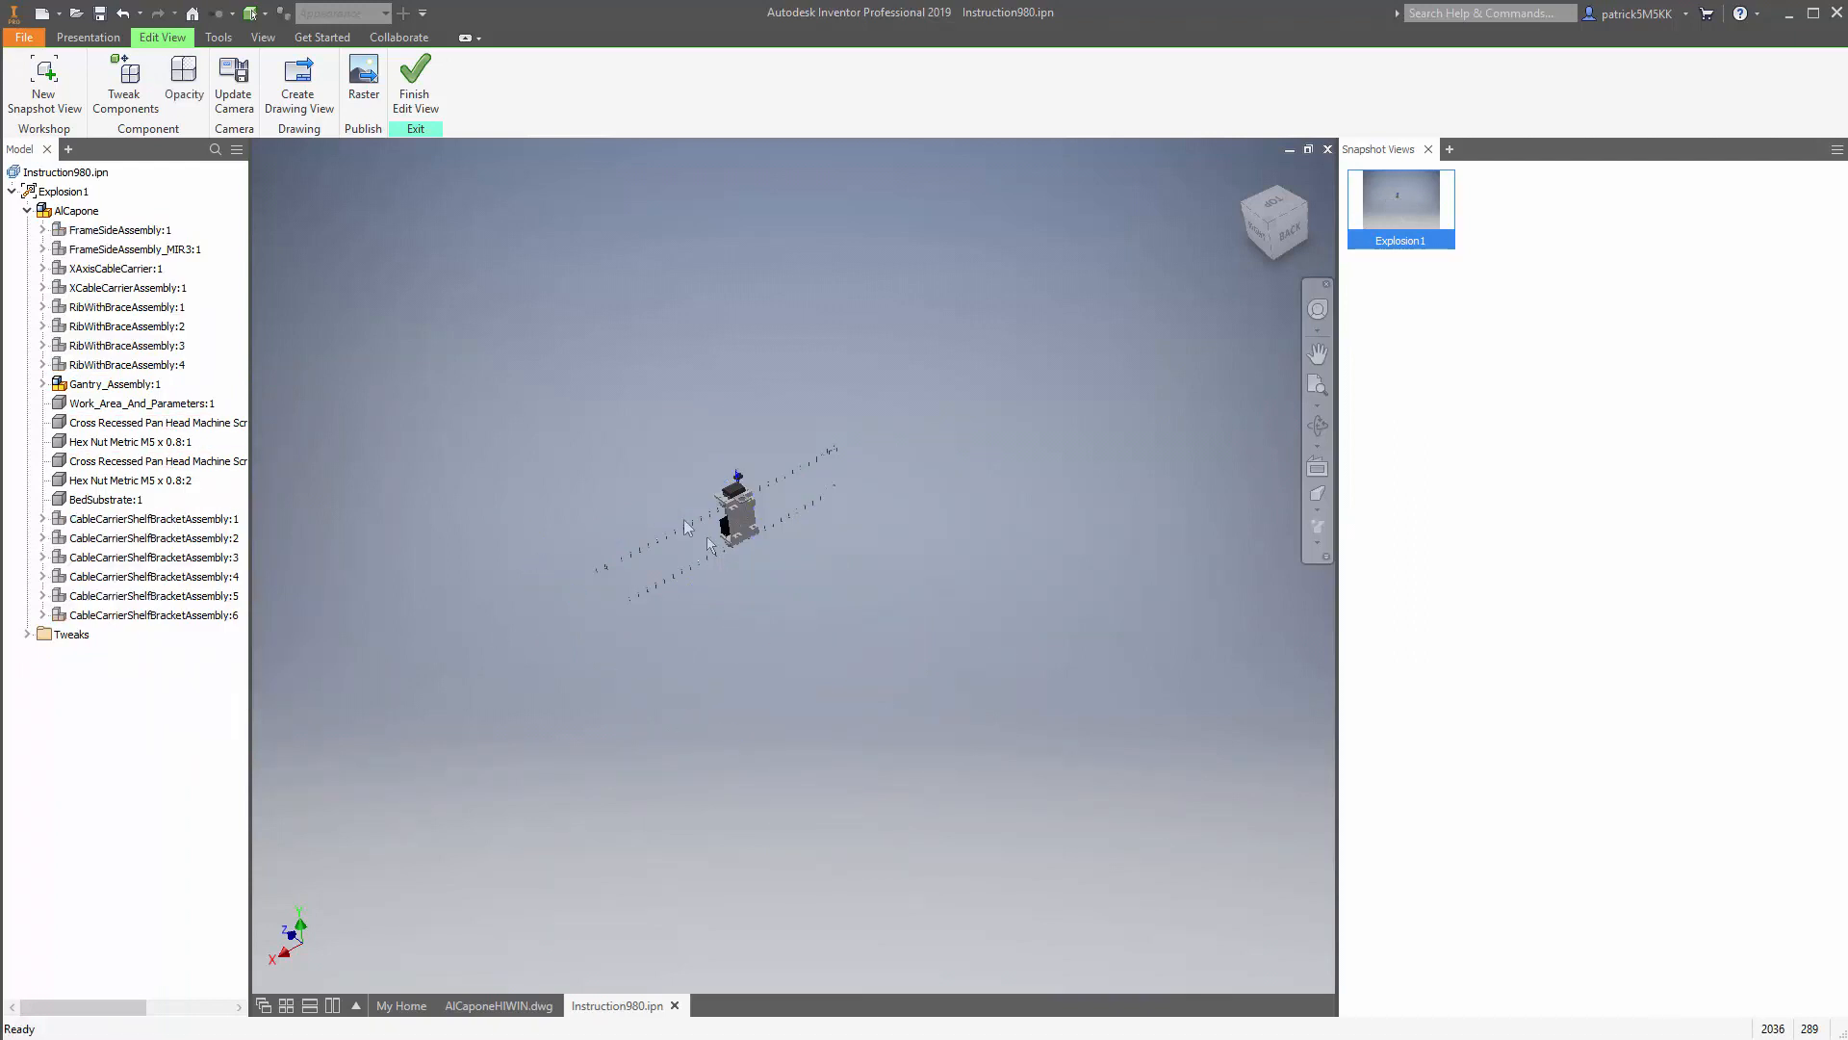
{"action": "left_click", "coordinate": [125, 287]}
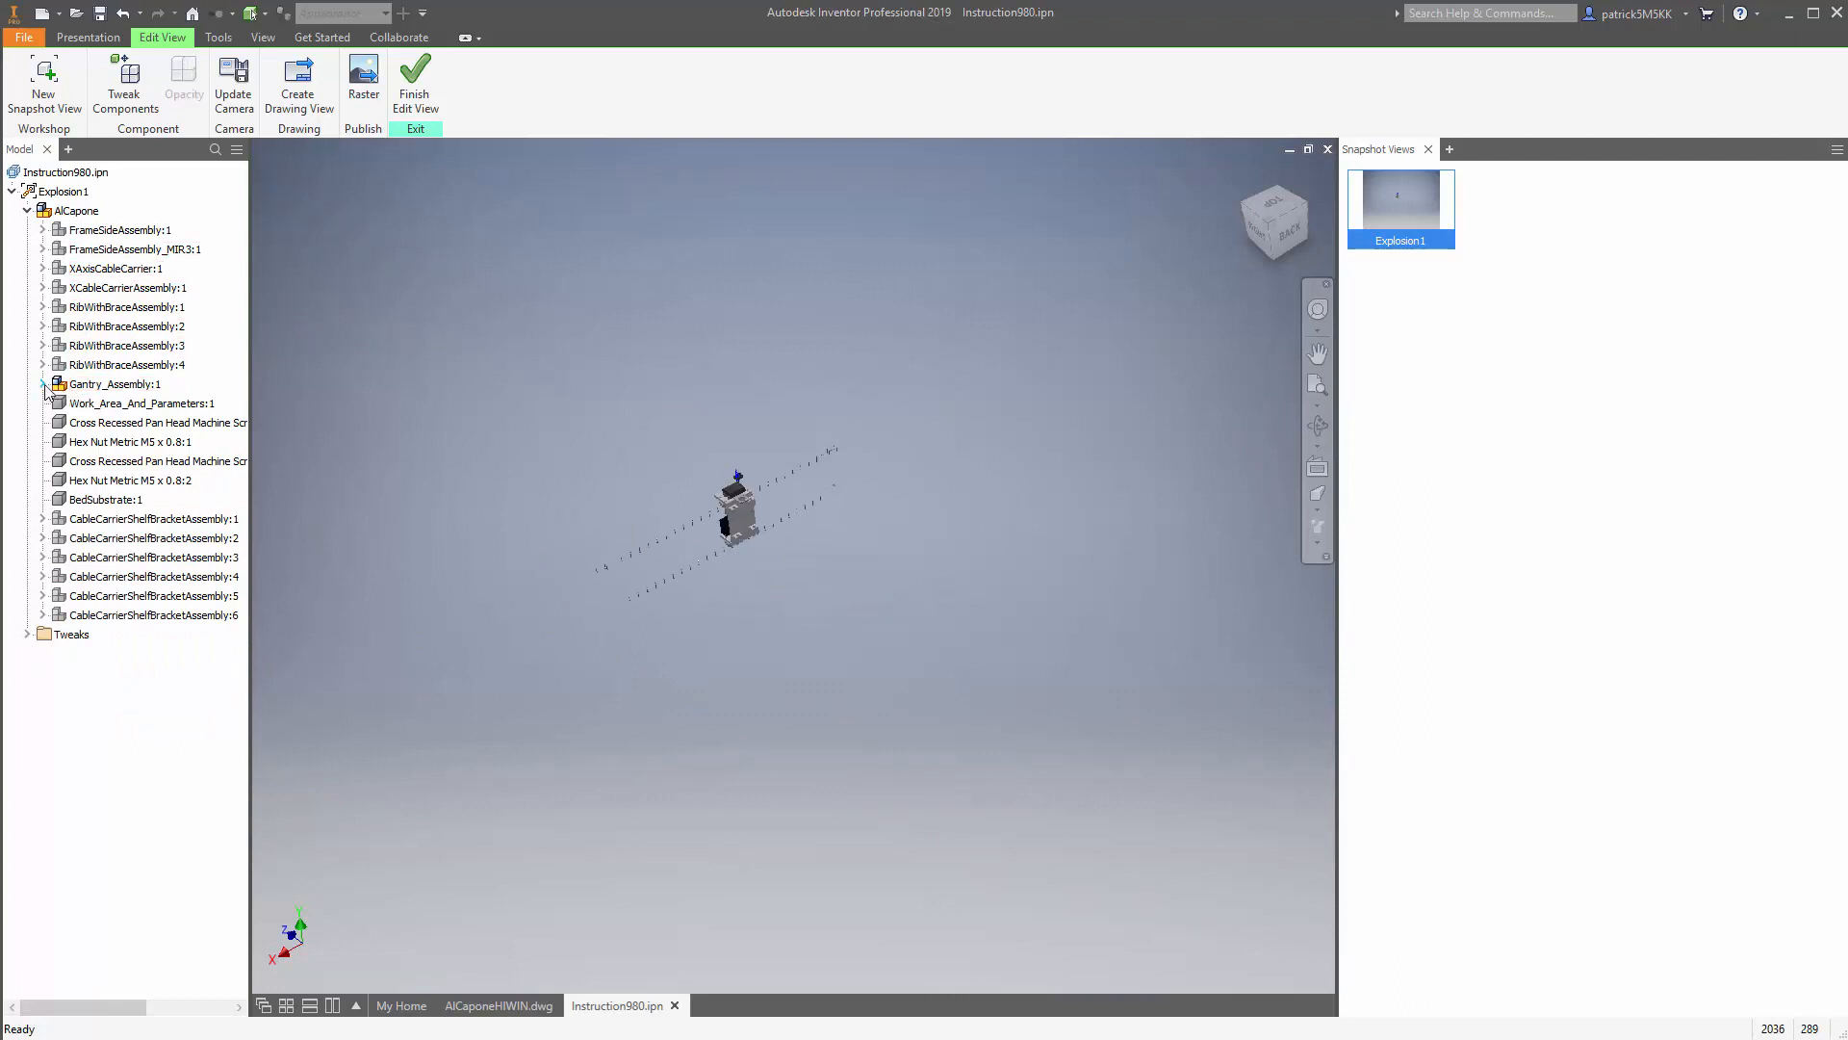
{"action": "right_click", "coordinate": [117, 402]}
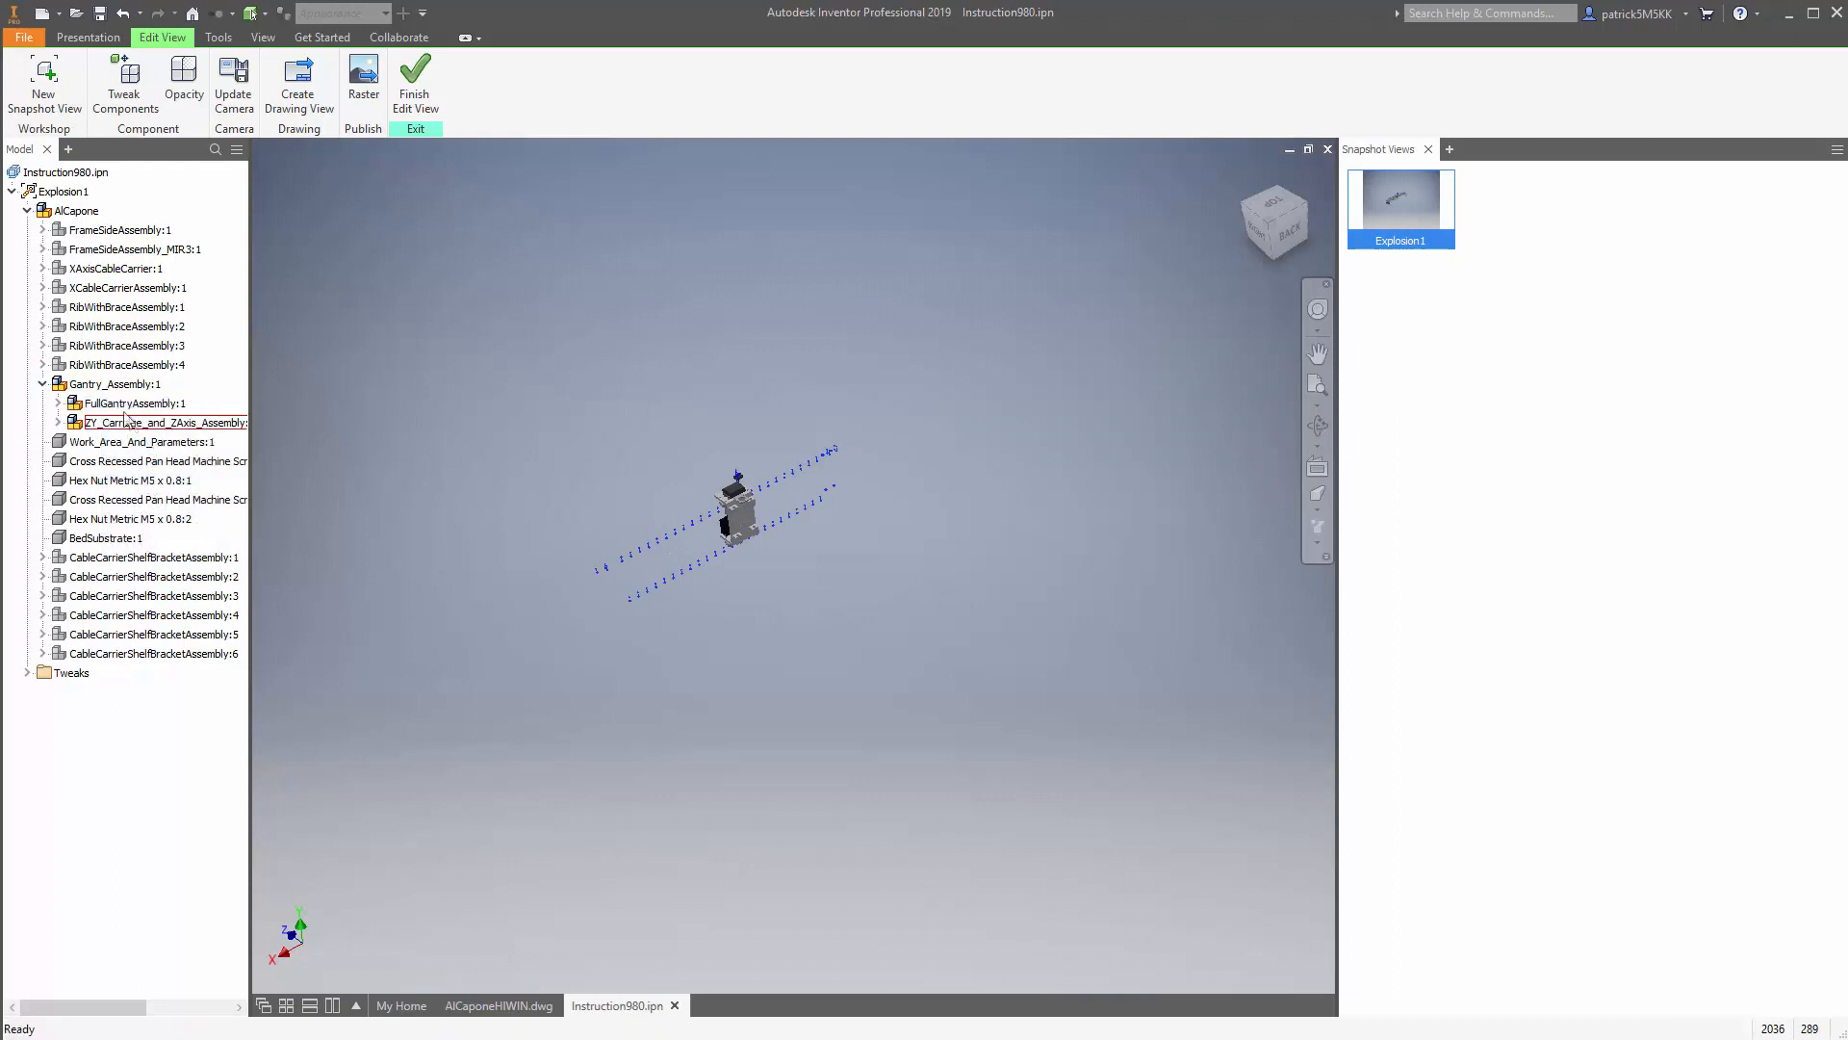
{"action": "left_click", "coordinate": [135, 403]}
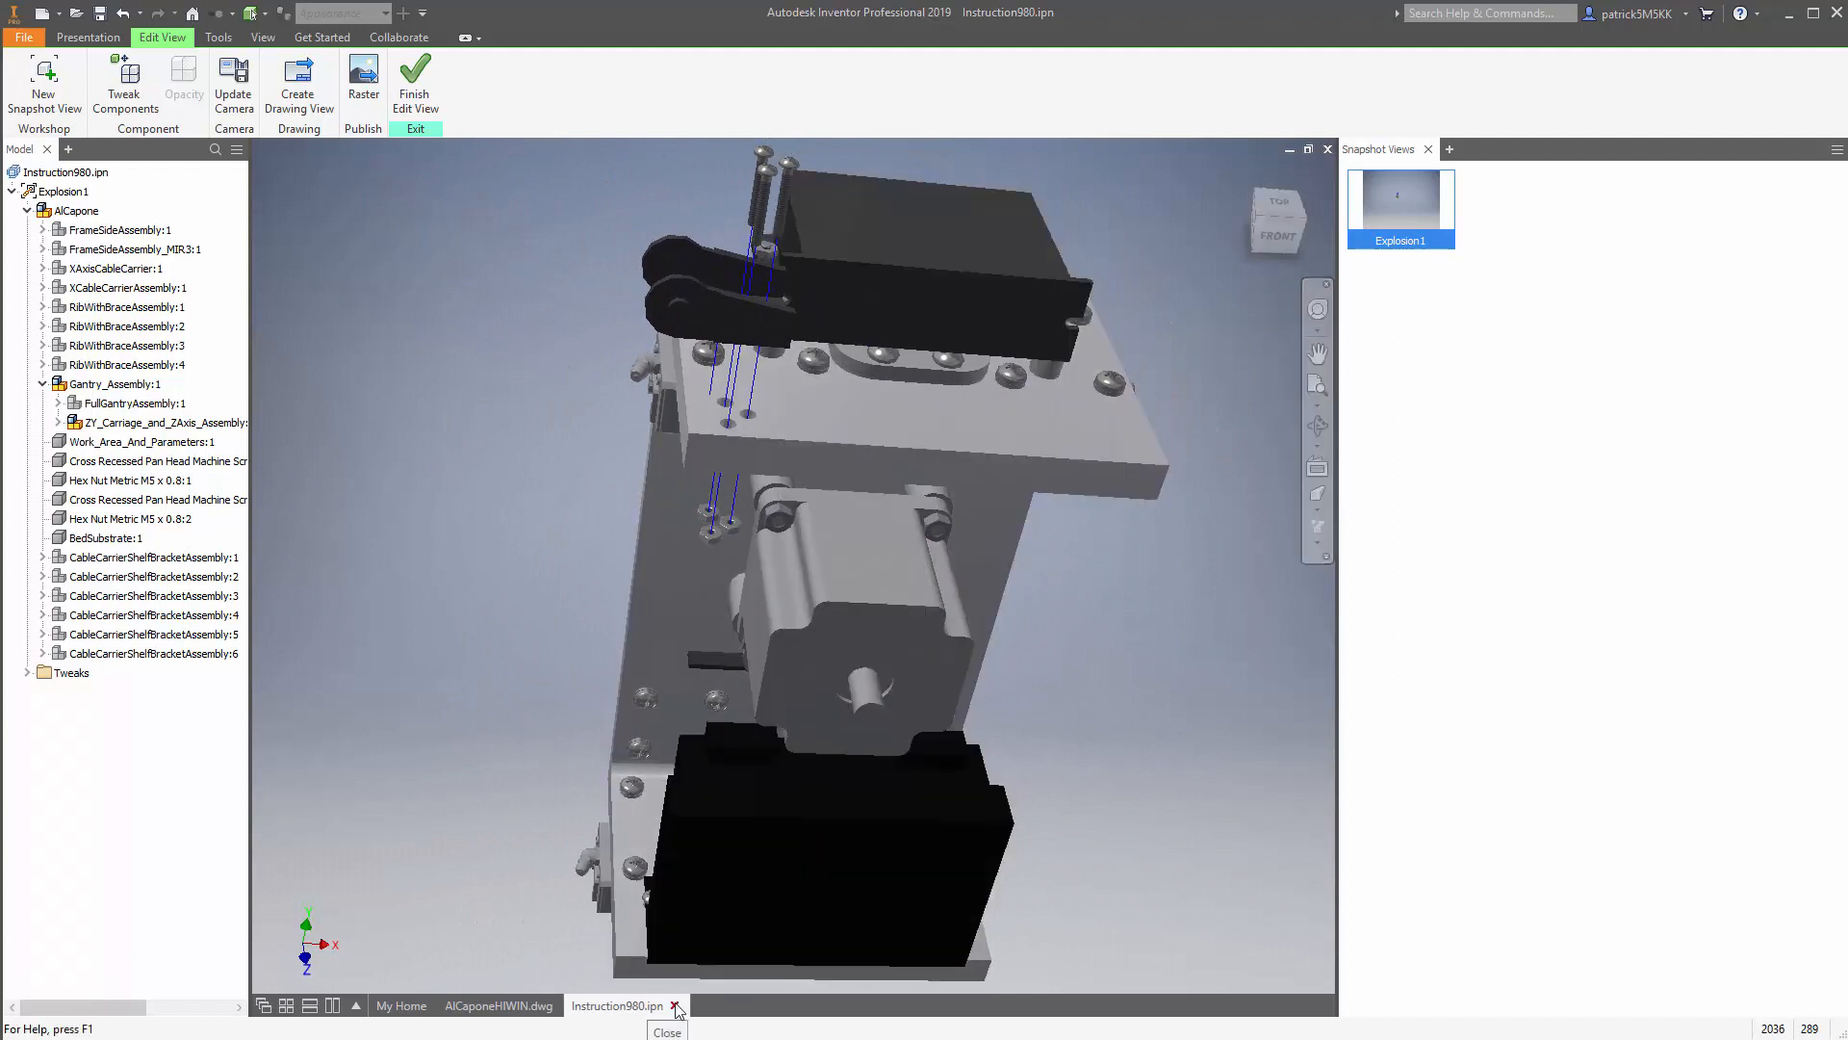
Step: Close Instruction980.ipn saving its changes and select the sheet's instruction grid
{"action": "left_click", "coordinate": [675, 1004]}
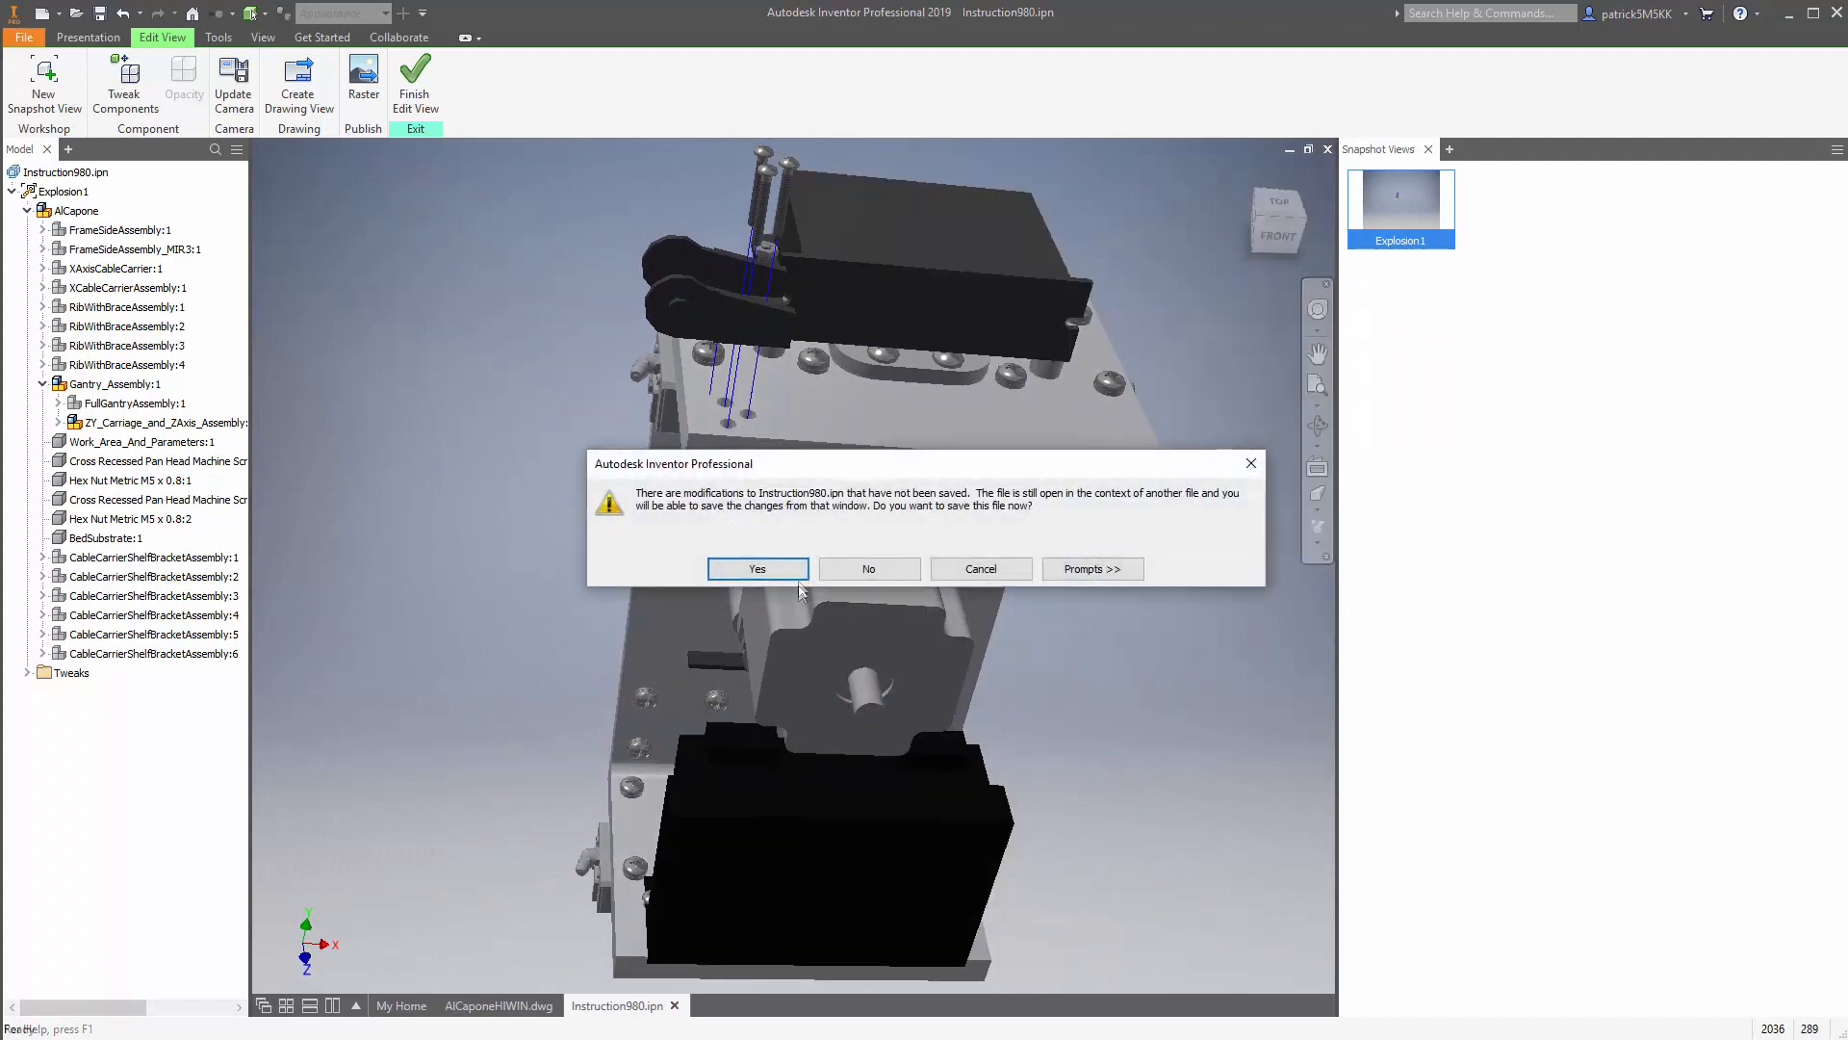
{"action": "left_click", "coordinate": [754, 568]}
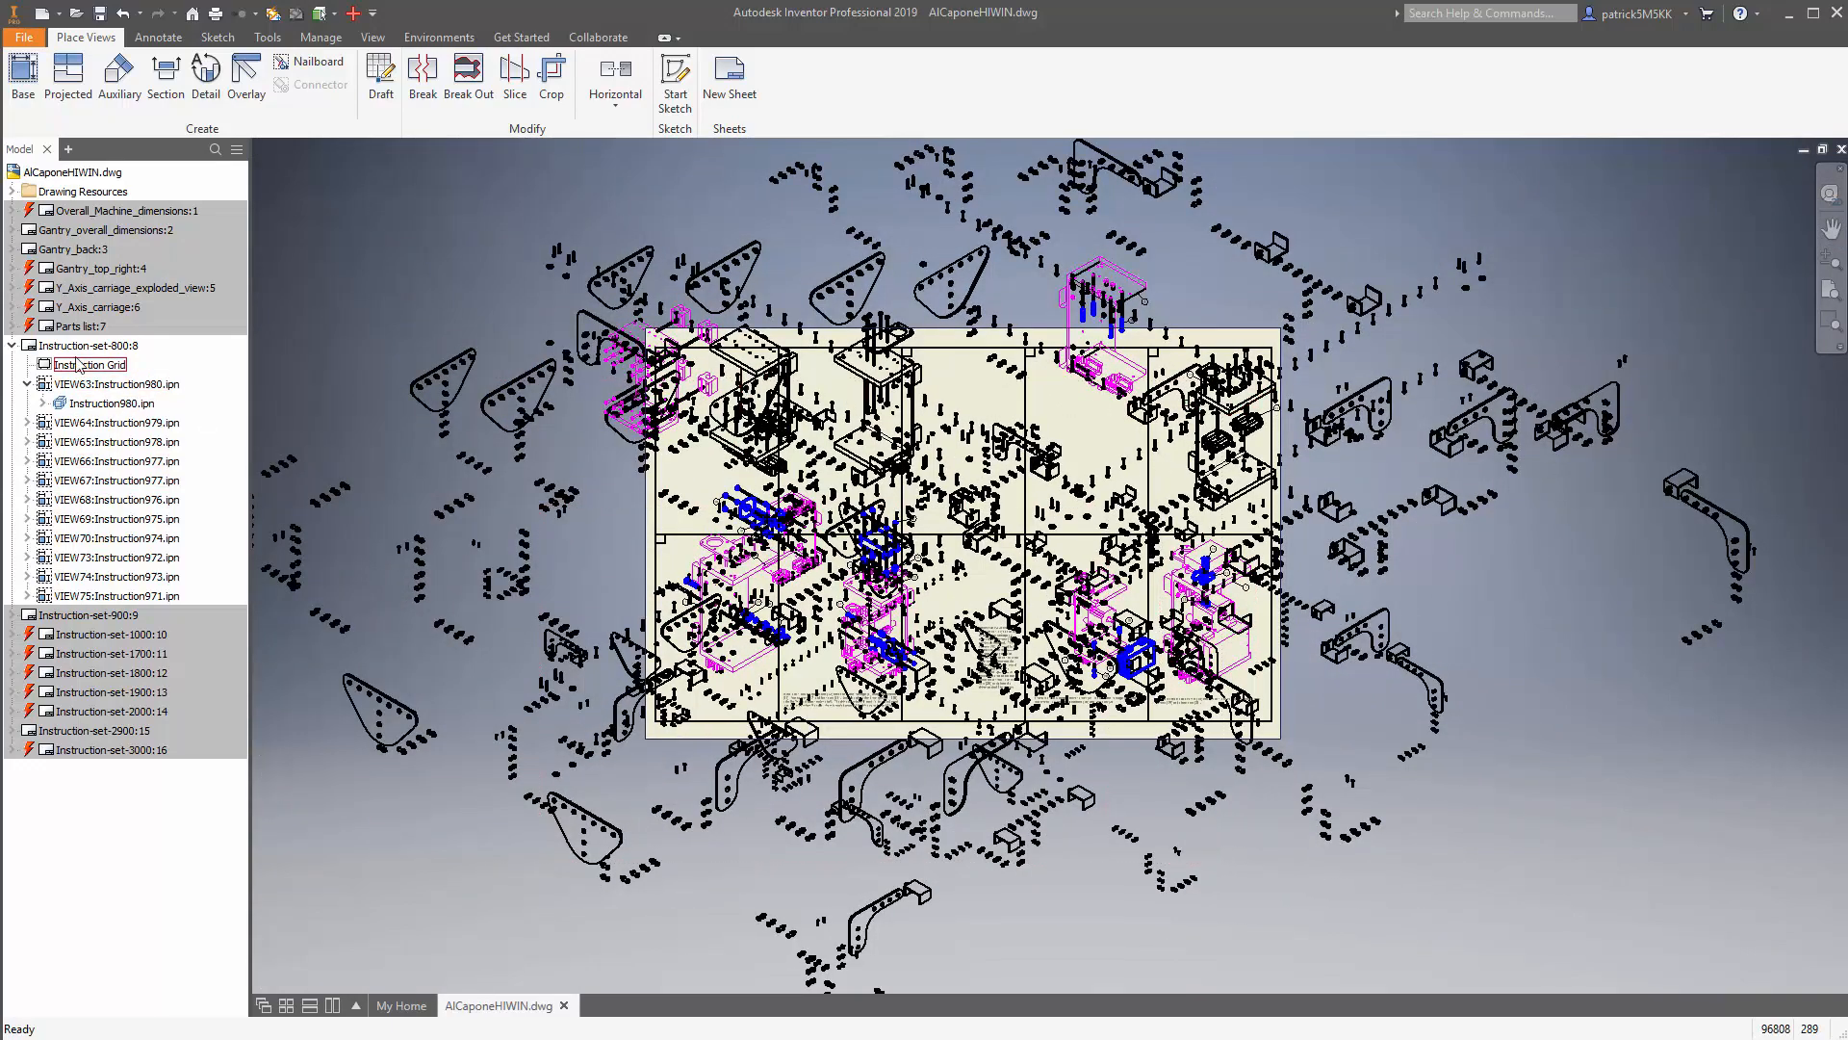
{"action": "left_click", "coordinate": [114, 595]}
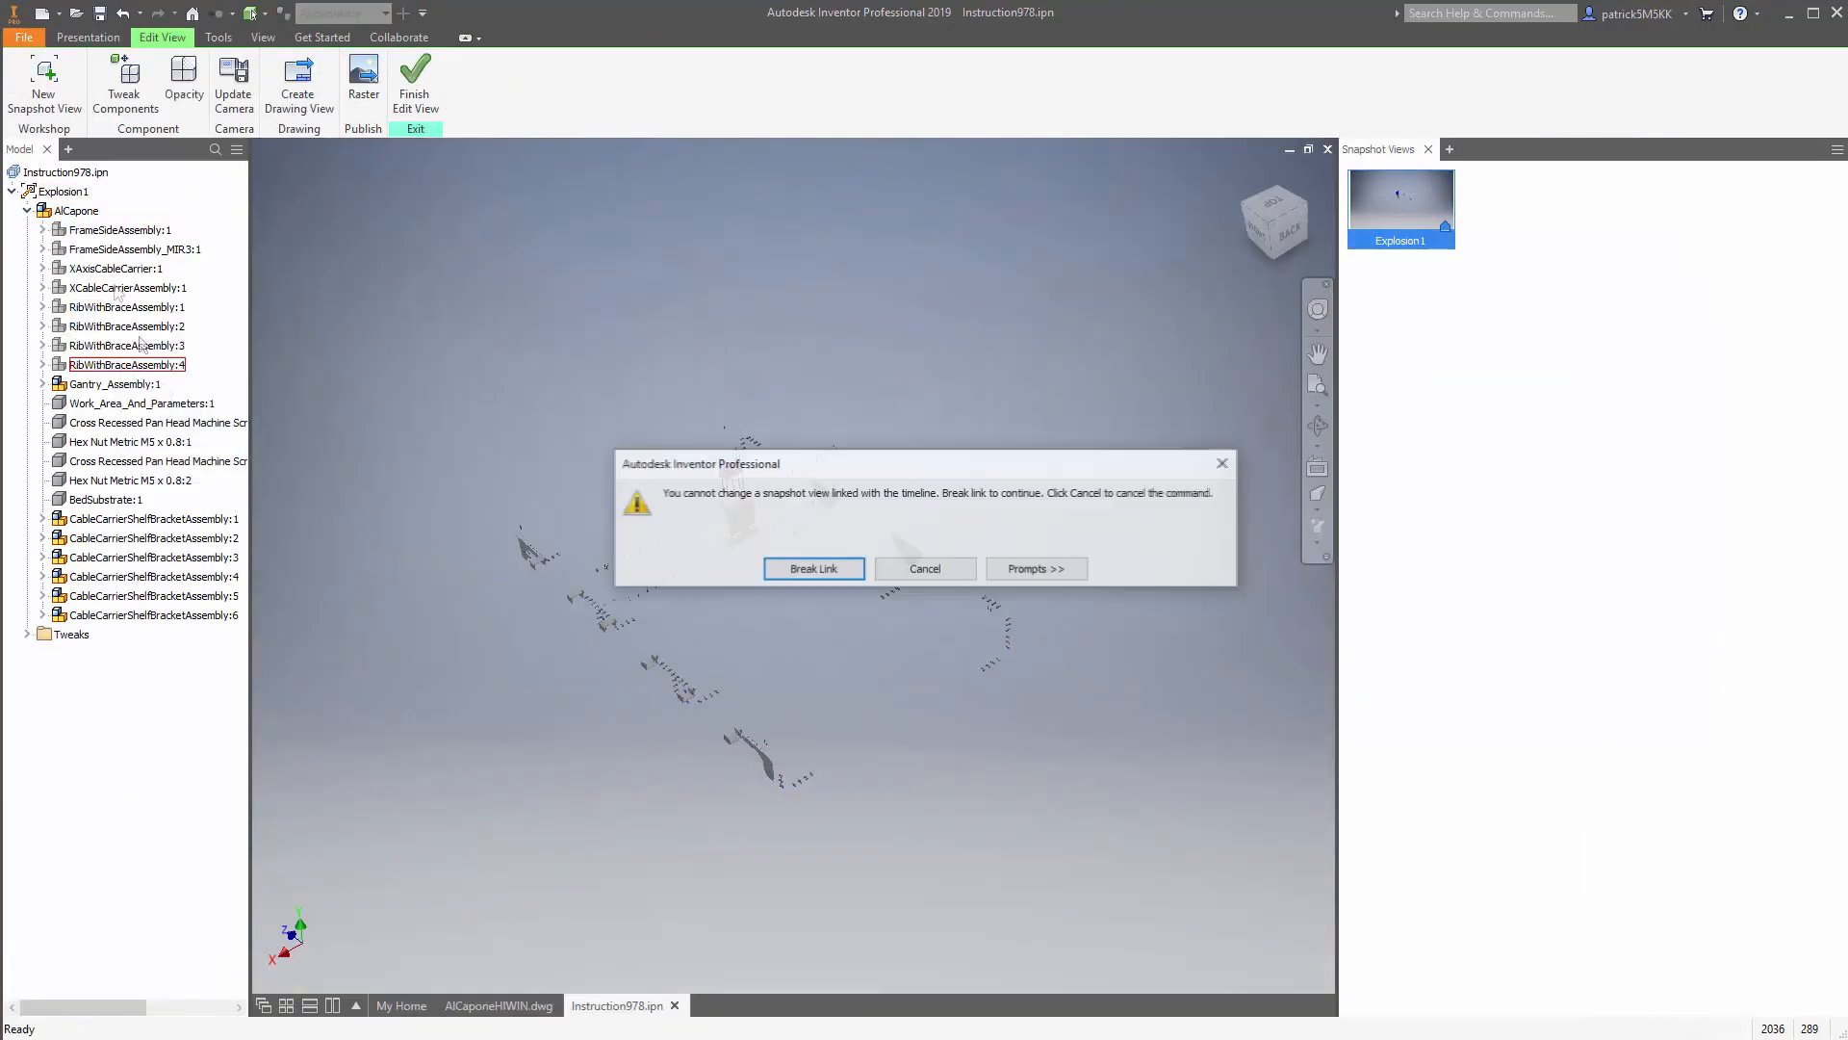
Step: Break the snapshot's timeline link, hide extra components, save the 976 presentation and return to the drawing
{"action": "left_click", "coordinate": [812, 568]}
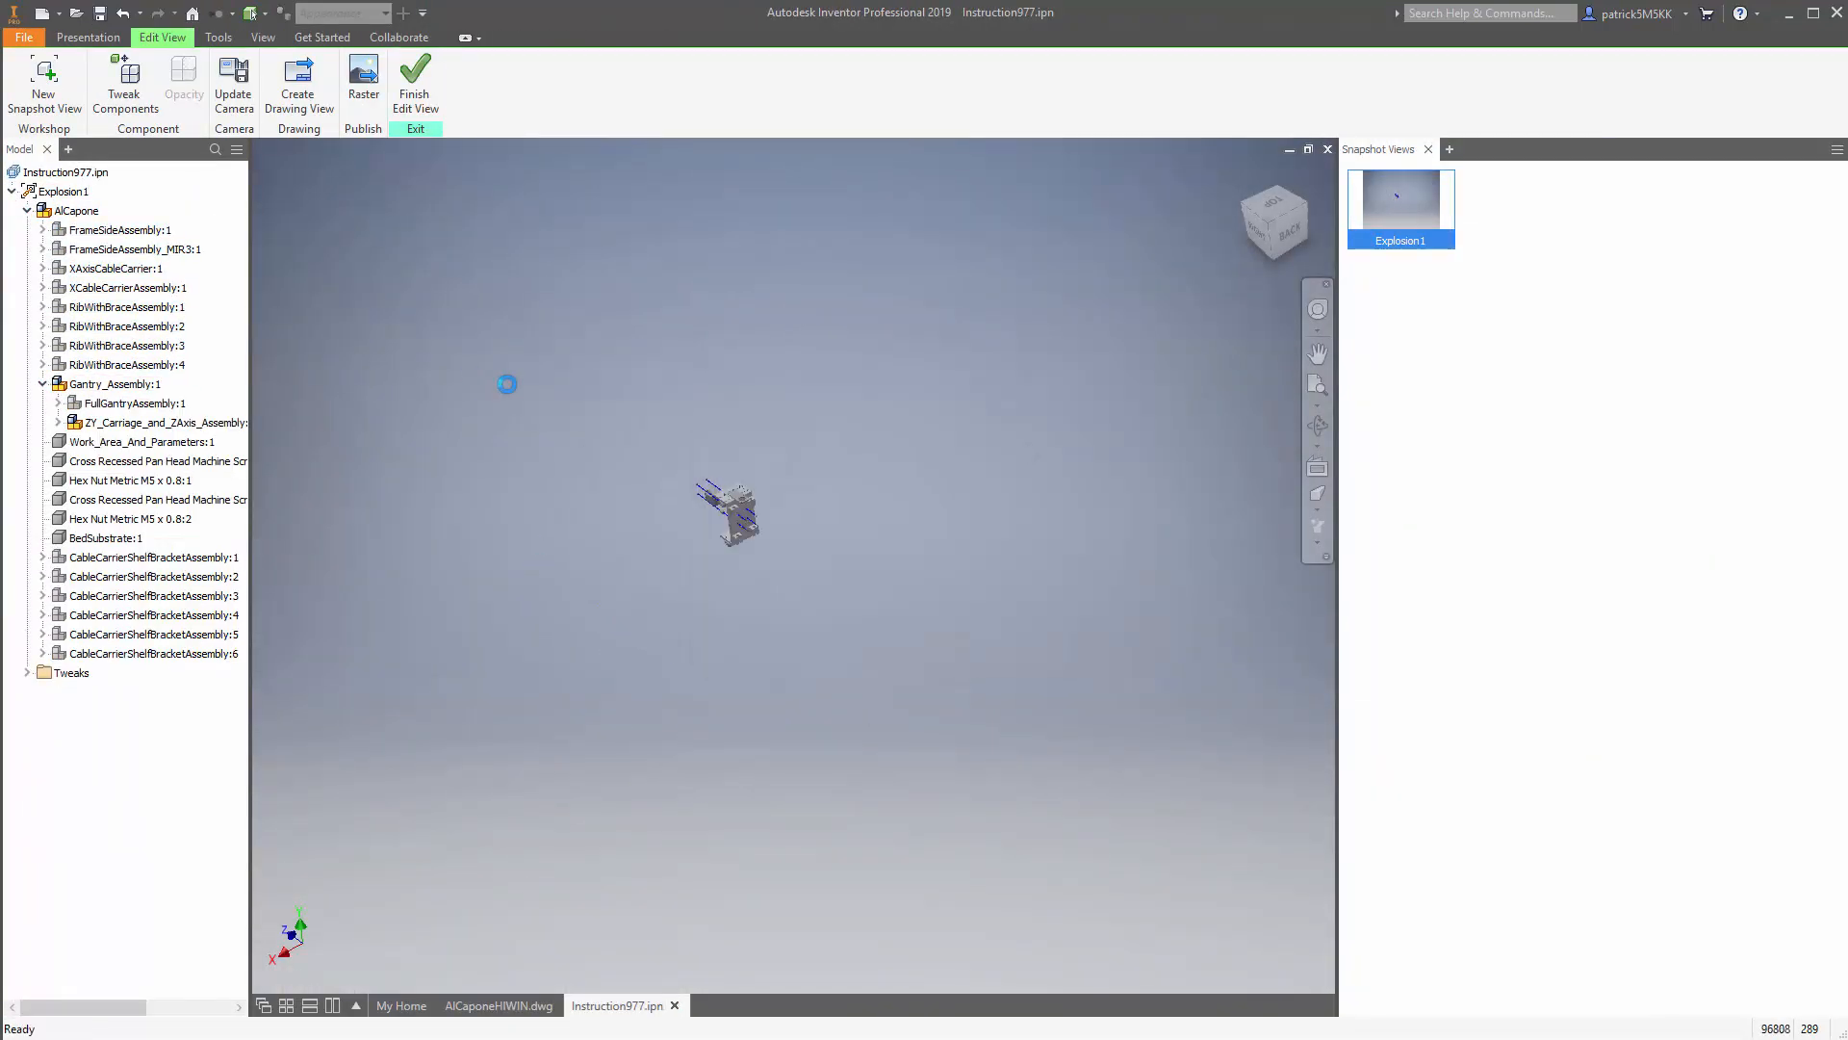
{"action": "left_click", "coordinate": [12, 190]}
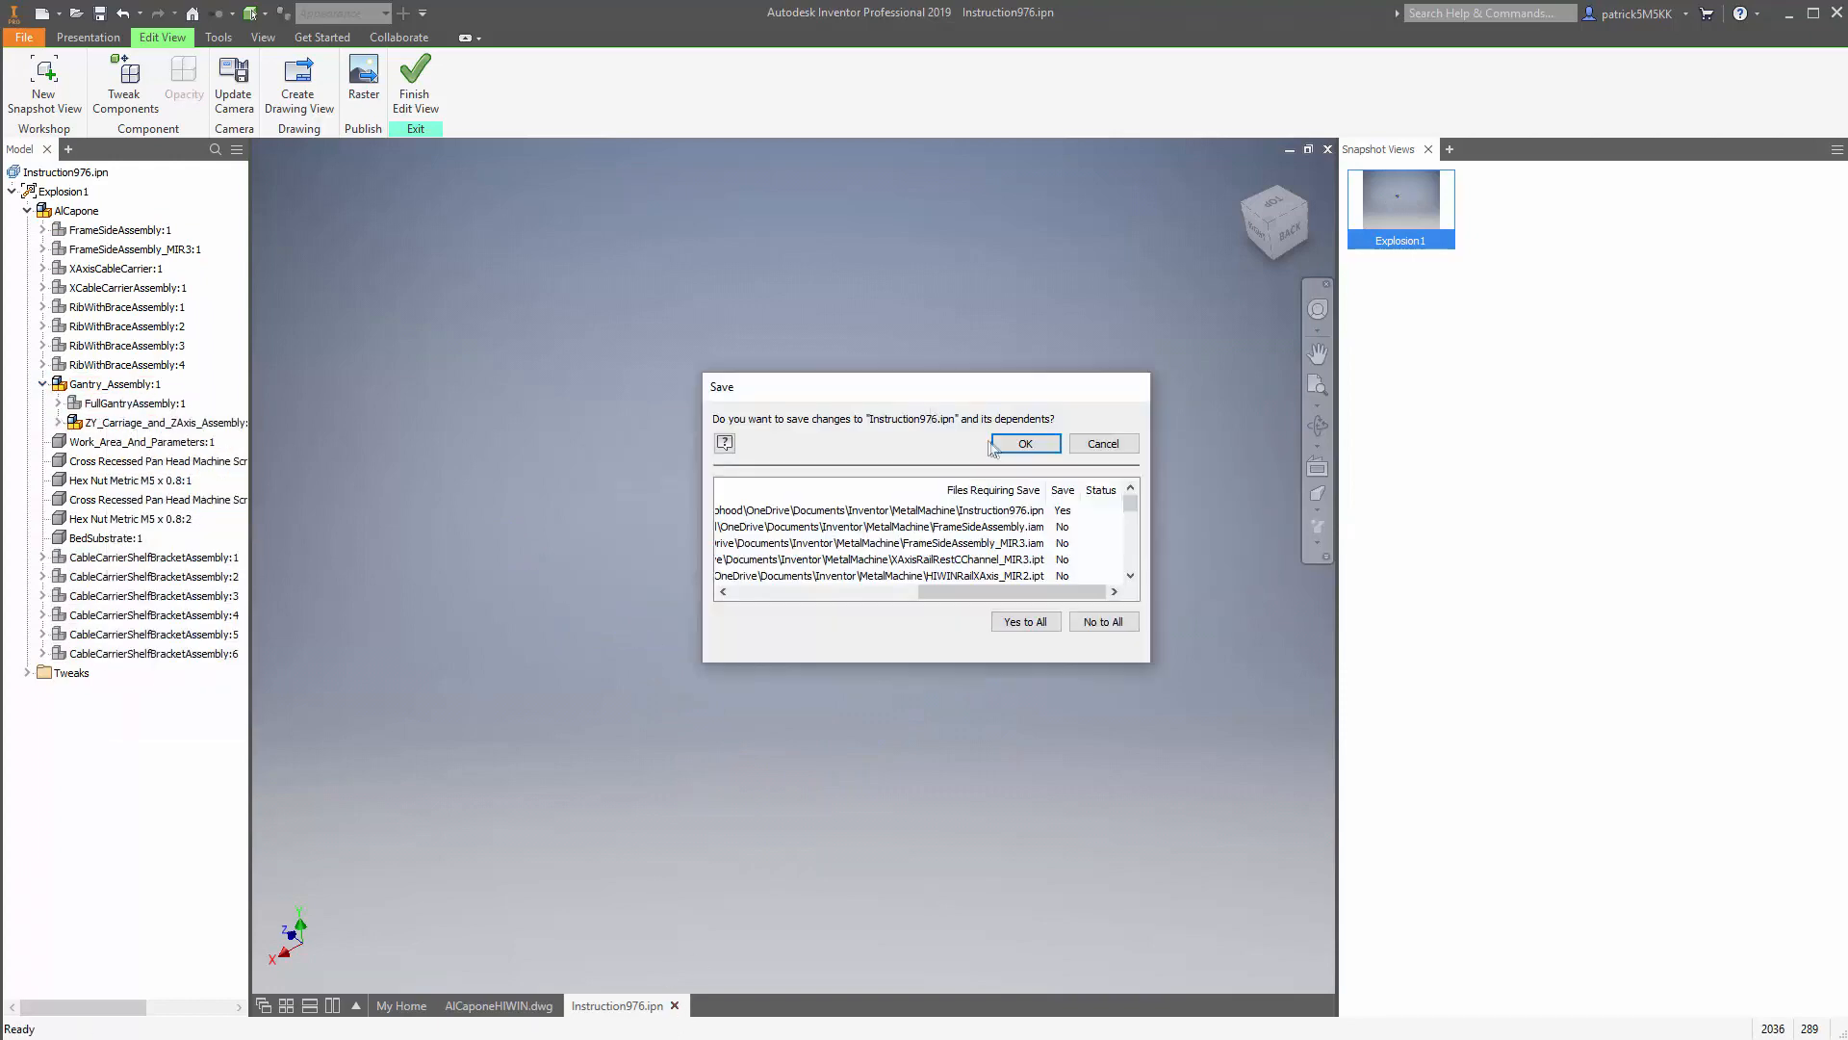
{"action": "left_click", "coordinate": [1022, 443]}
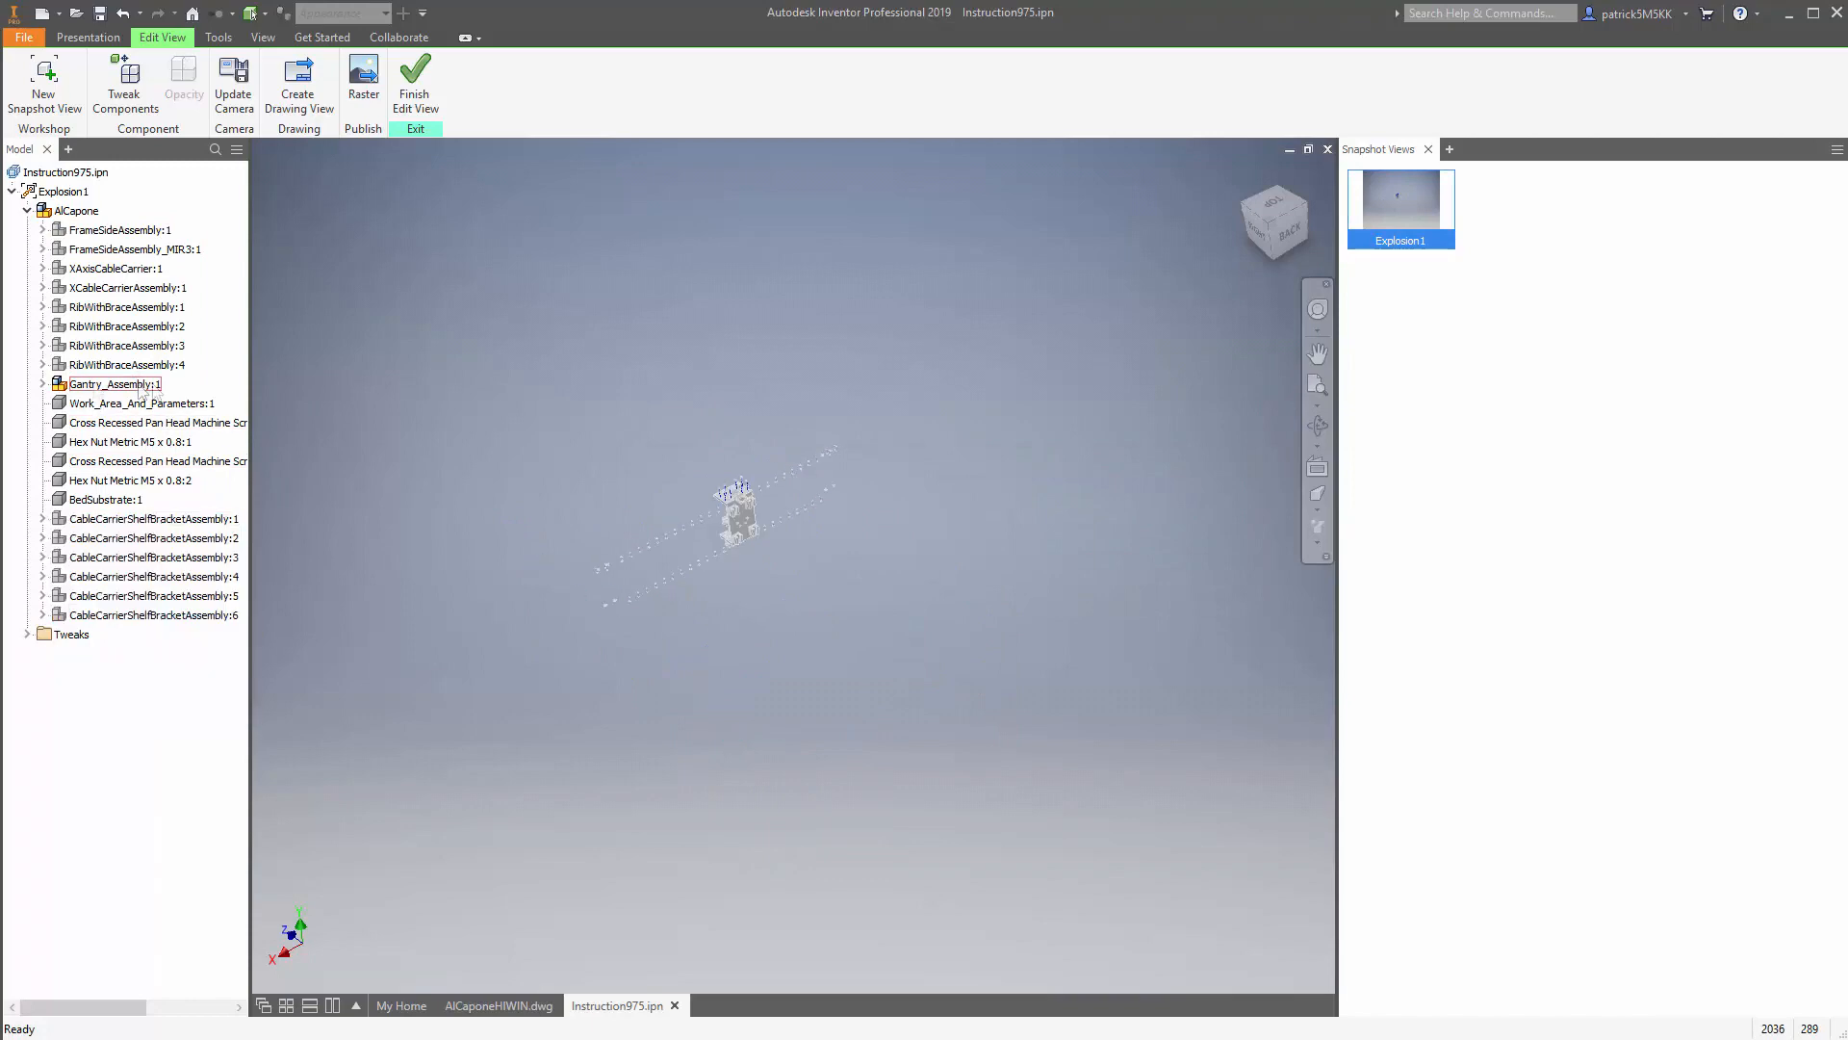
{"action": "left_click", "coordinate": [497, 1004]}
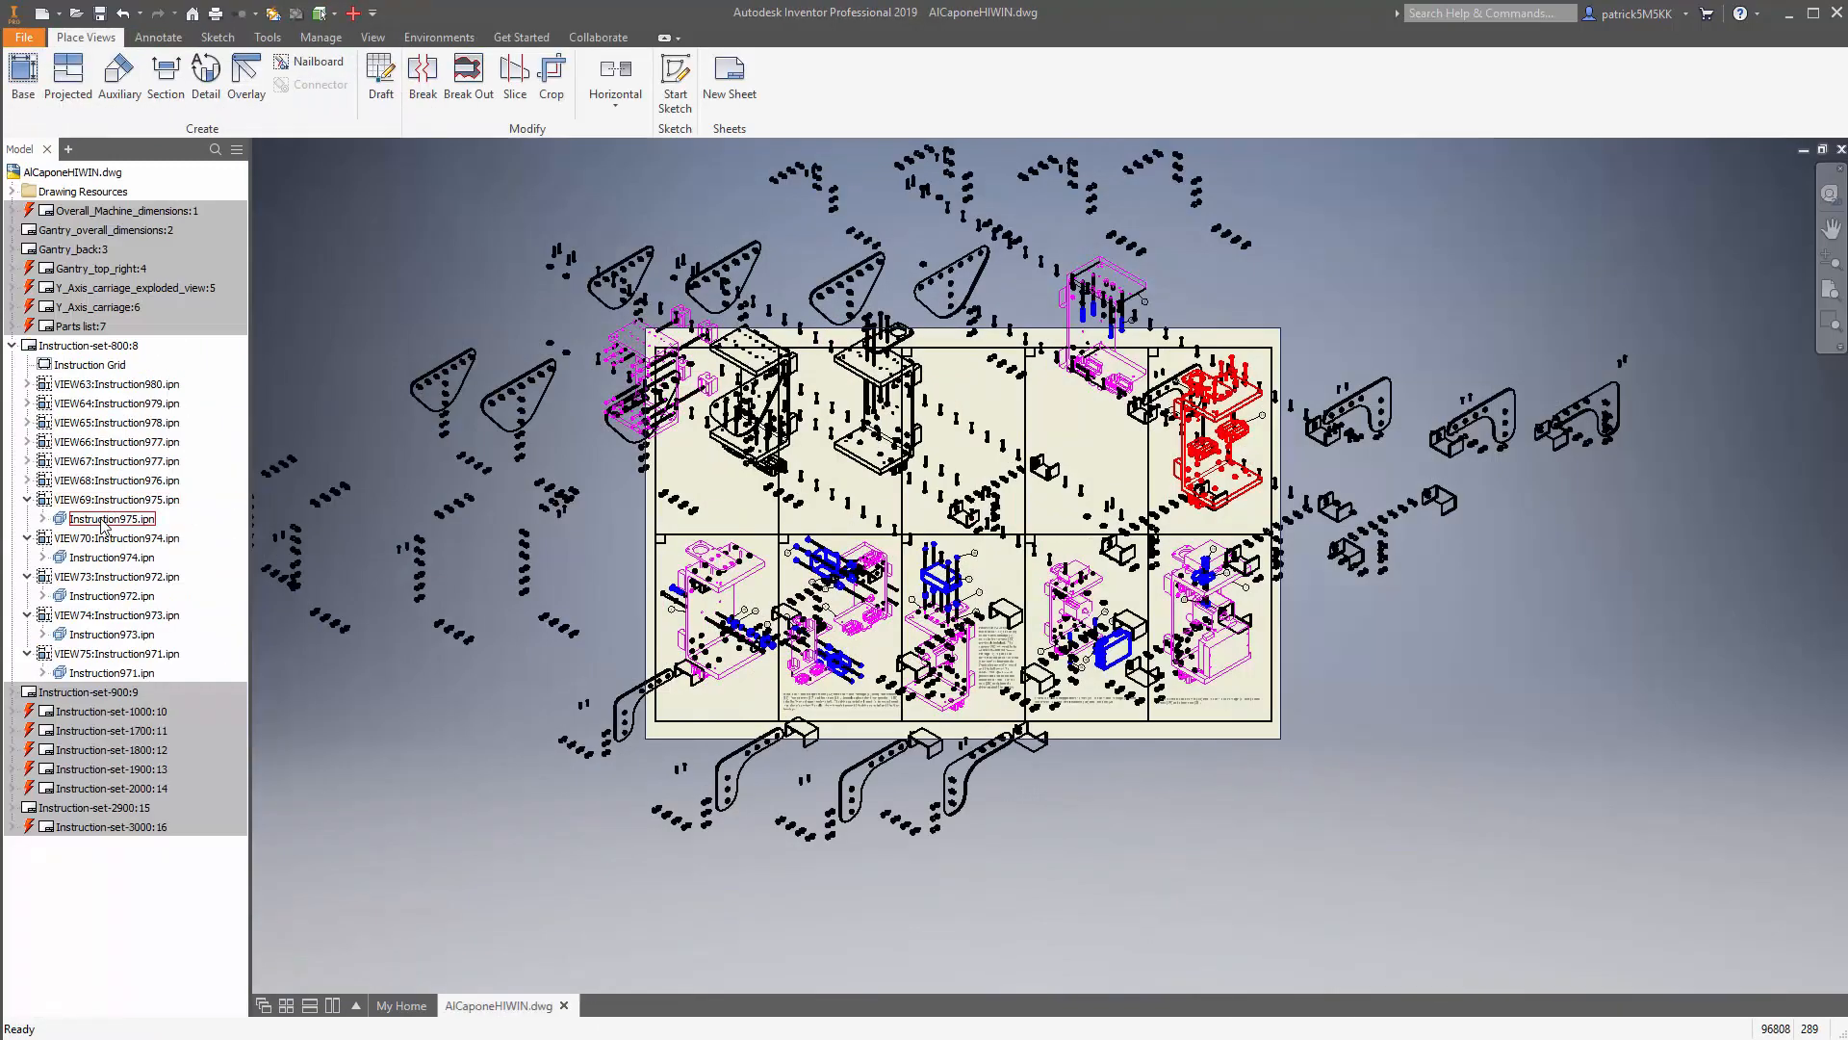
Step: Open the 972 and 973 presentations from the drawing, save the cleaned 972 snapshot and continue in 973
{"action": "double_click", "coordinate": [112, 556]}
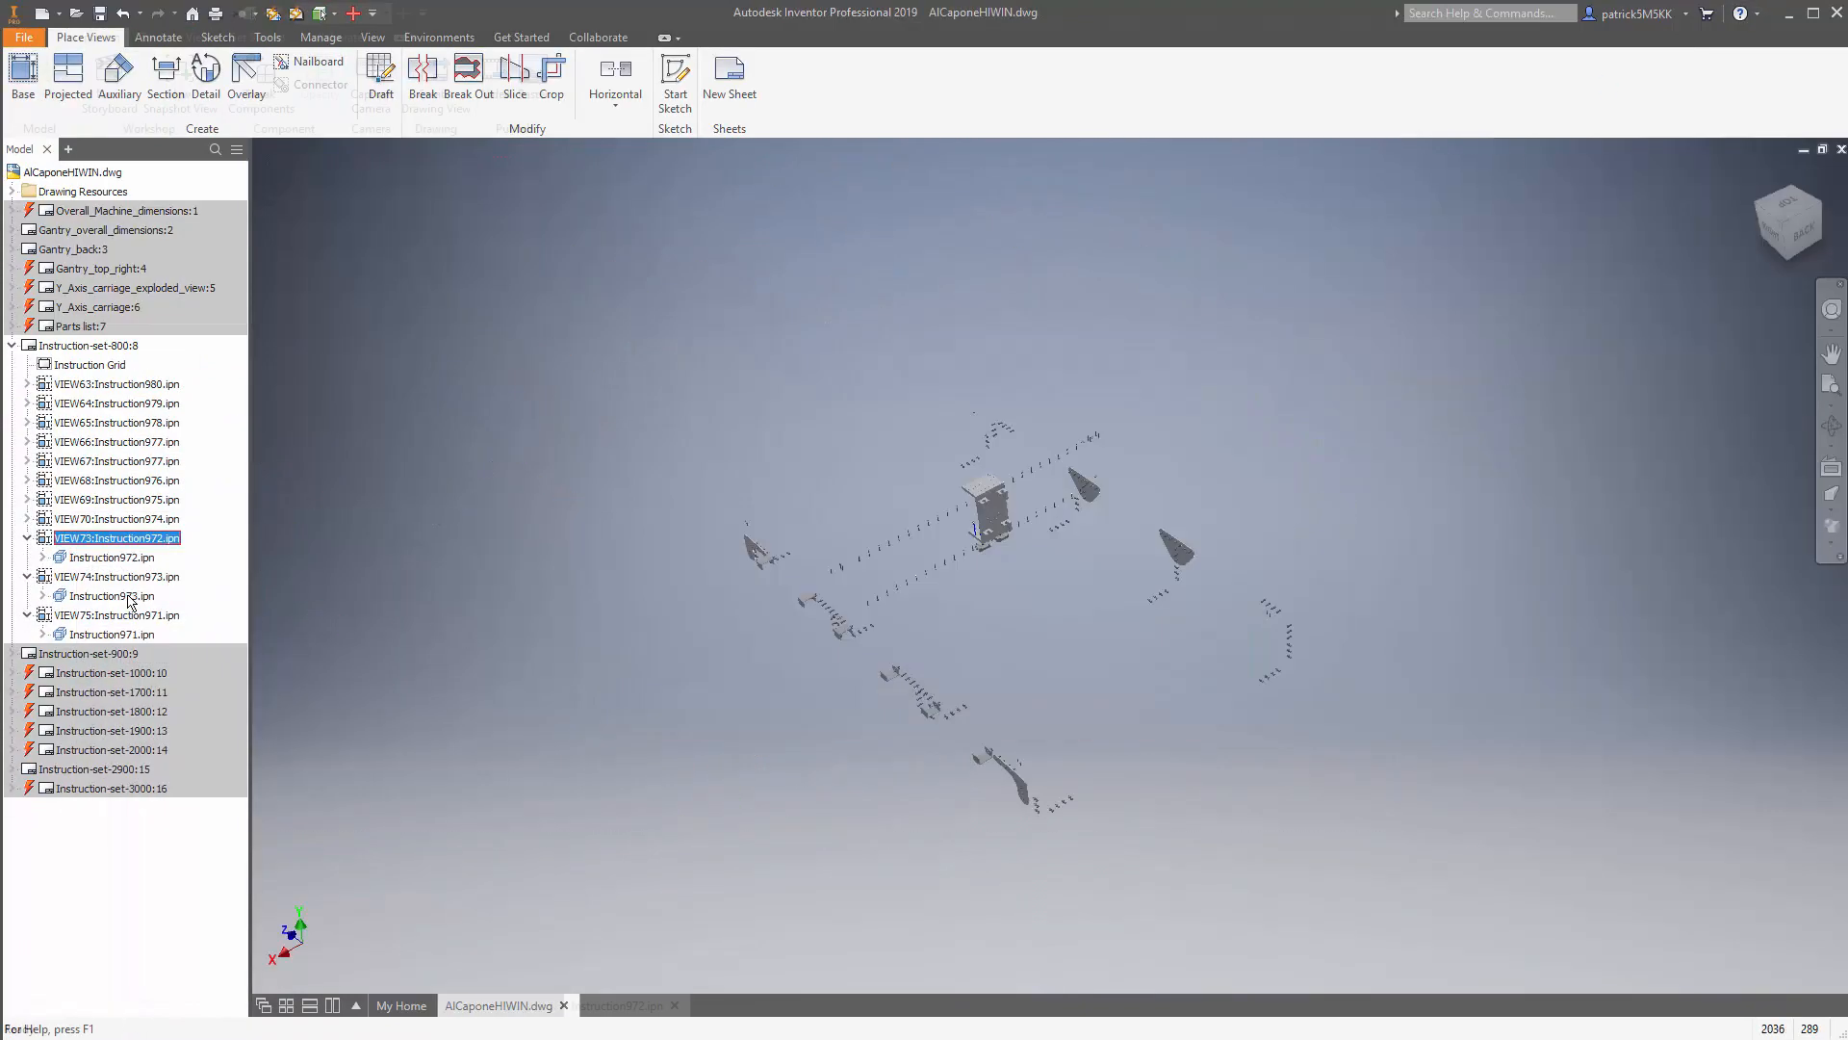
{"action": "double_click", "coordinate": [114, 537]}
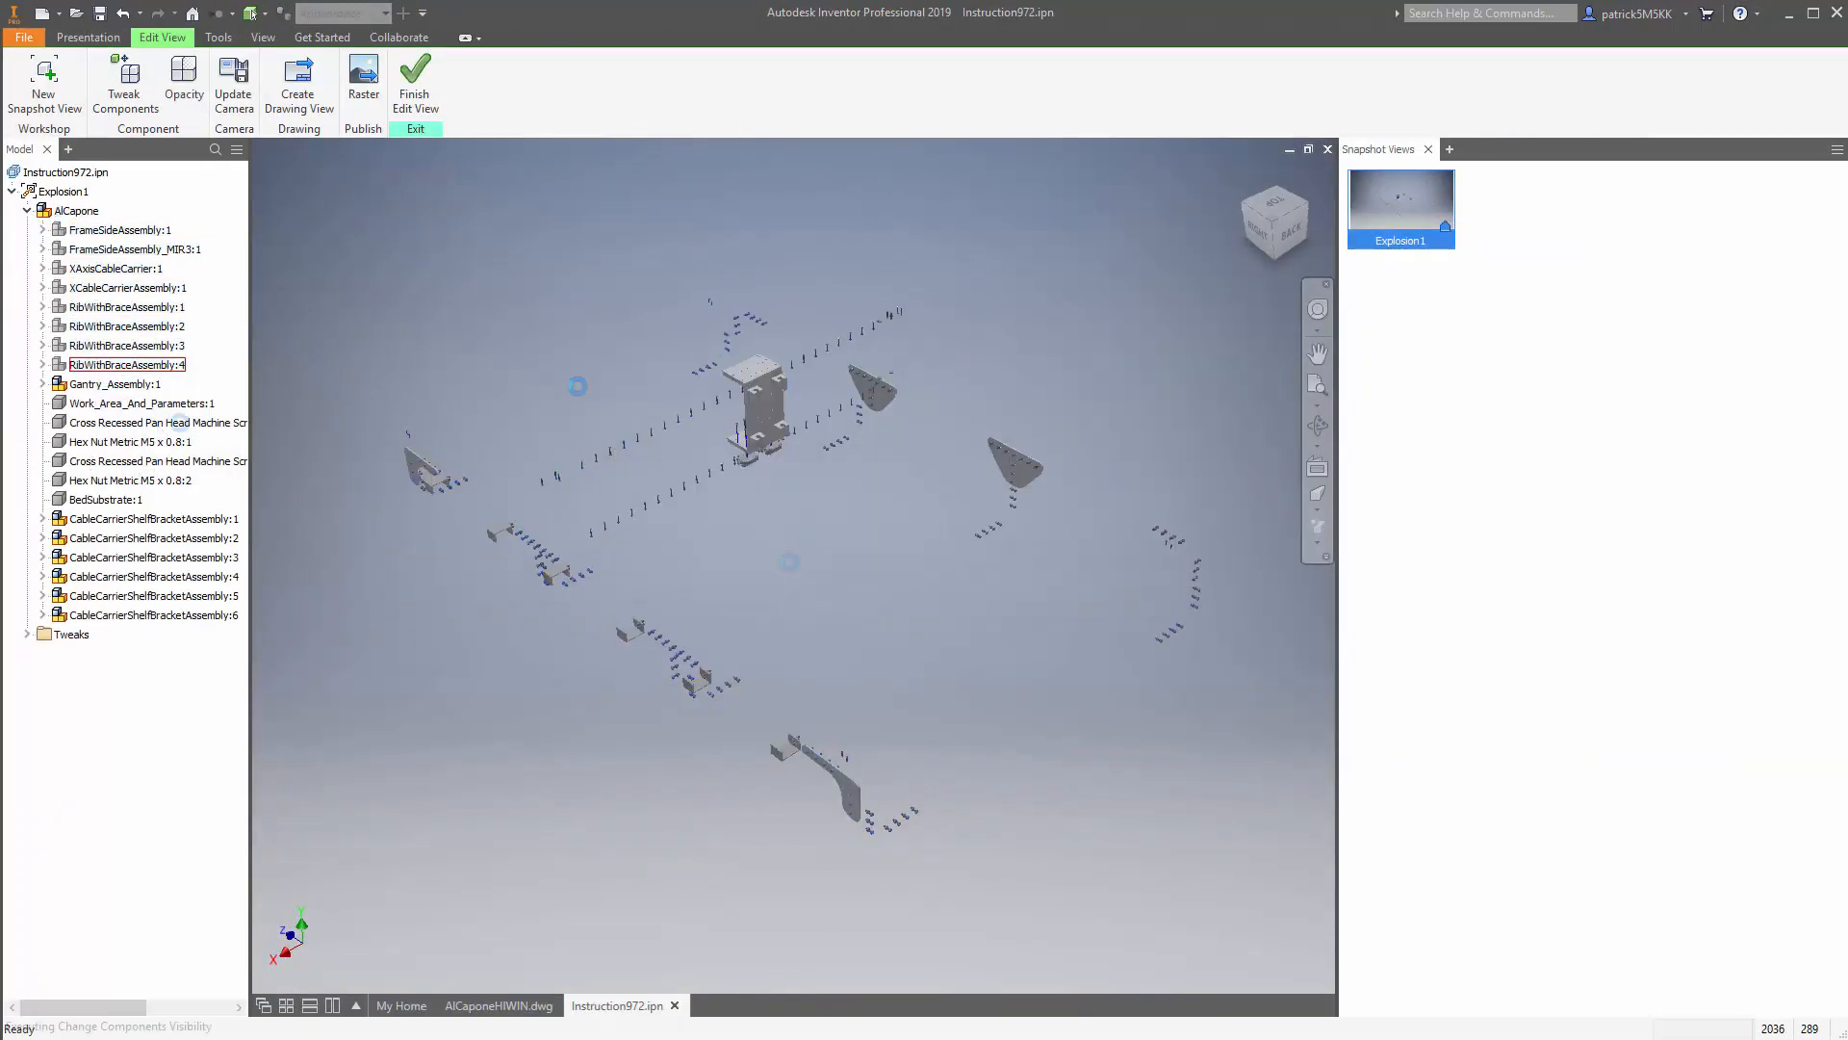
{"action": "key", "text": "ctrl+s"}
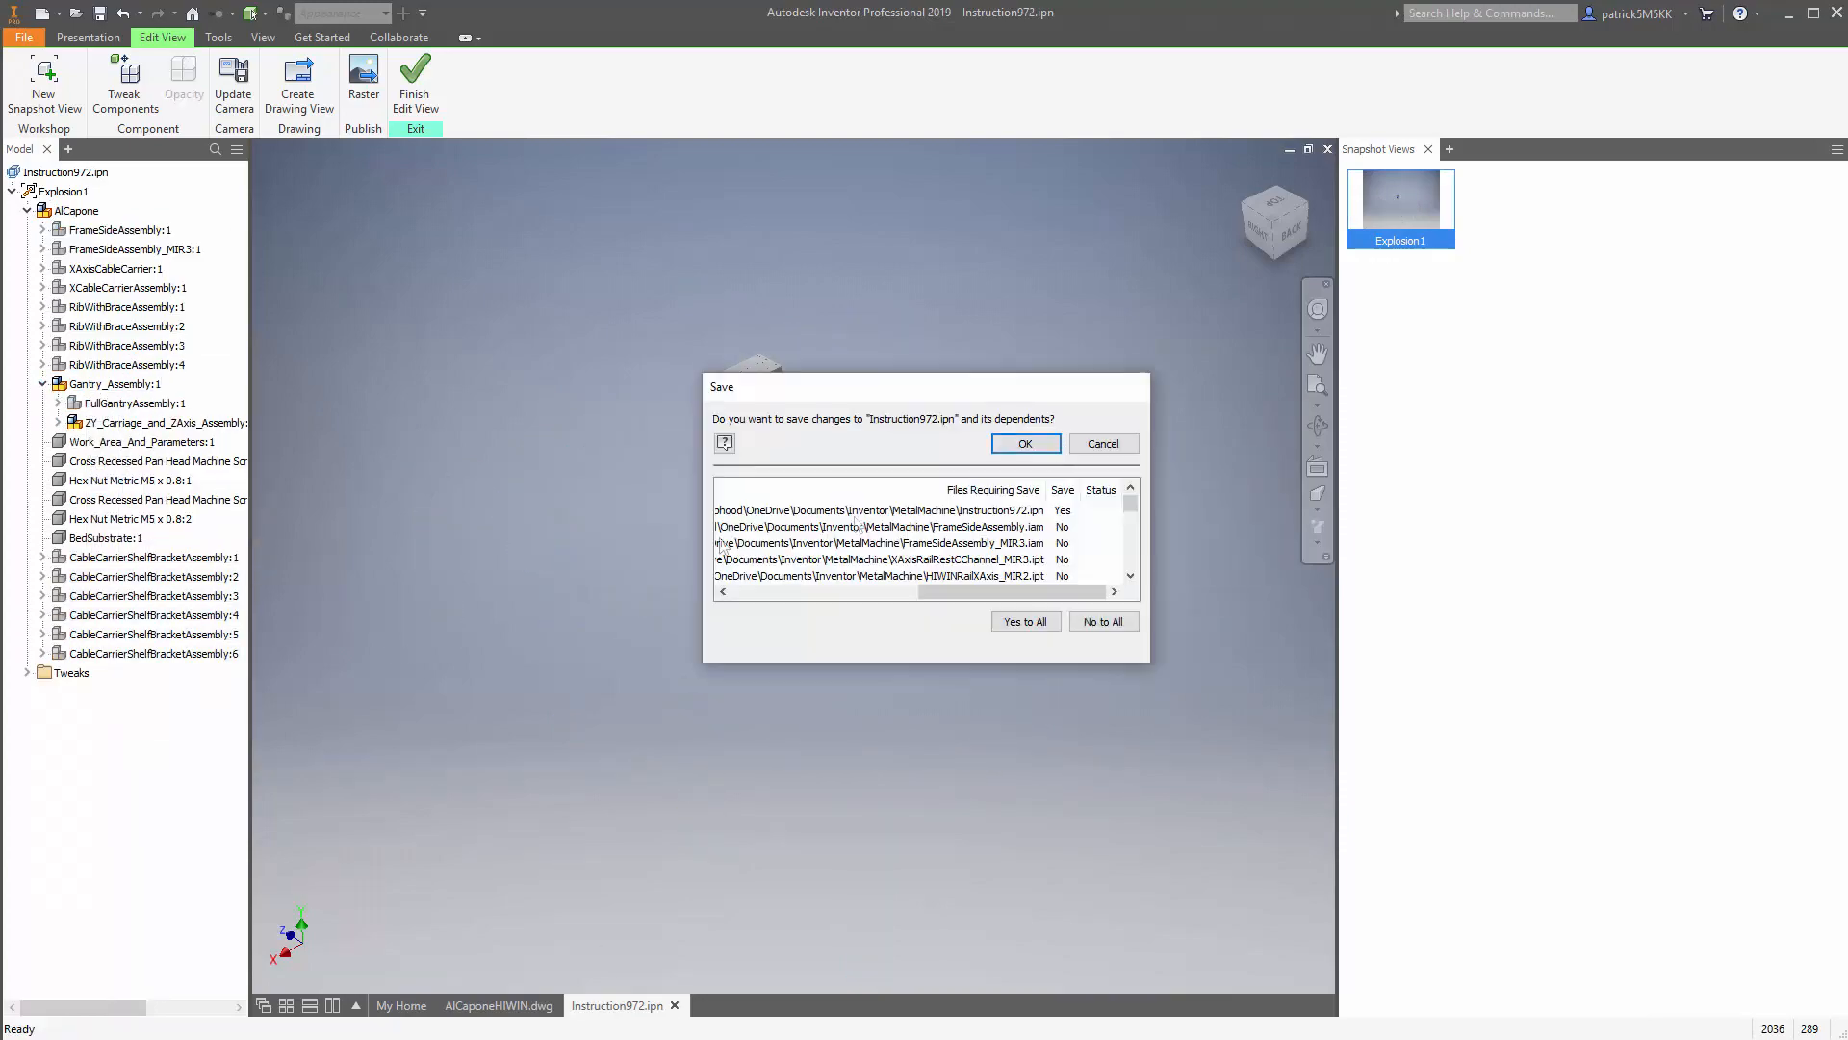
{"action": "left_click", "coordinate": [1023, 443]}
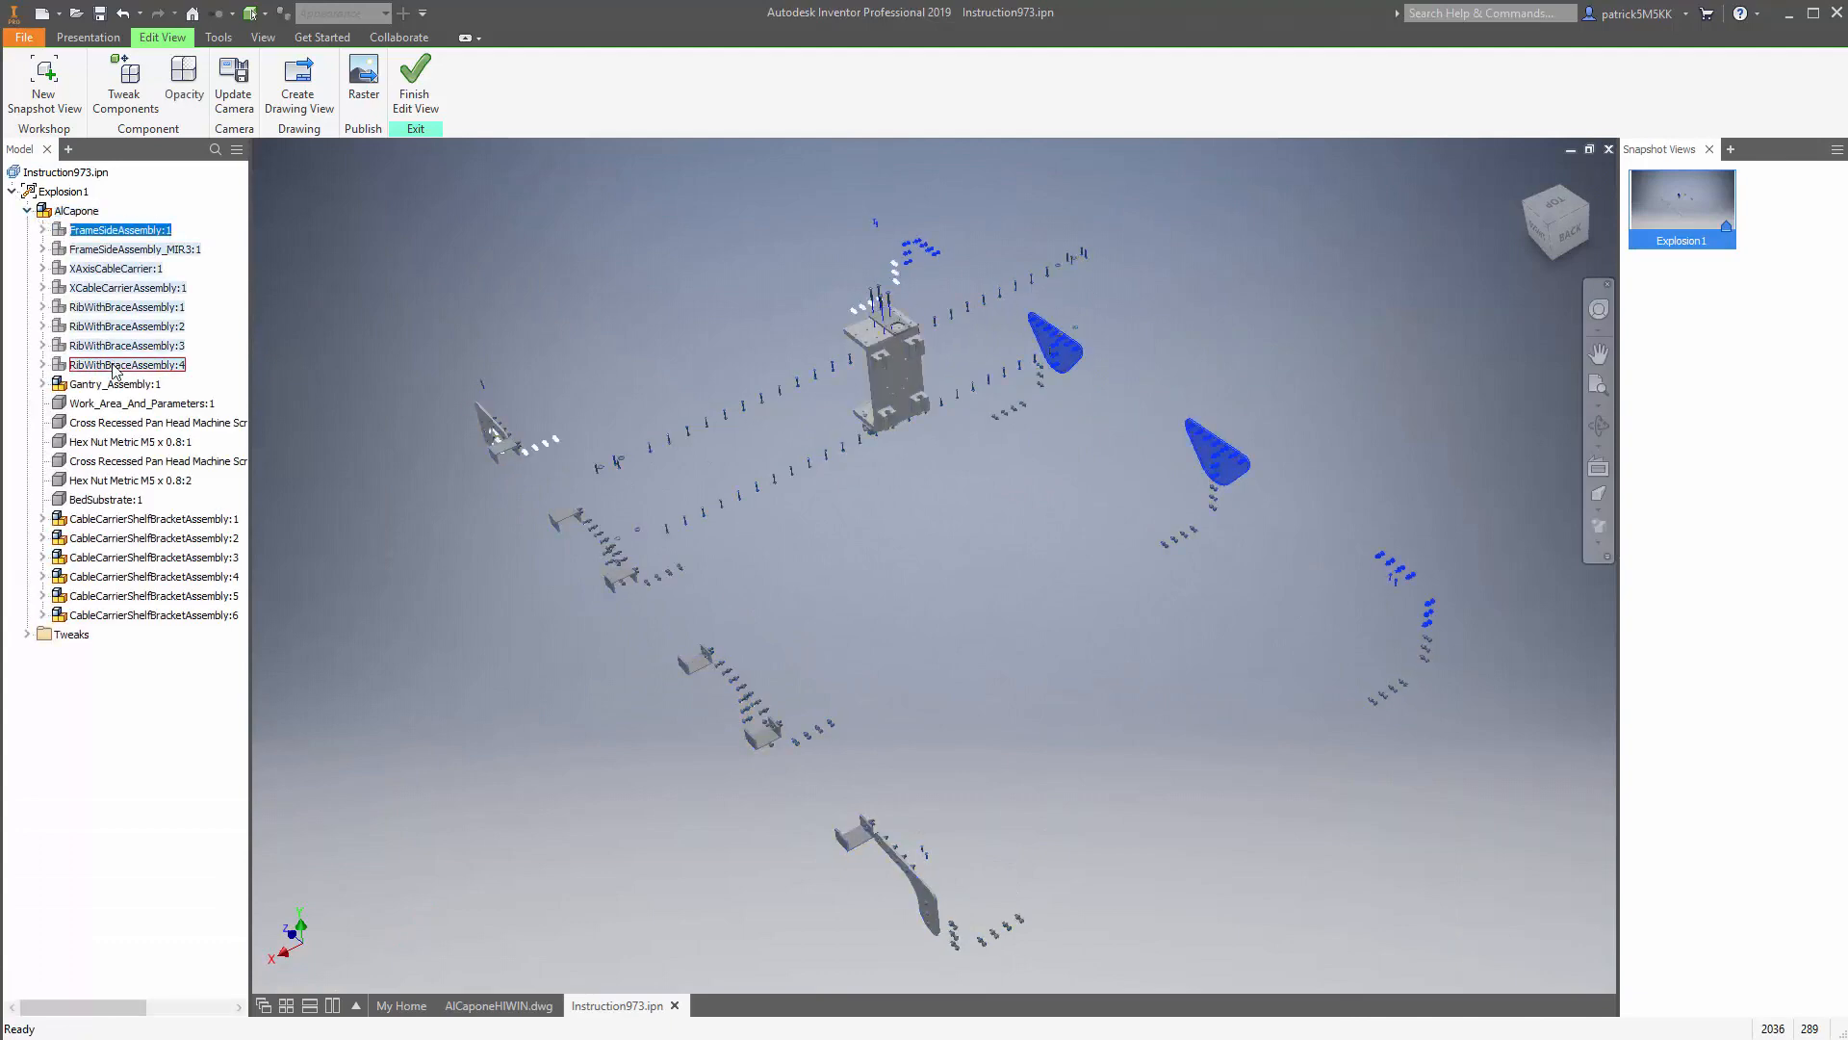
{"action": "left_click", "coordinate": [497, 1005]}
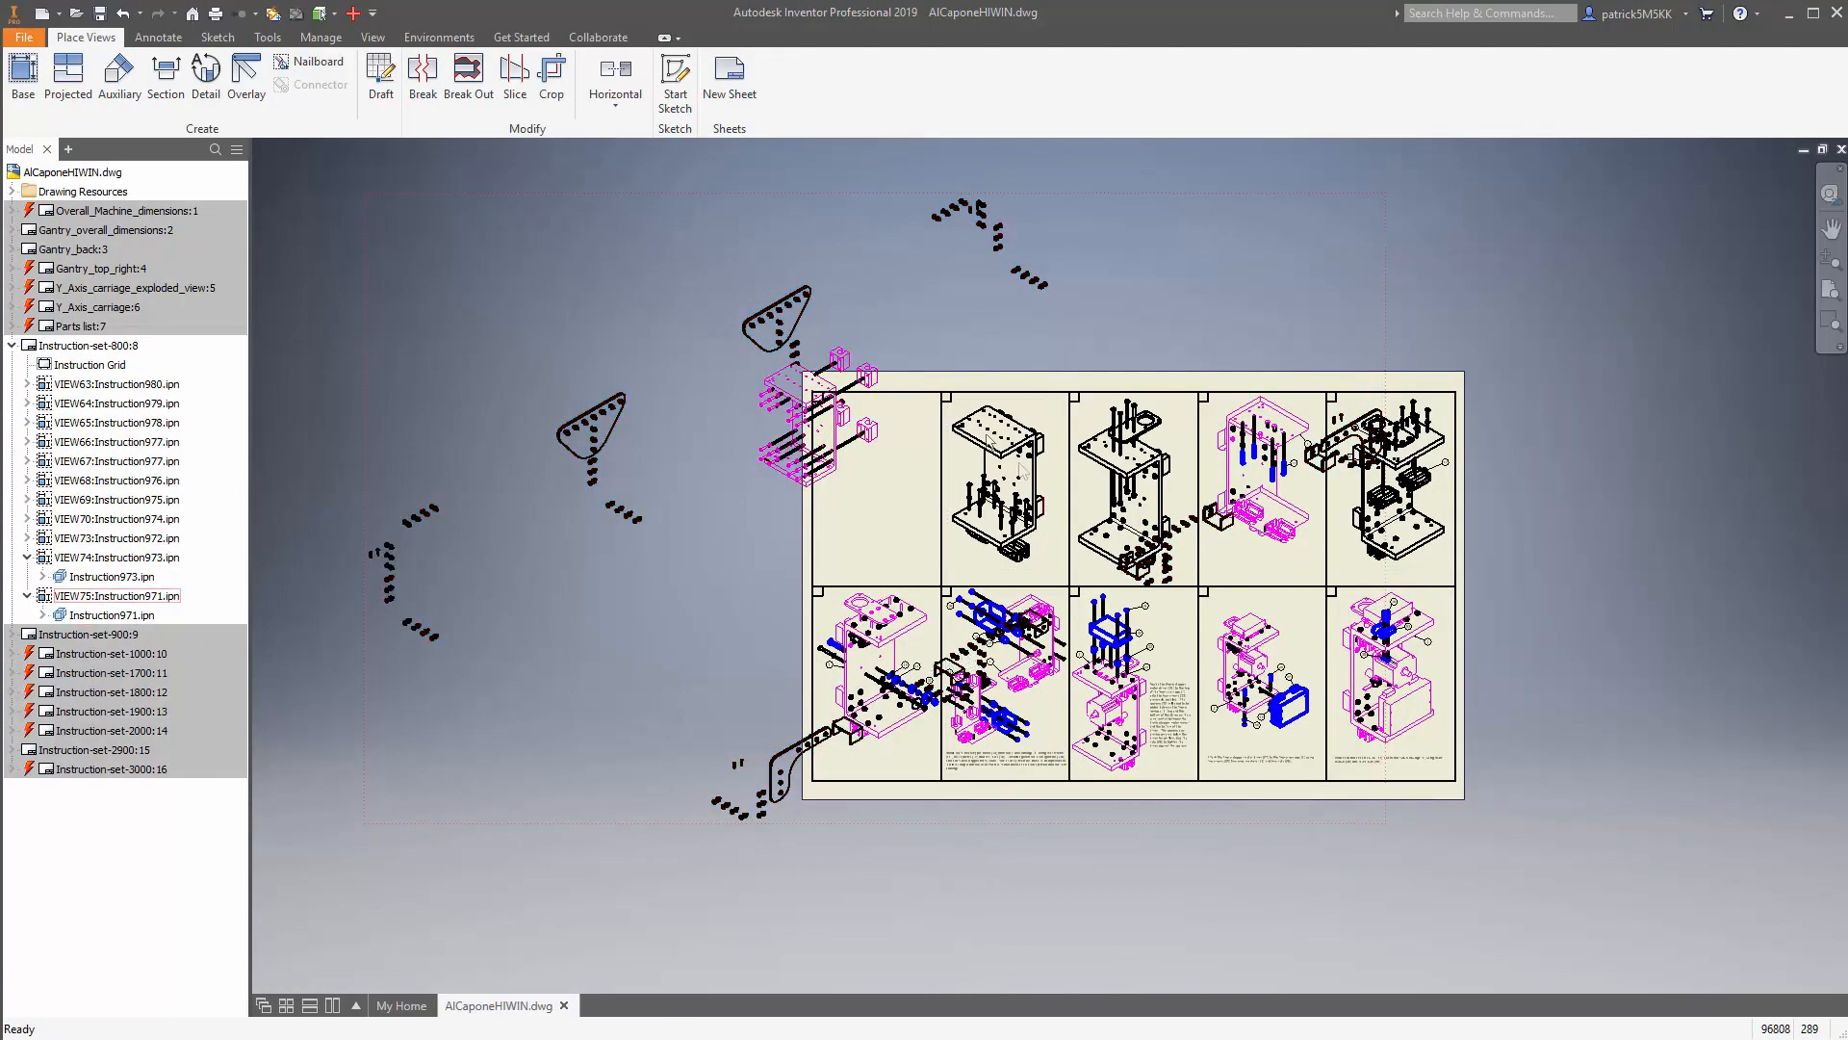
{"action": "left_click", "coordinate": [112, 614]}
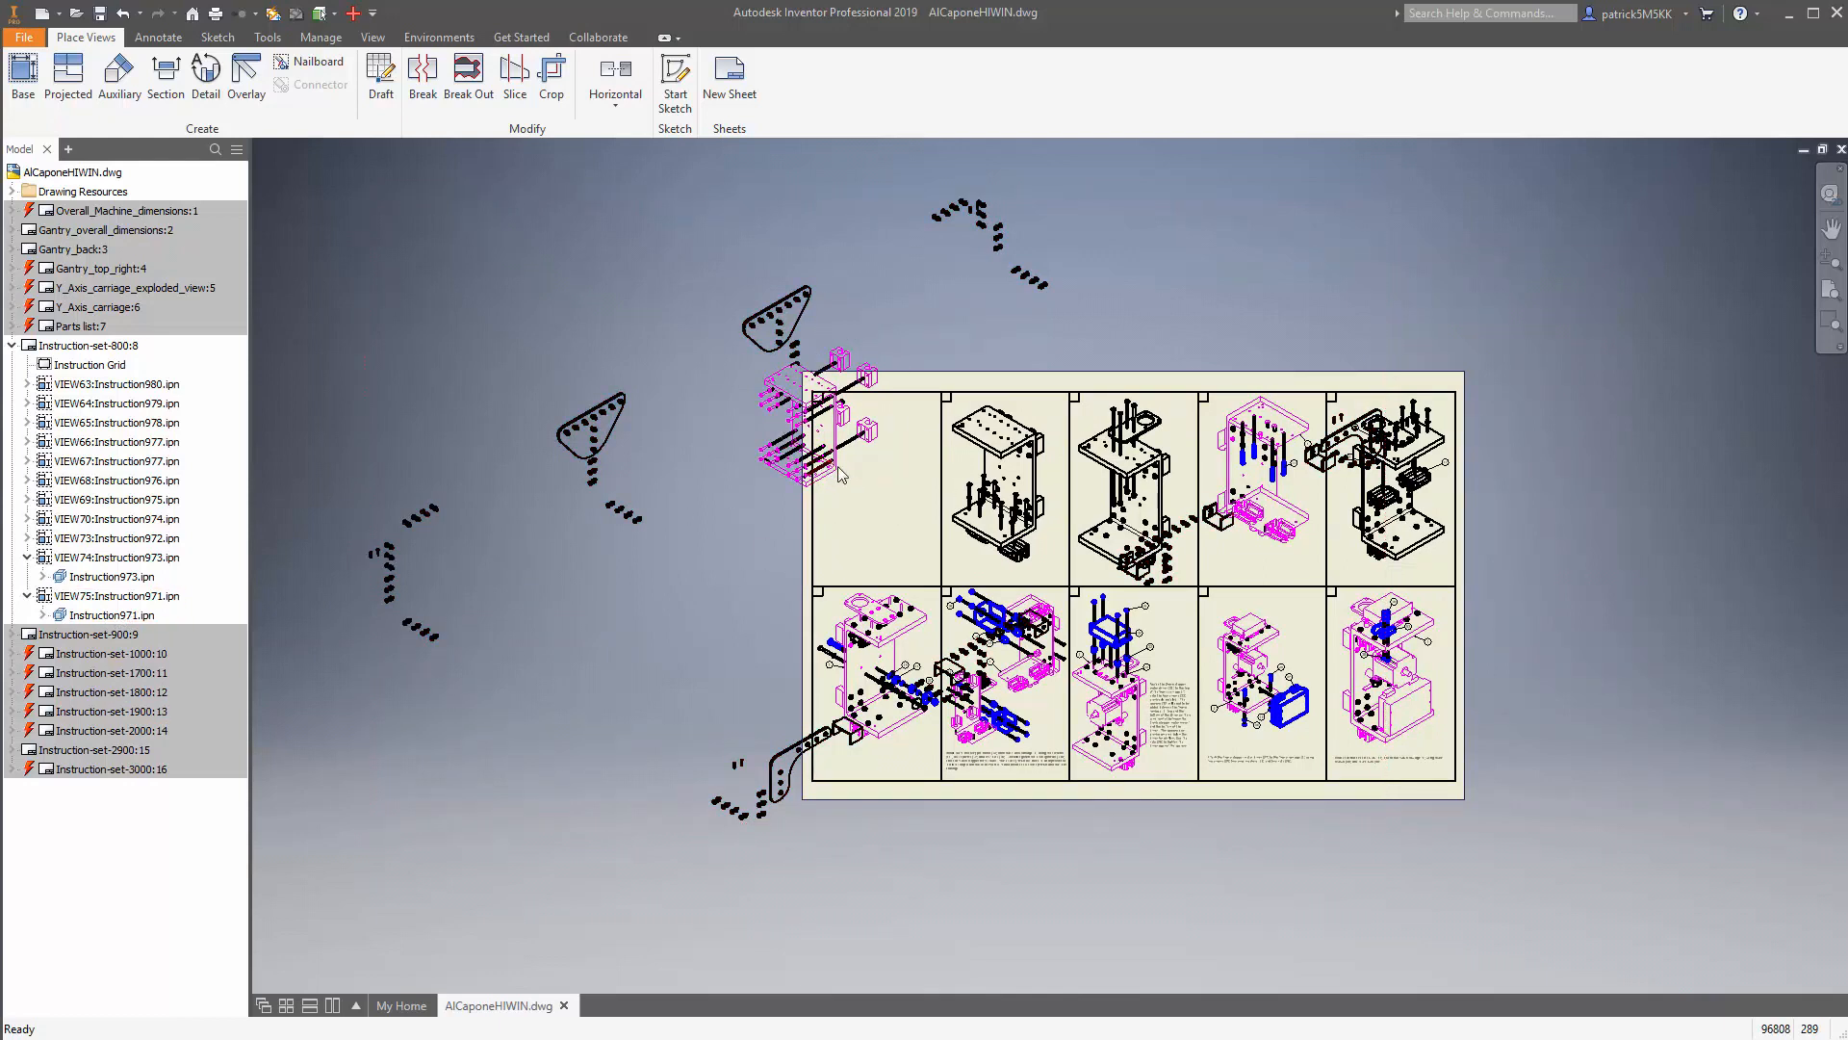
{"action": "left_click", "coordinate": [116, 595]}
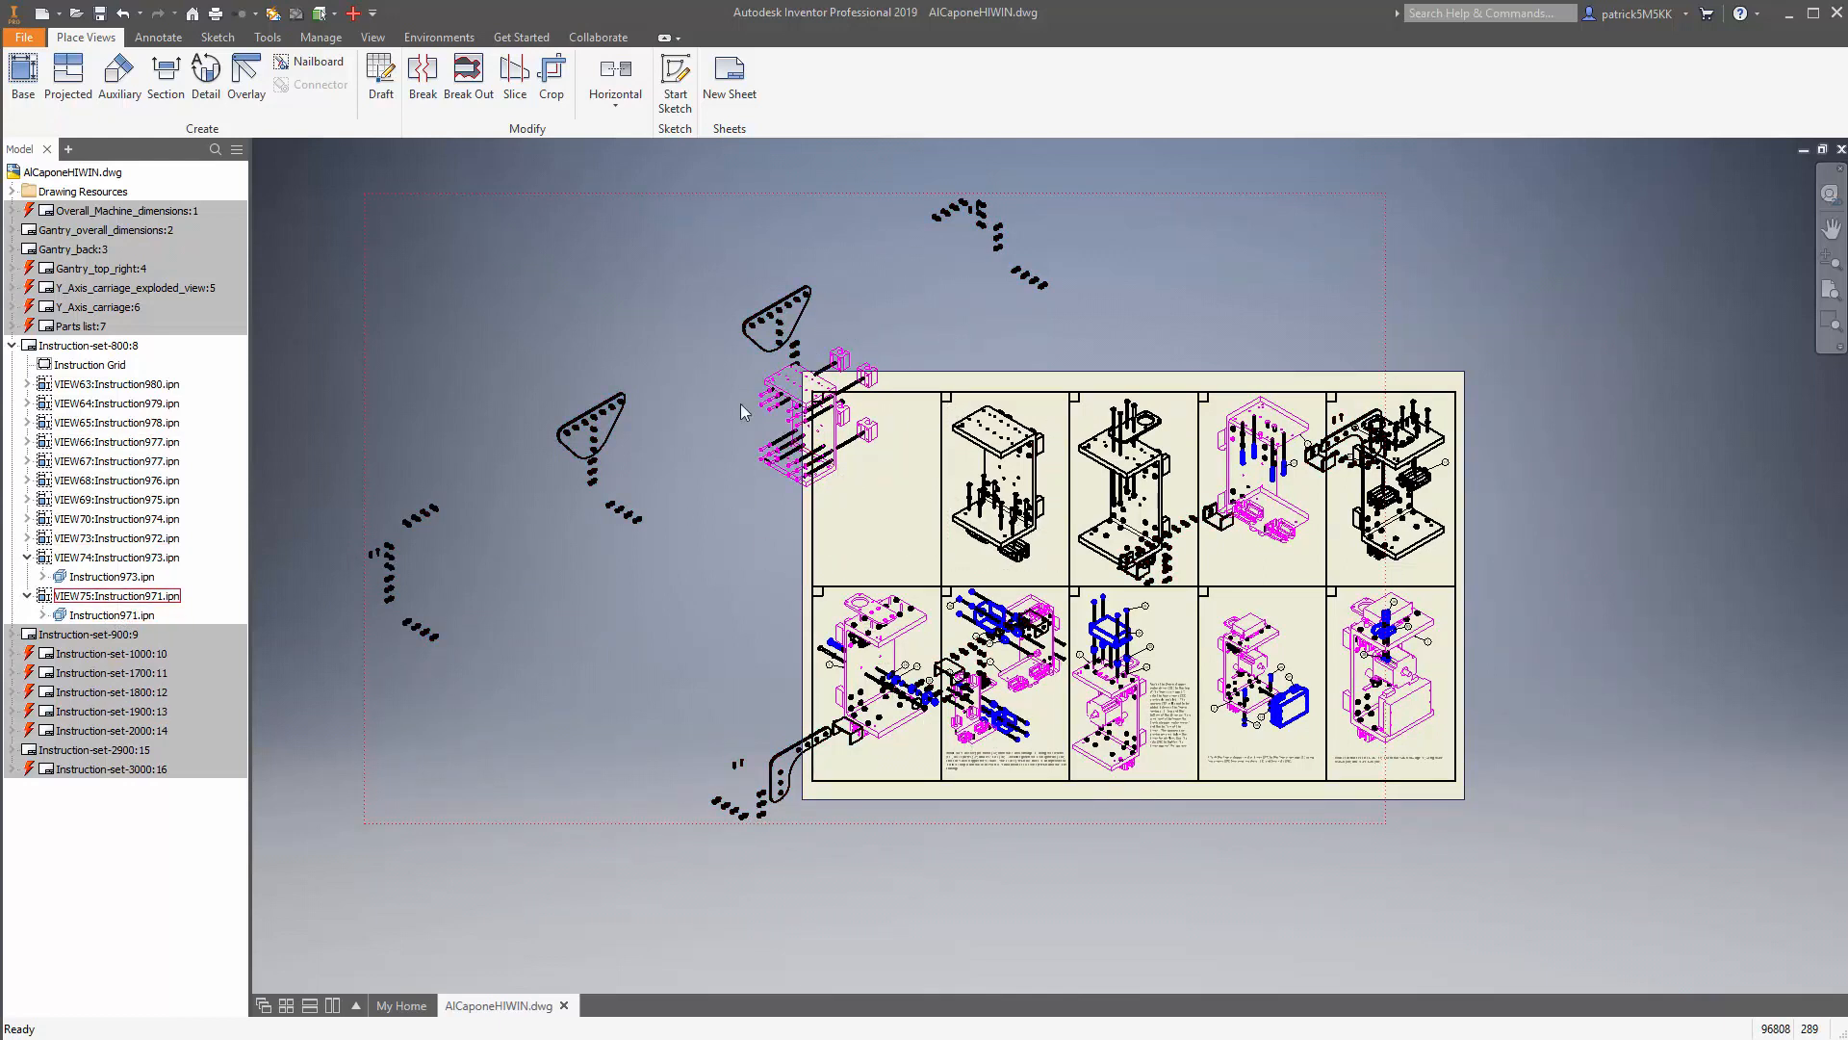
{"action": "mouse_move", "coordinate": [878, 479]}
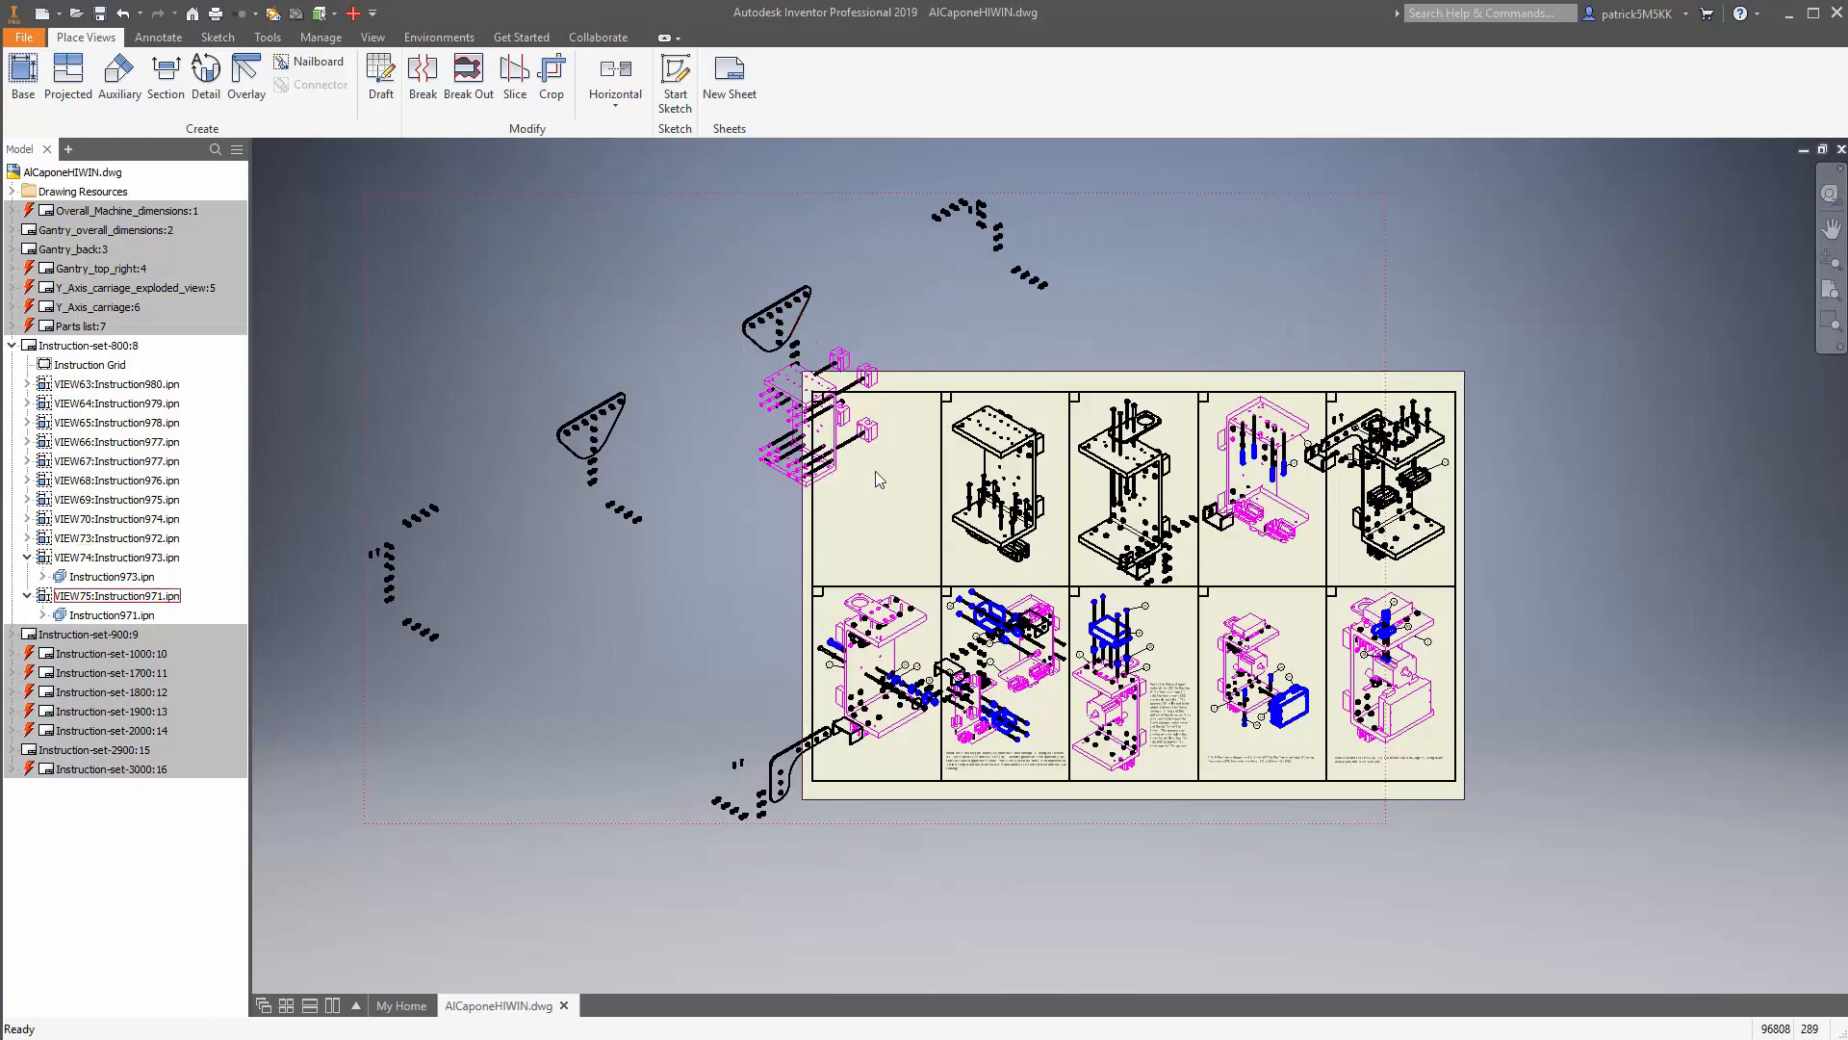
{"action": "mouse_move", "coordinate": [886, 539]}
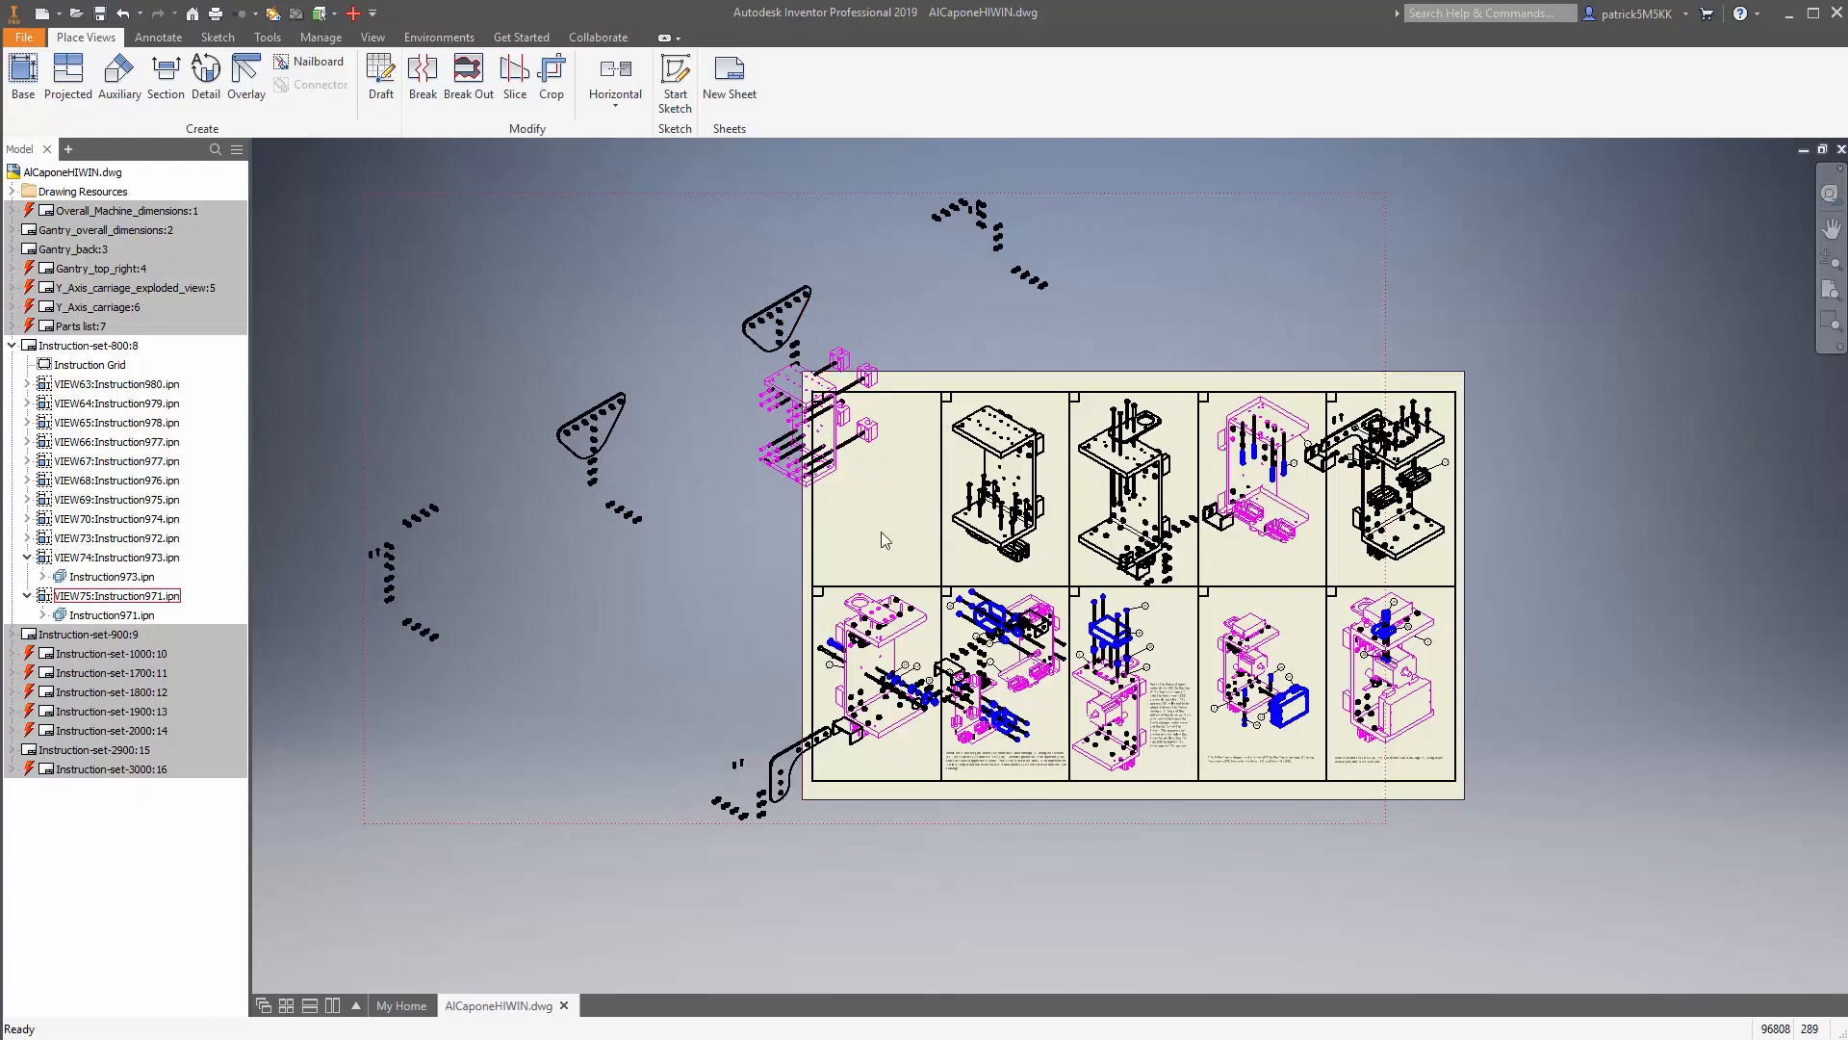
{"action": "mouse_move", "coordinate": [899, 489]}
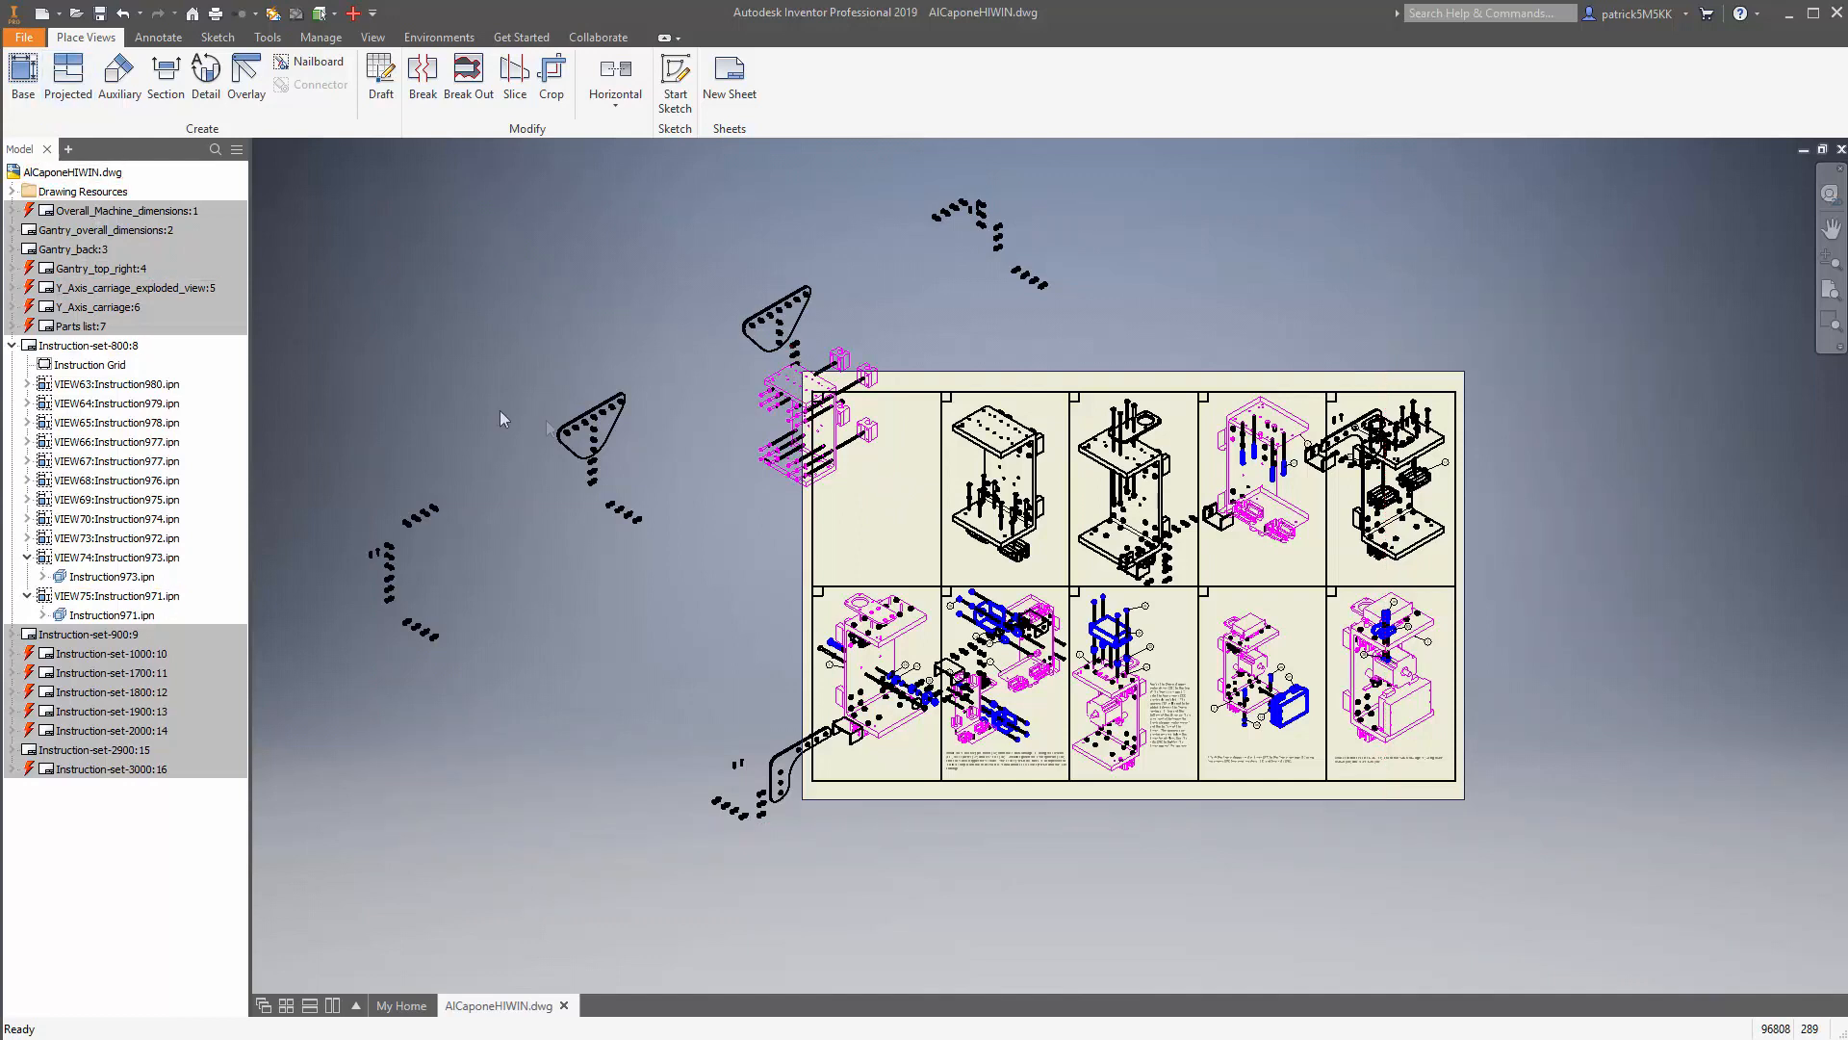
{"action": "left_click", "coordinate": [117, 595]}
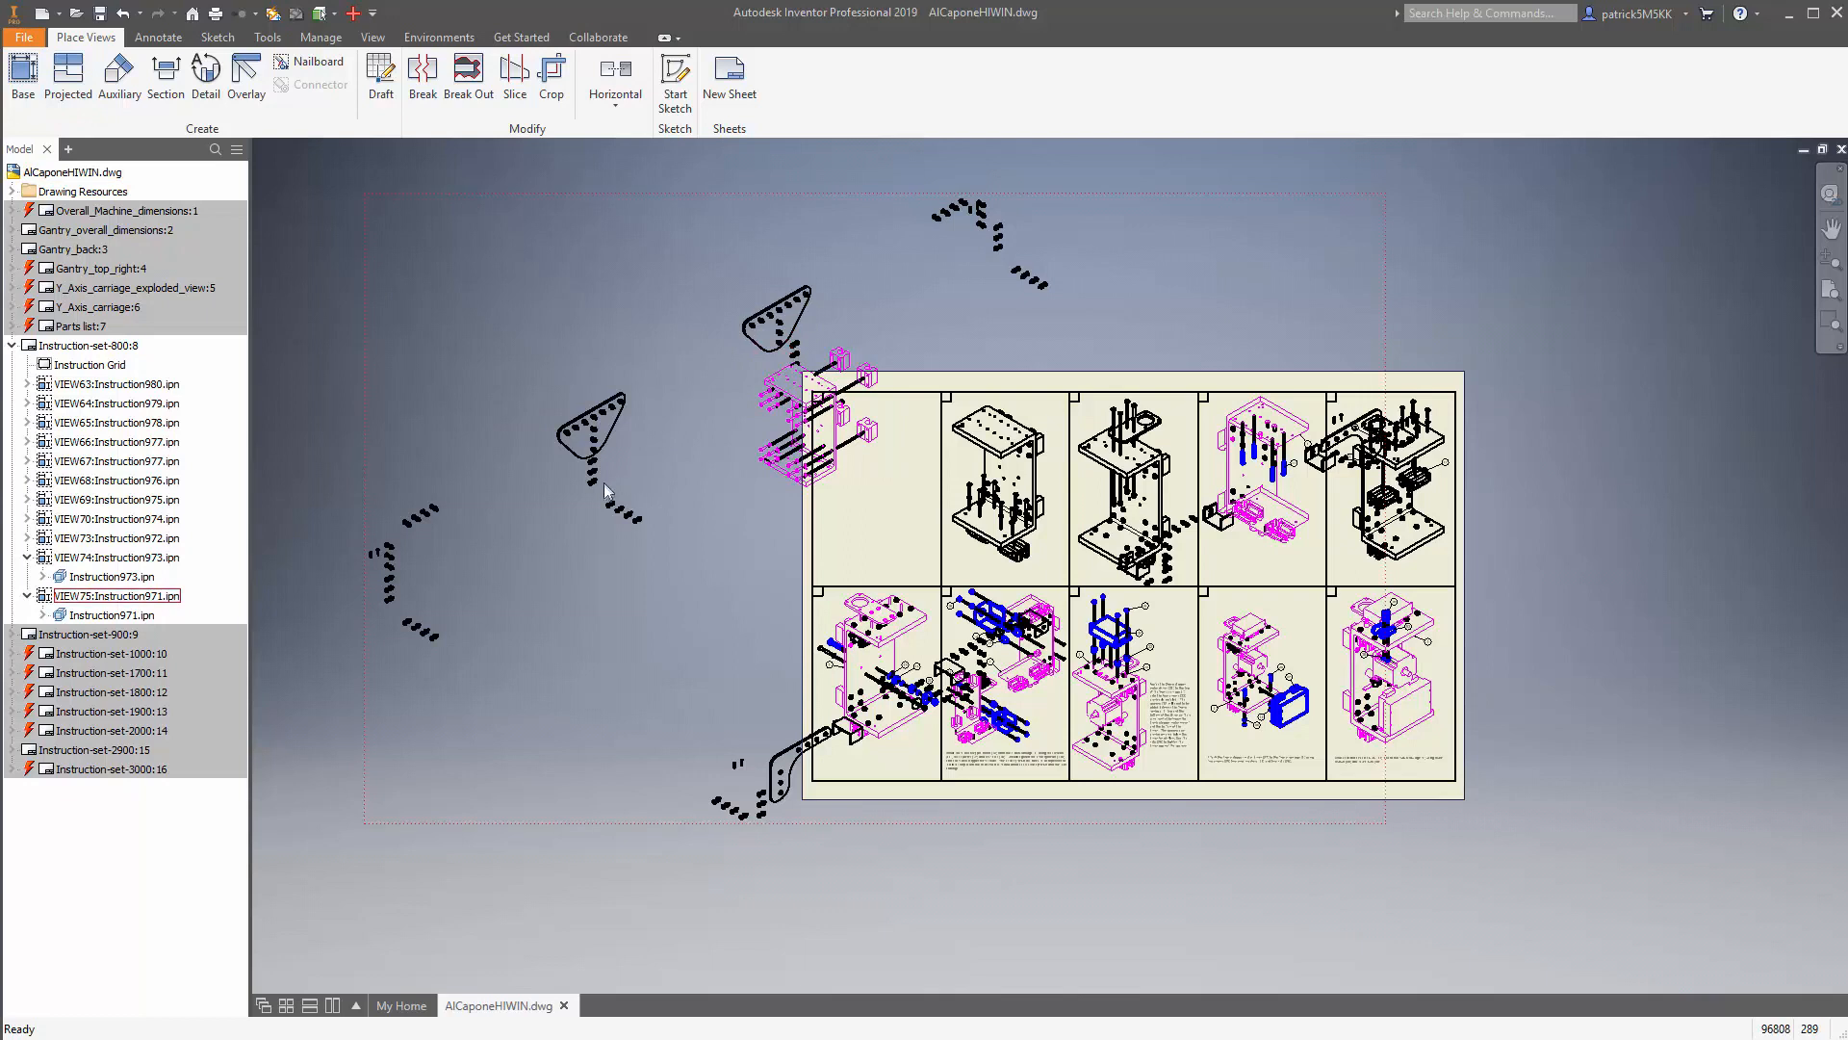
{"action": "mouse_move", "coordinate": [711, 368]}
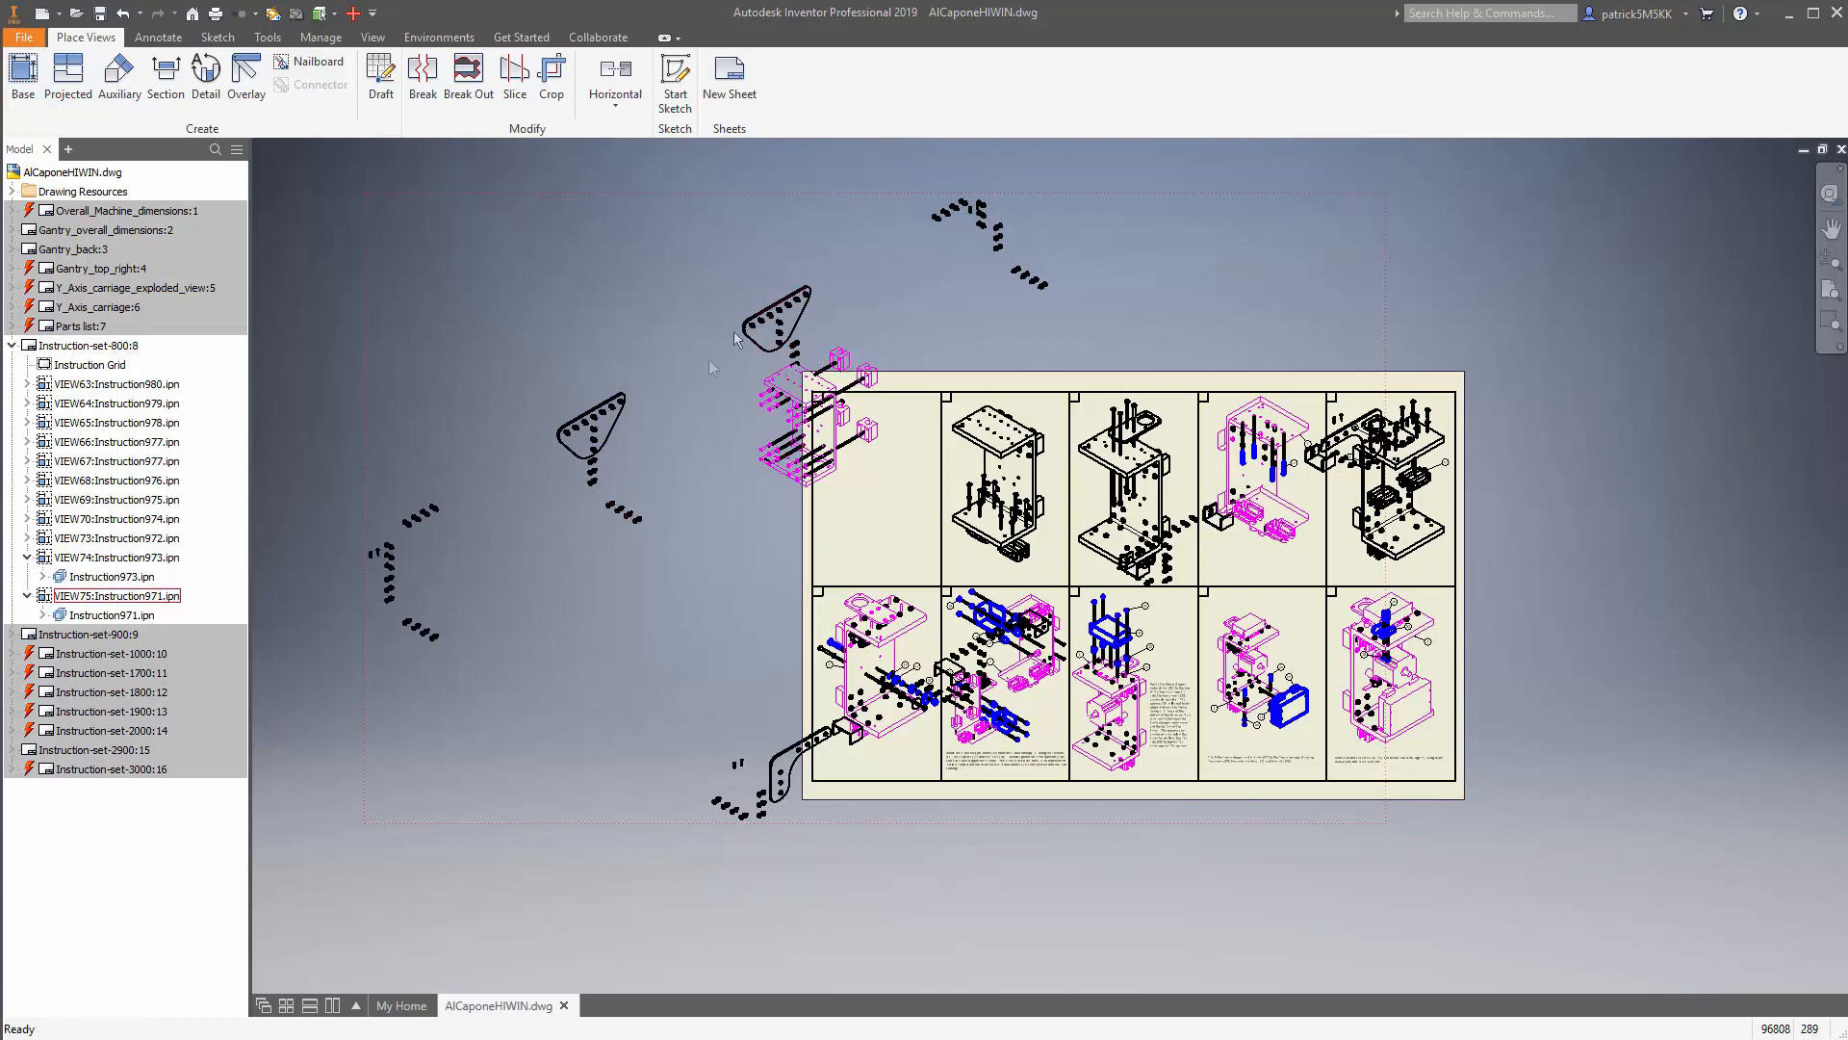
{"action": "mouse_move", "coordinate": [628, 460]}
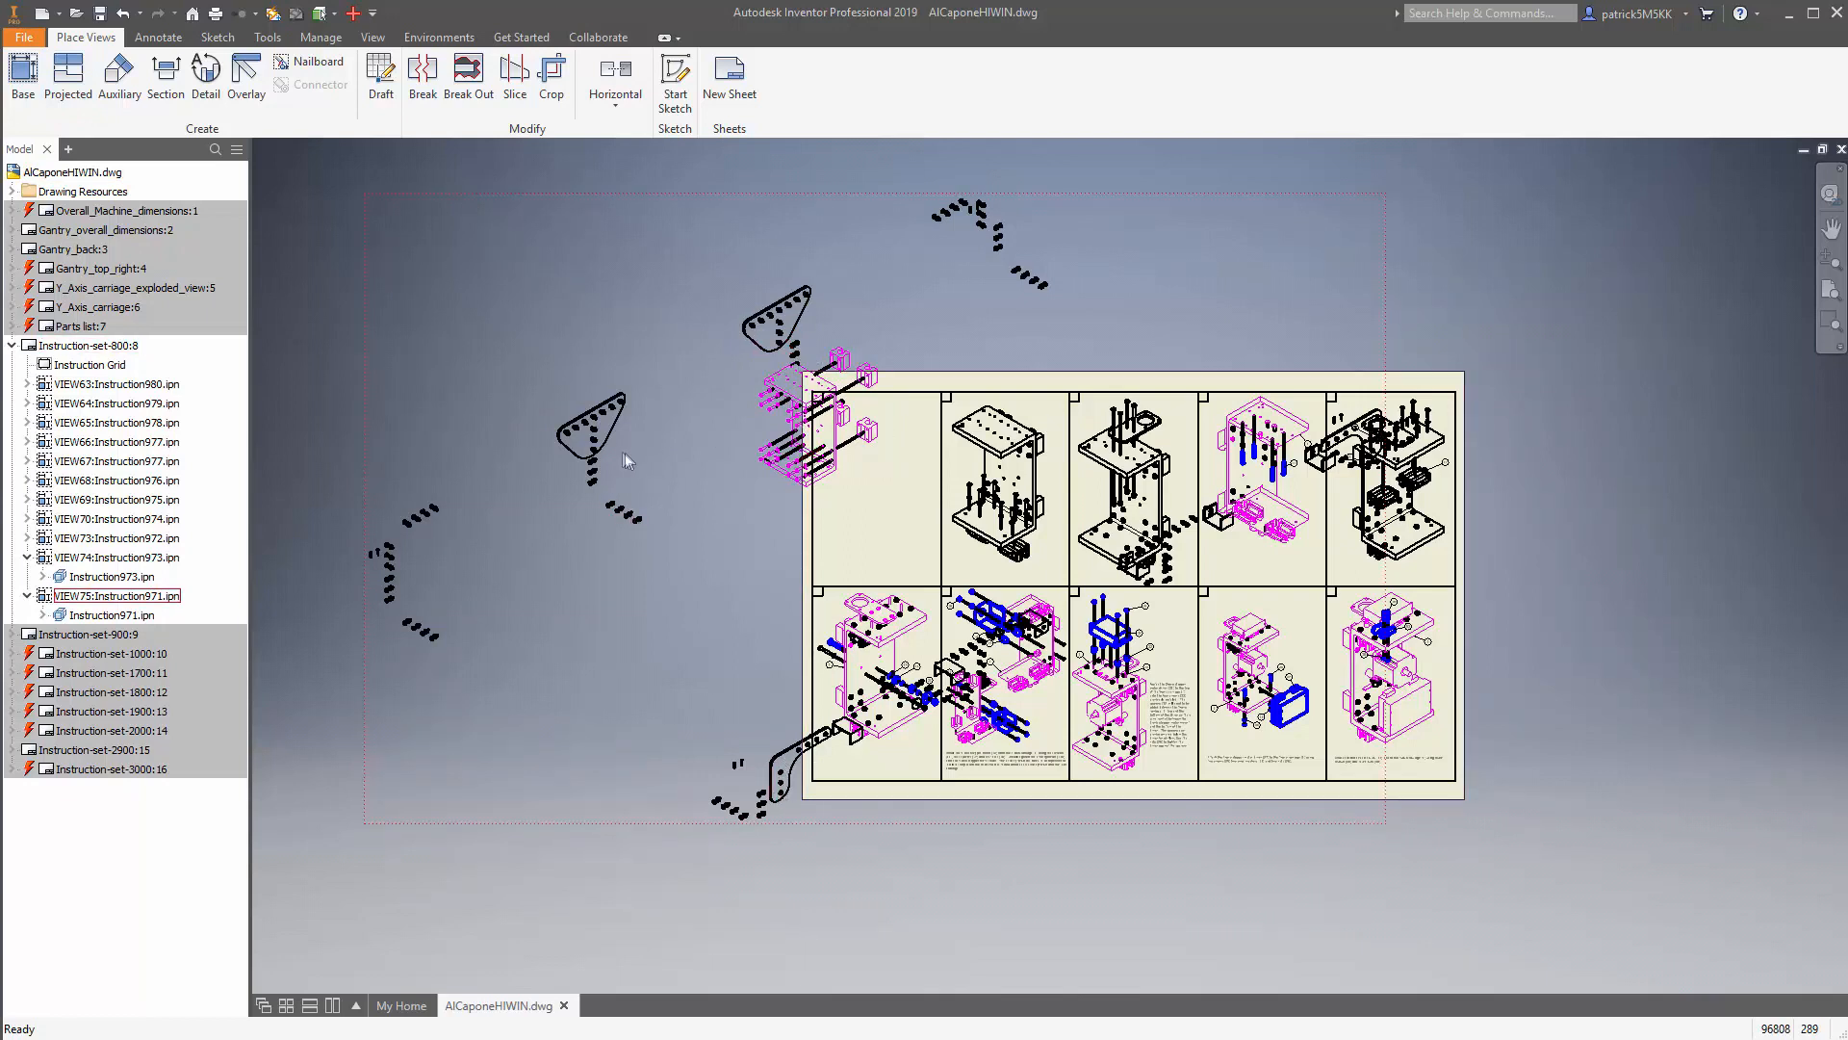
{"action": "mouse_move", "coordinate": [755, 589]}
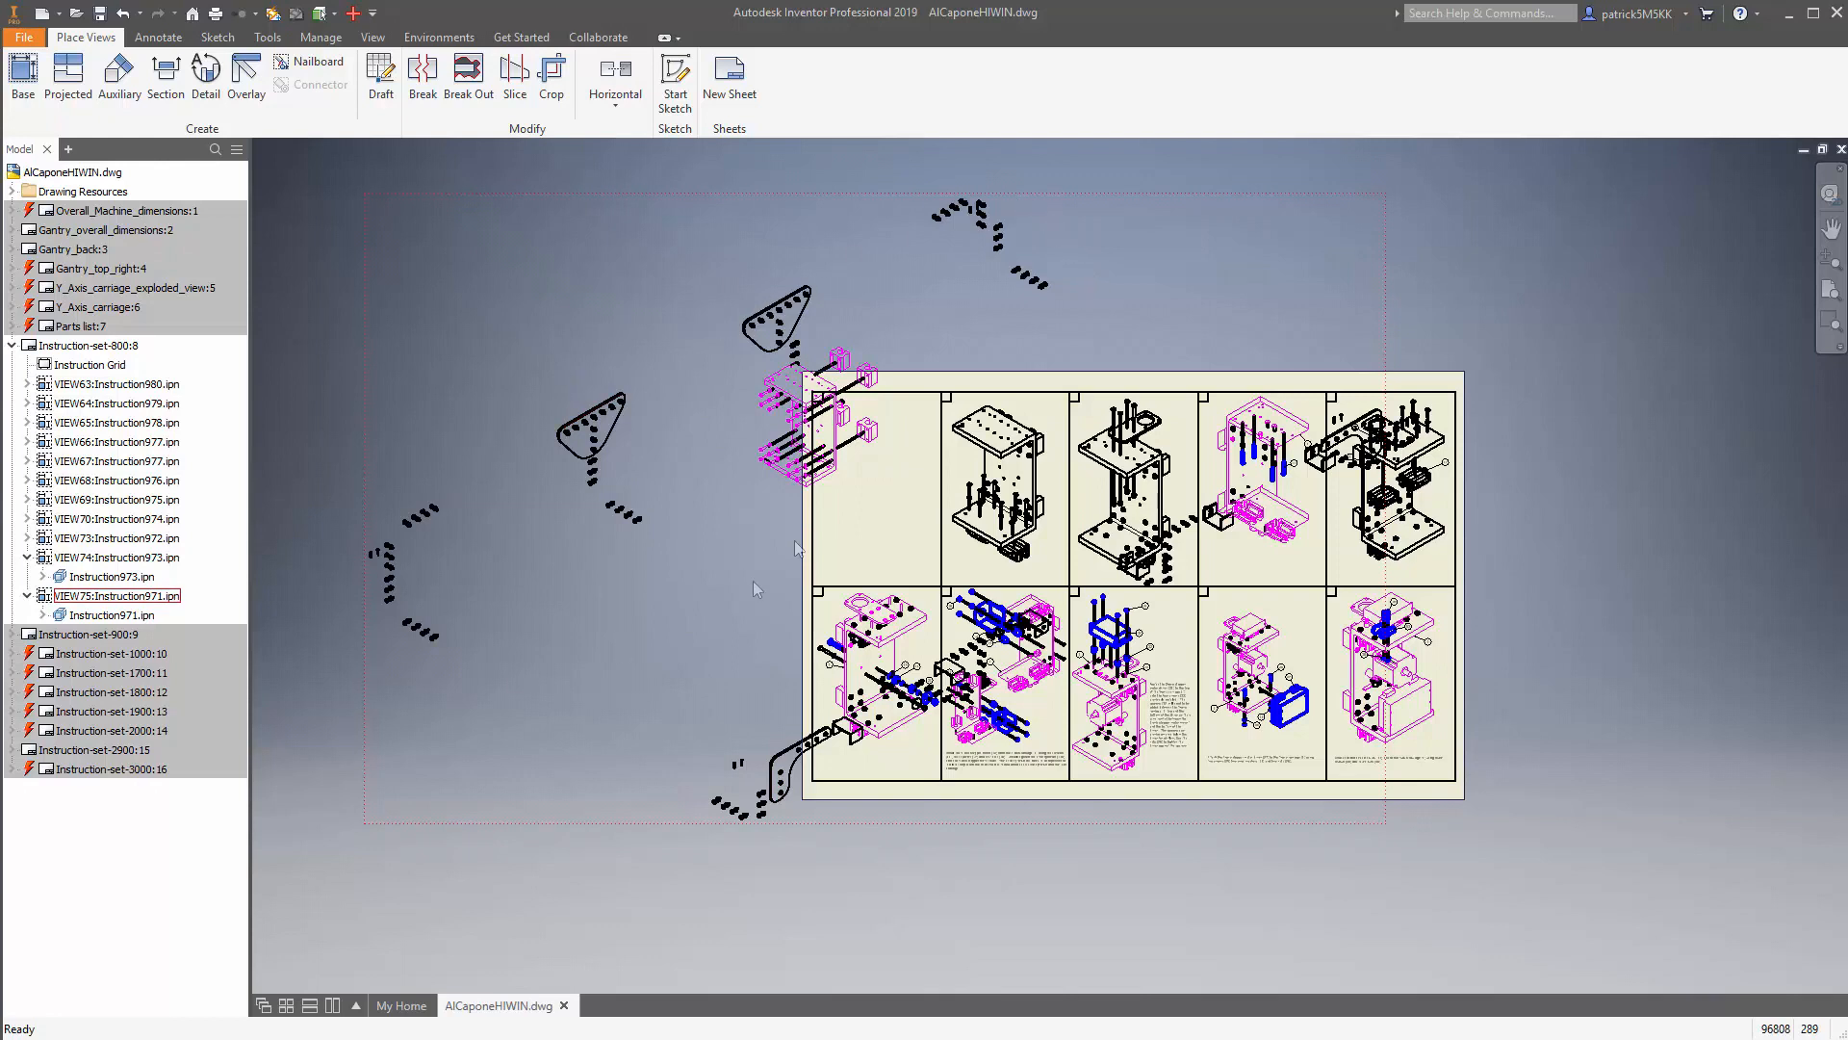
{"action": "mouse_move", "coordinate": [916, 520]}
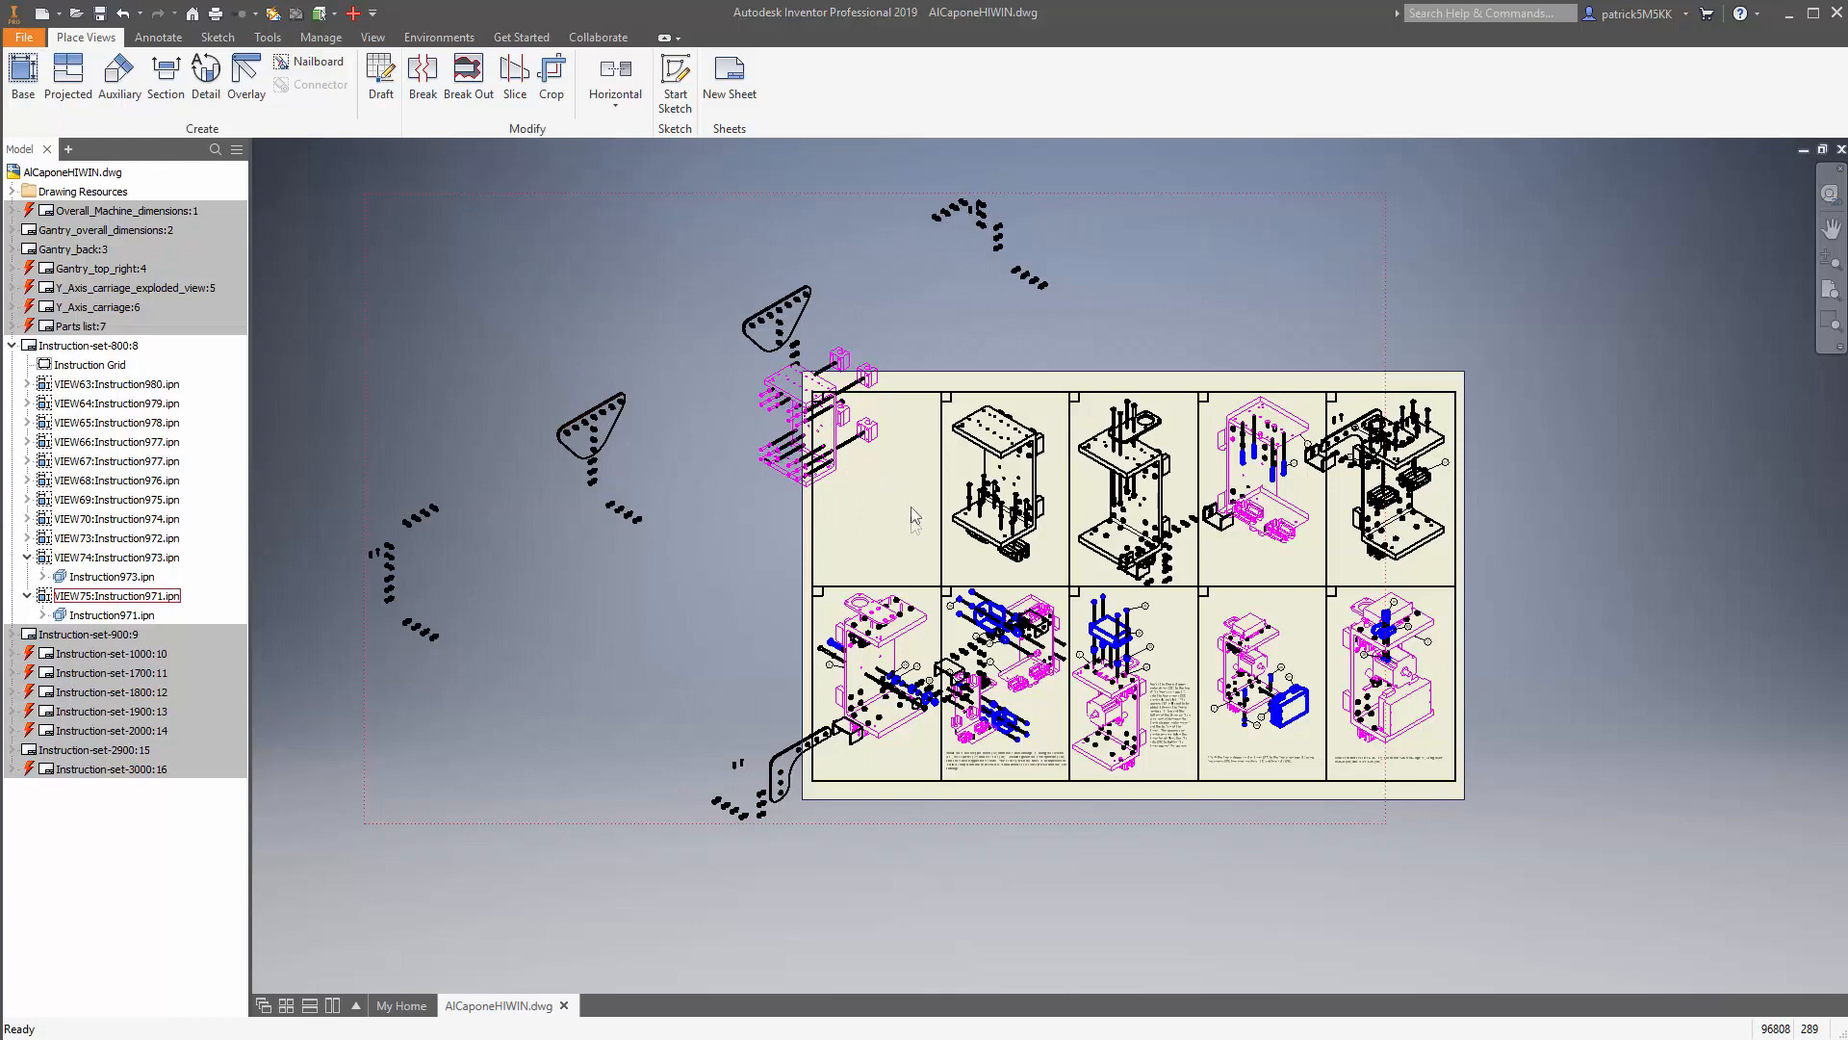
{"action": "mouse_move", "coordinate": [335, 633]}
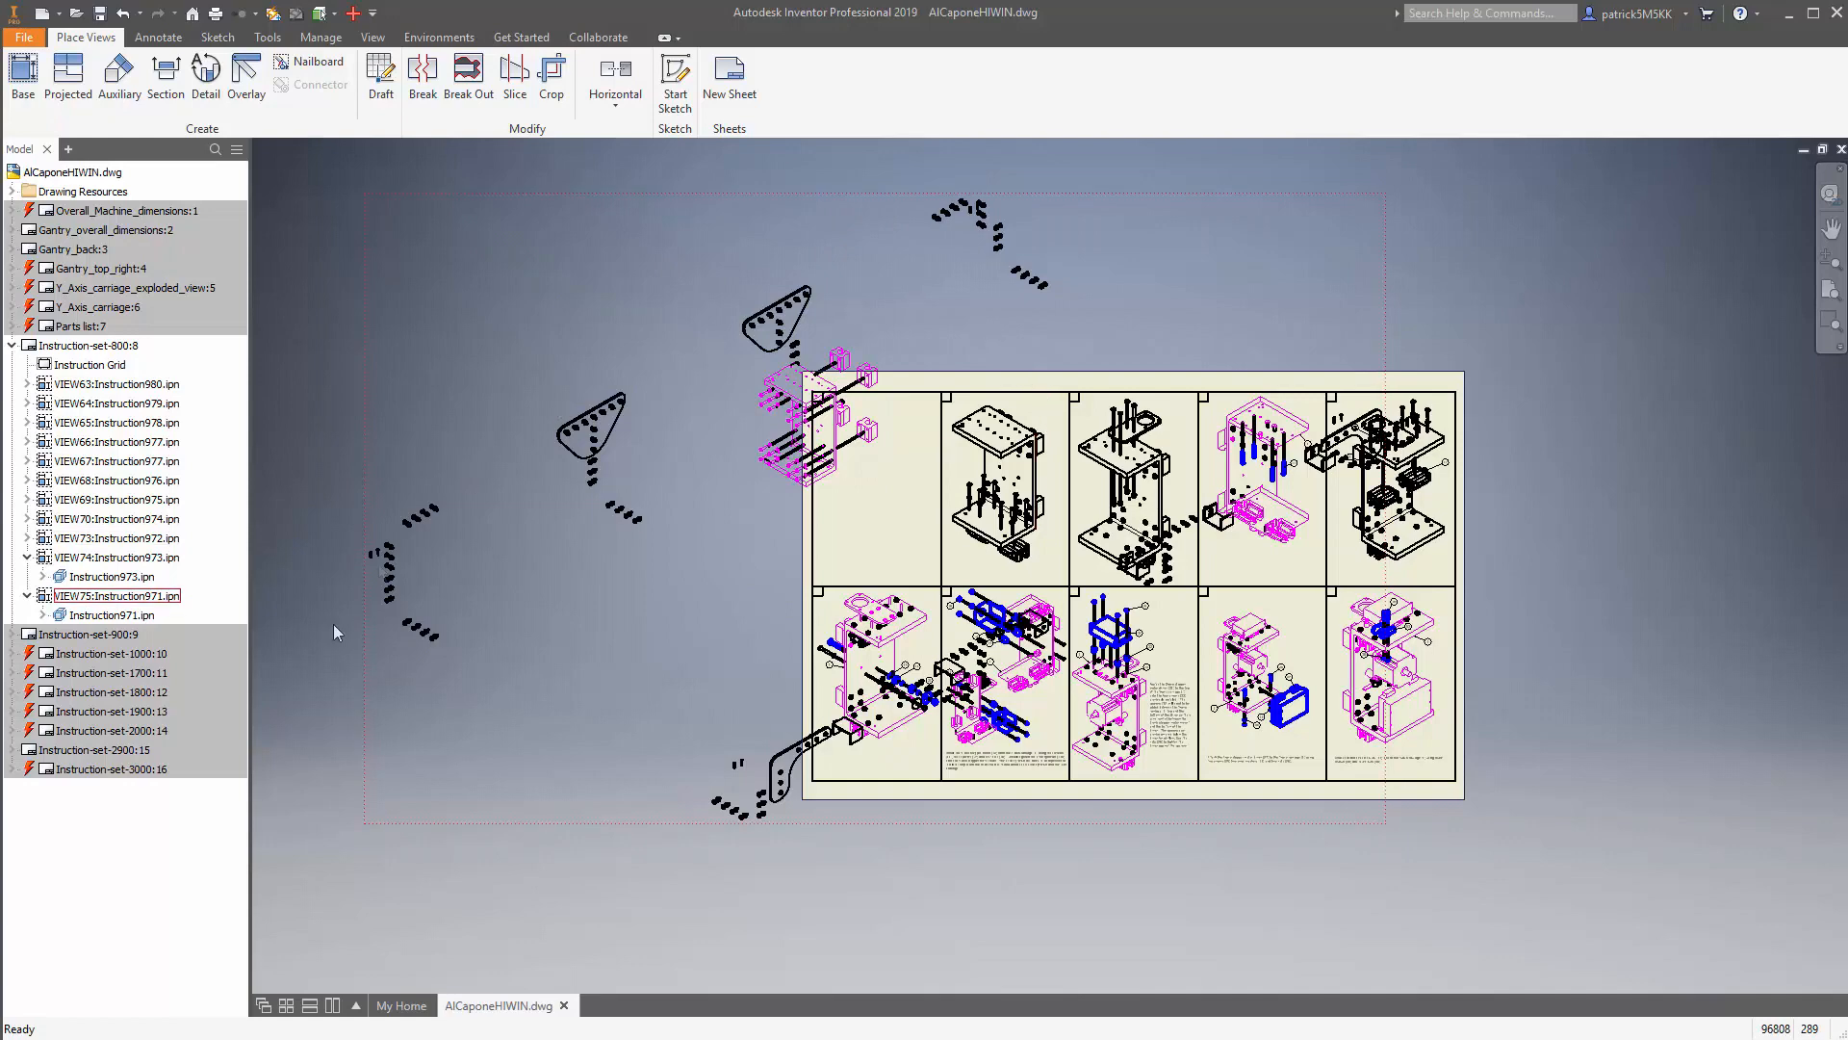
{"action": "double_click", "coordinate": [113, 595]}
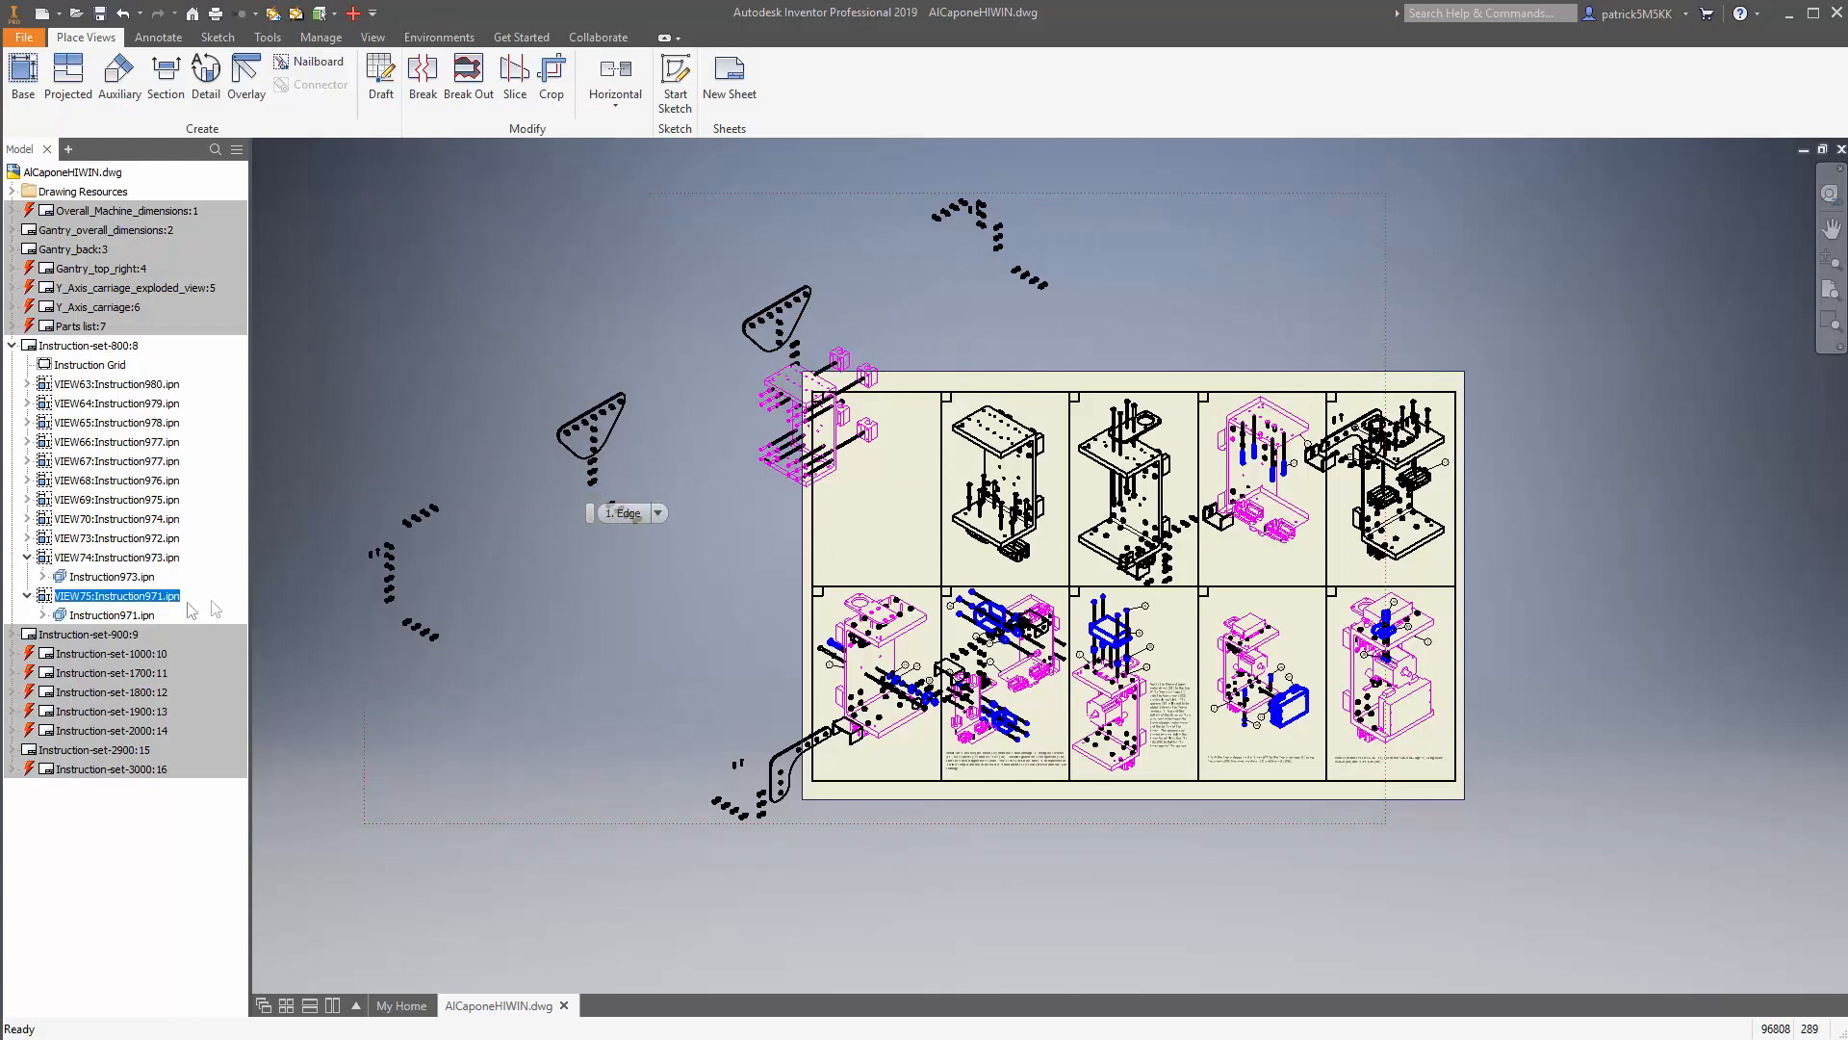
Step: Open the 971 presentation from VIEW75 and start editing its Explosion1 snapshot with the tree expanded
{"action": "right_click", "coordinate": [114, 595]}
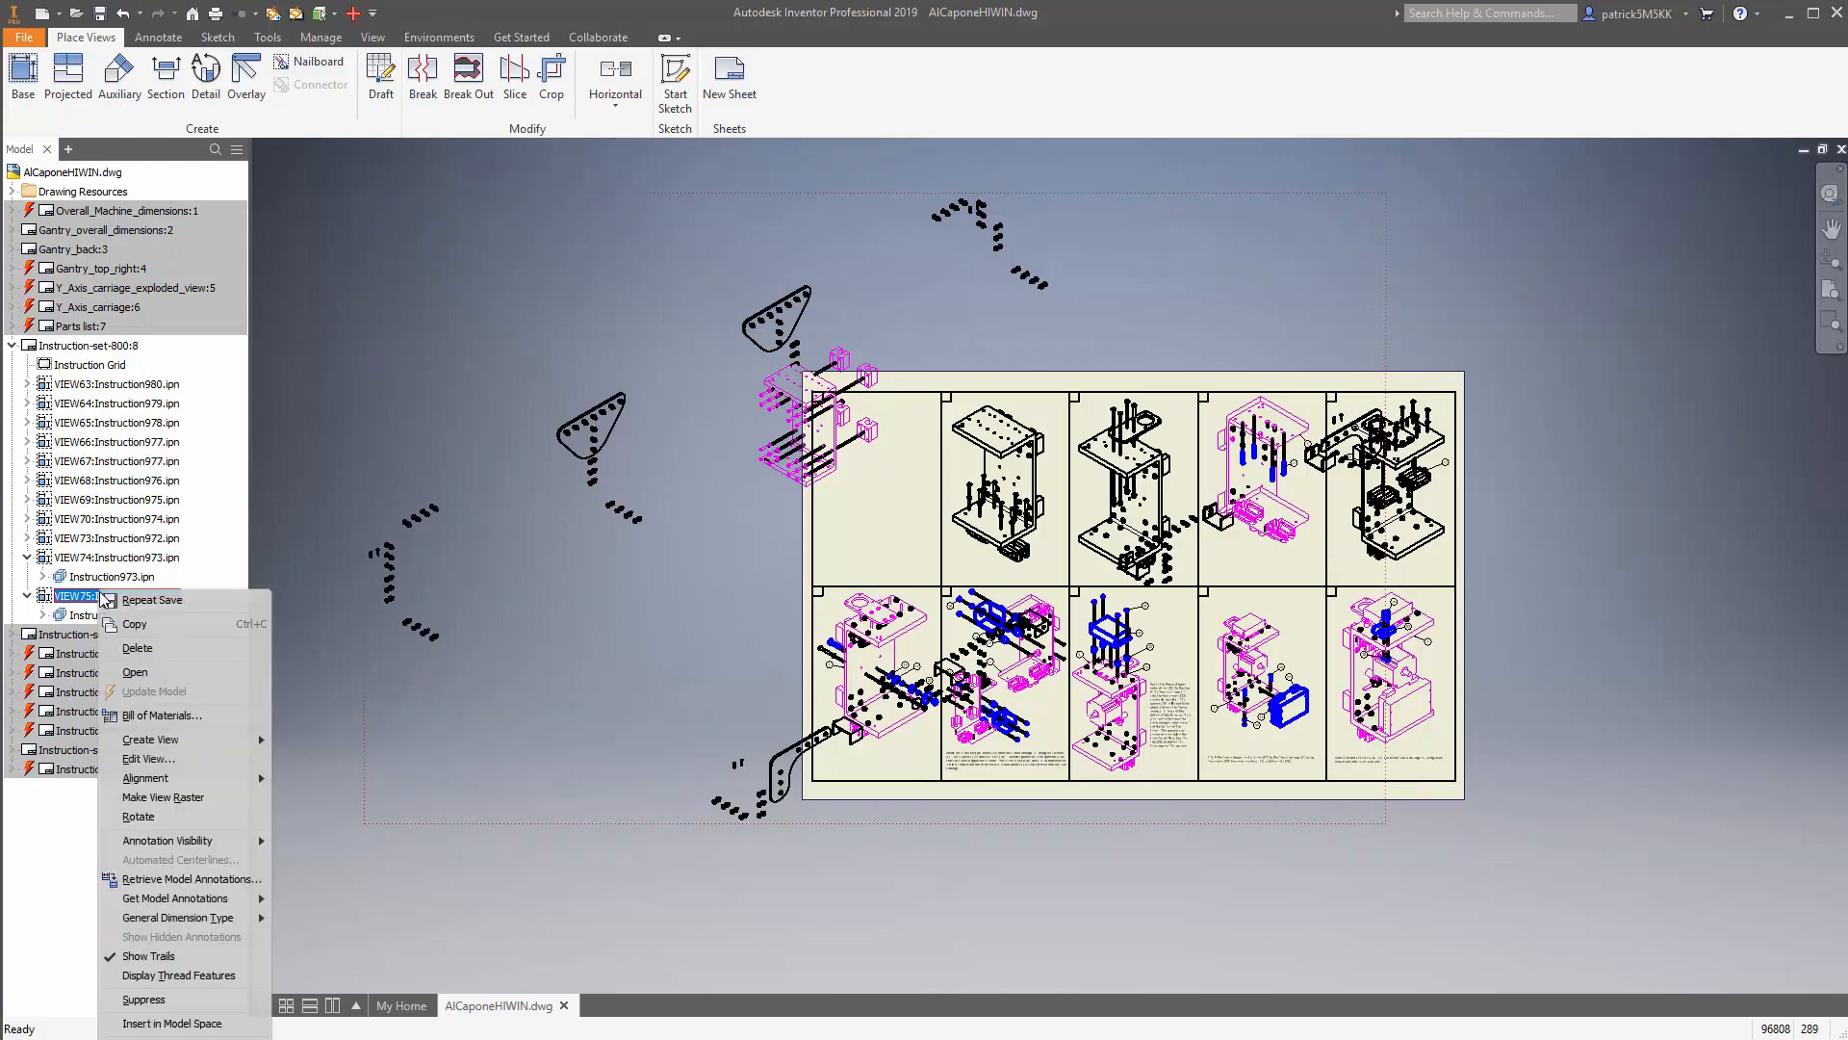
{"action": "mouse_move", "coordinate": [154, 672]}
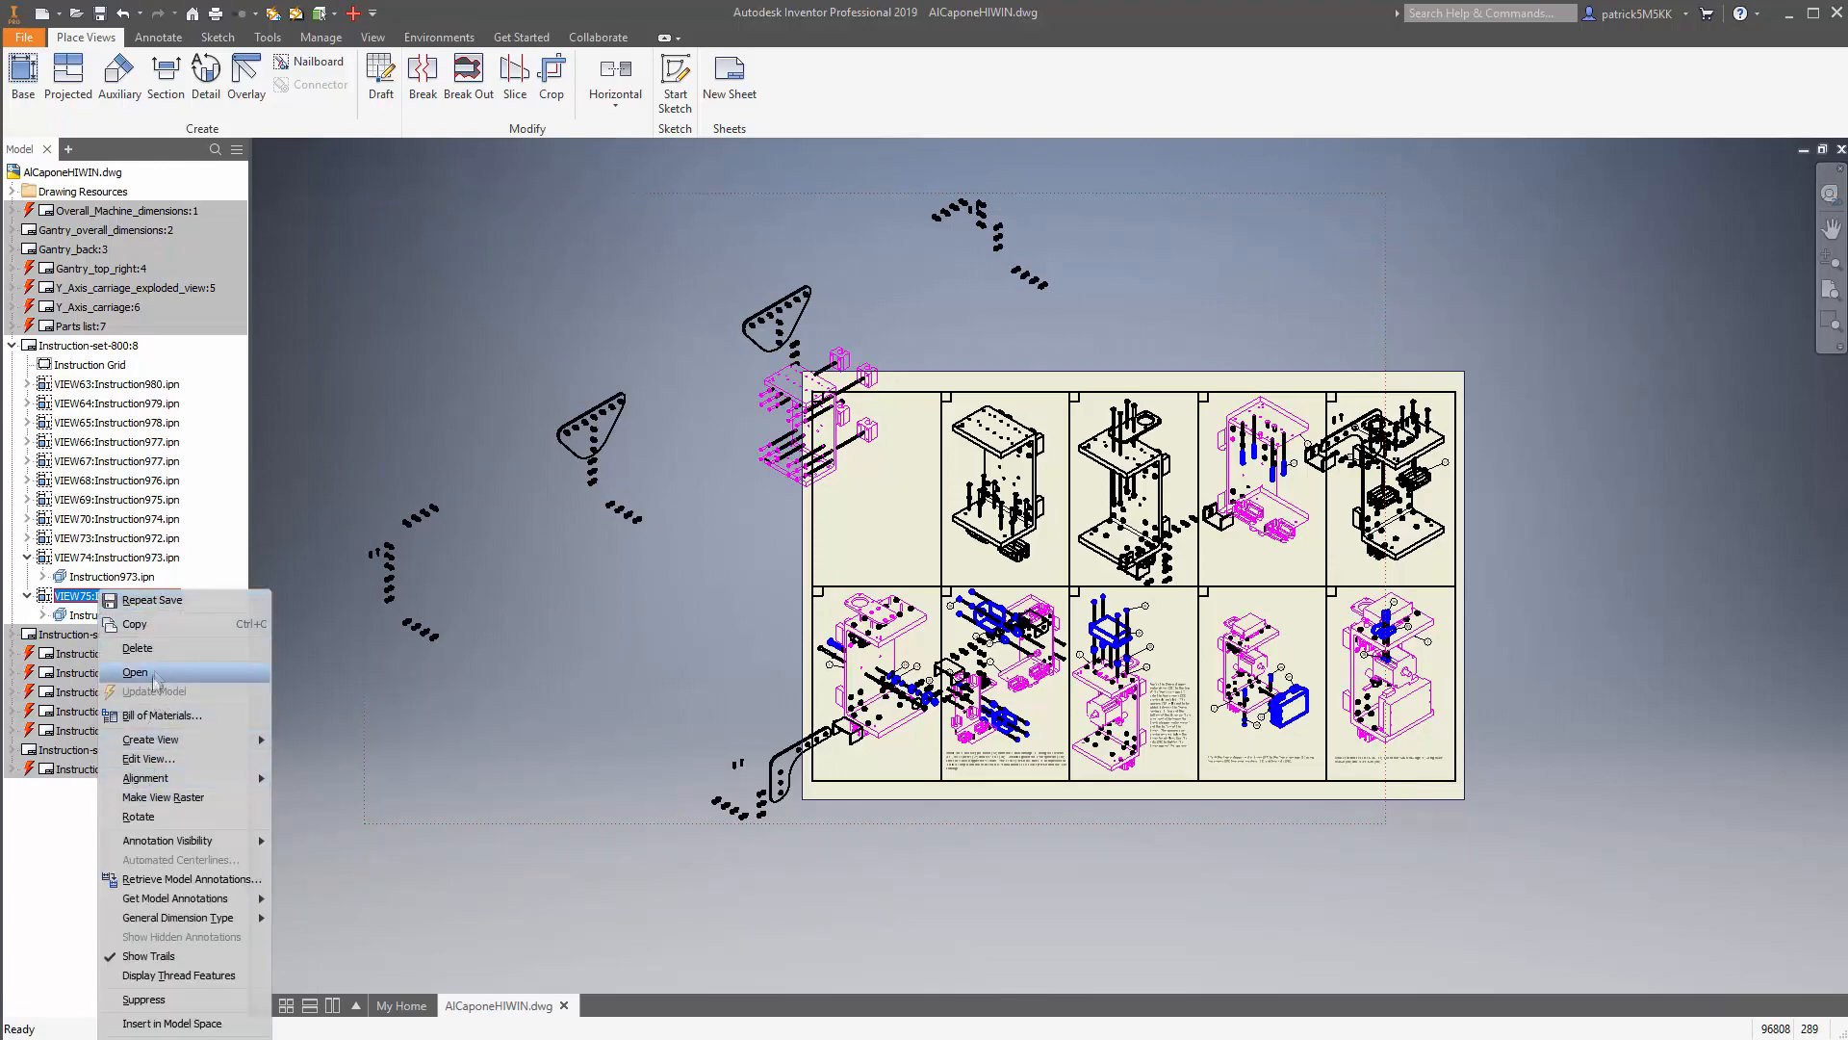
{"action": "left_click", "coordinate": [135, 671]}
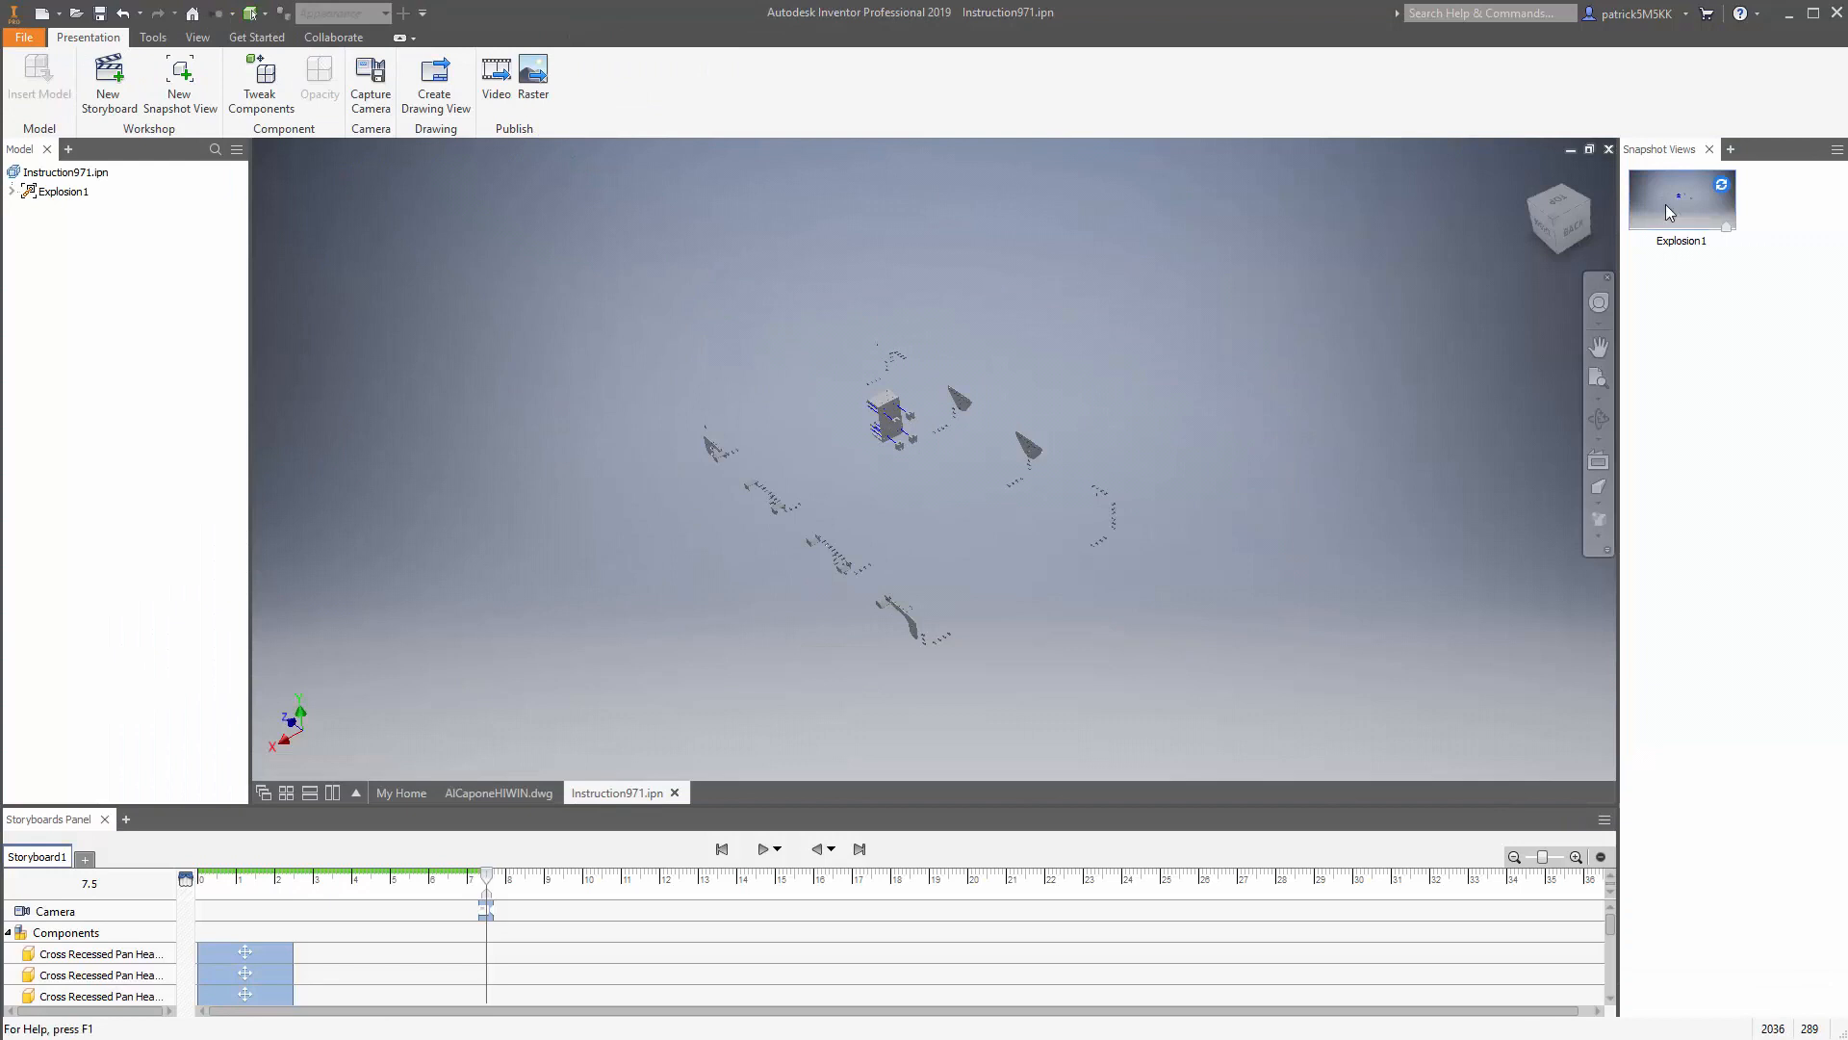
{"action": "right_click", "coordinate": [1679, 200]}
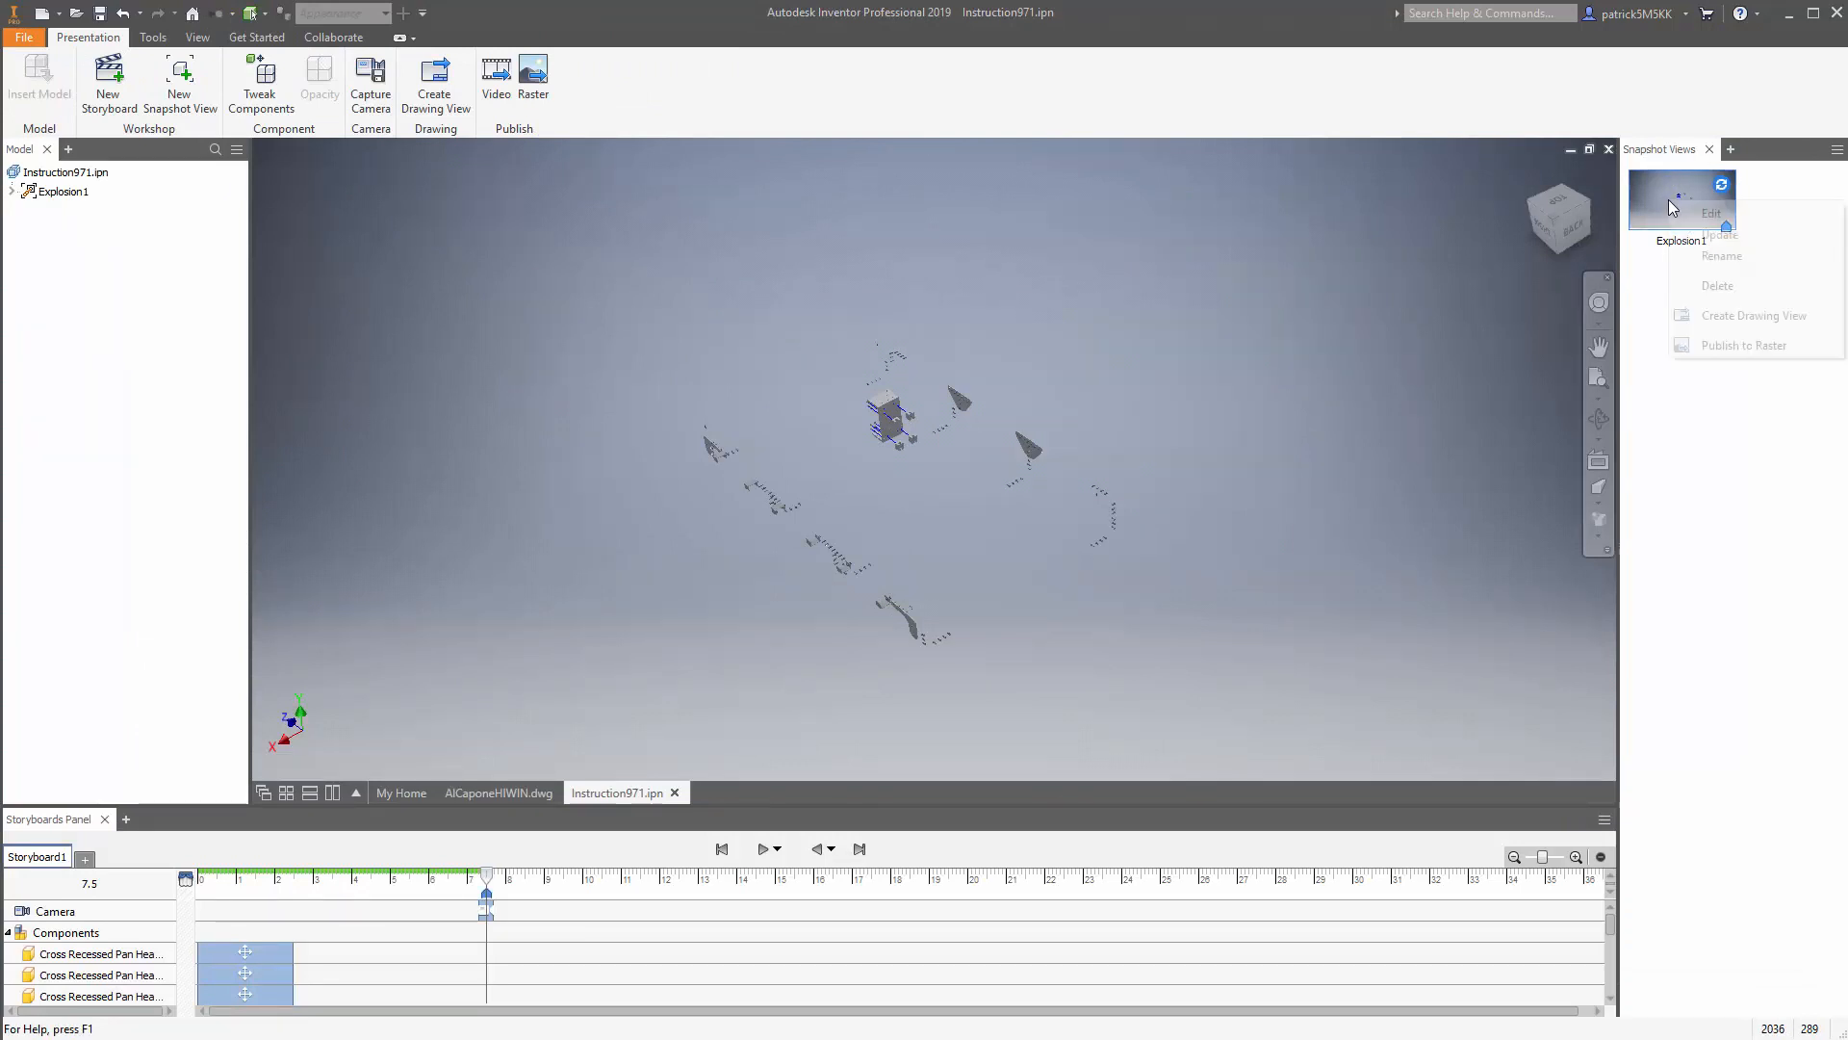
{"action": "left_click", "coordinate": [1709, 212]}
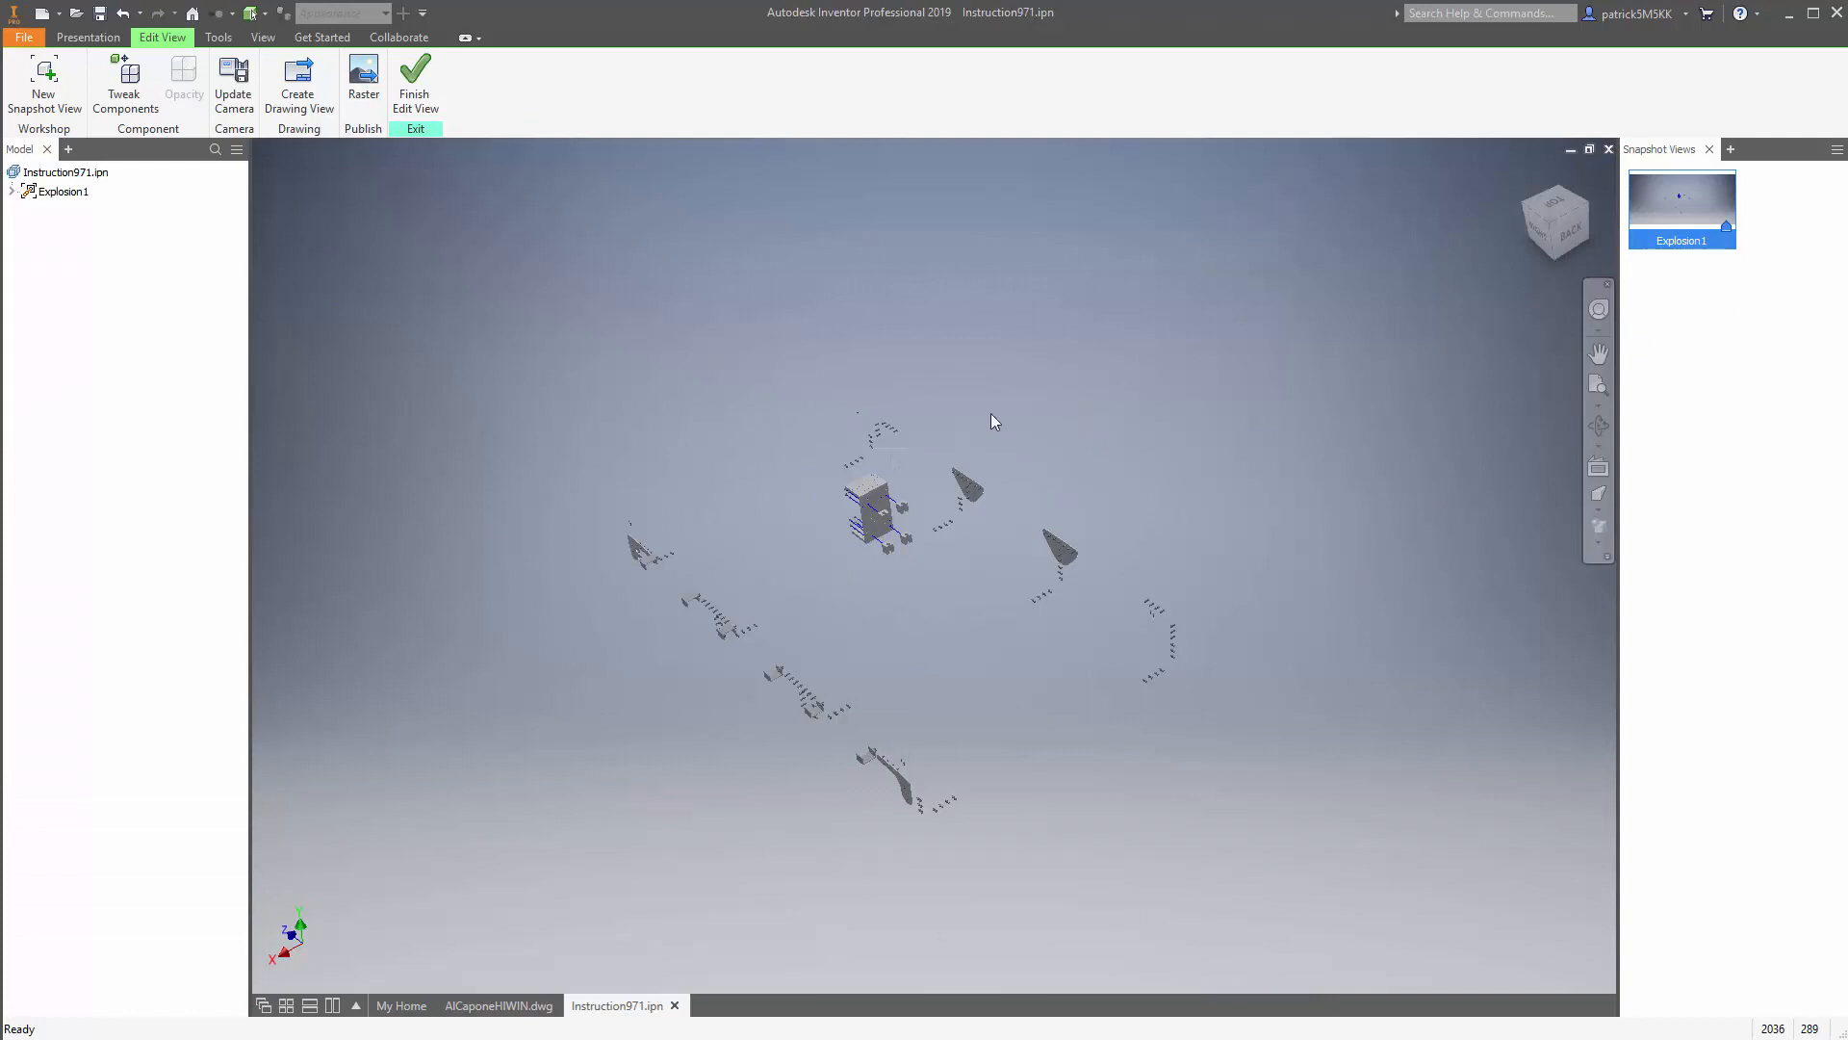
{"action": "mouse_move", "coordinate": [1041, 830]}
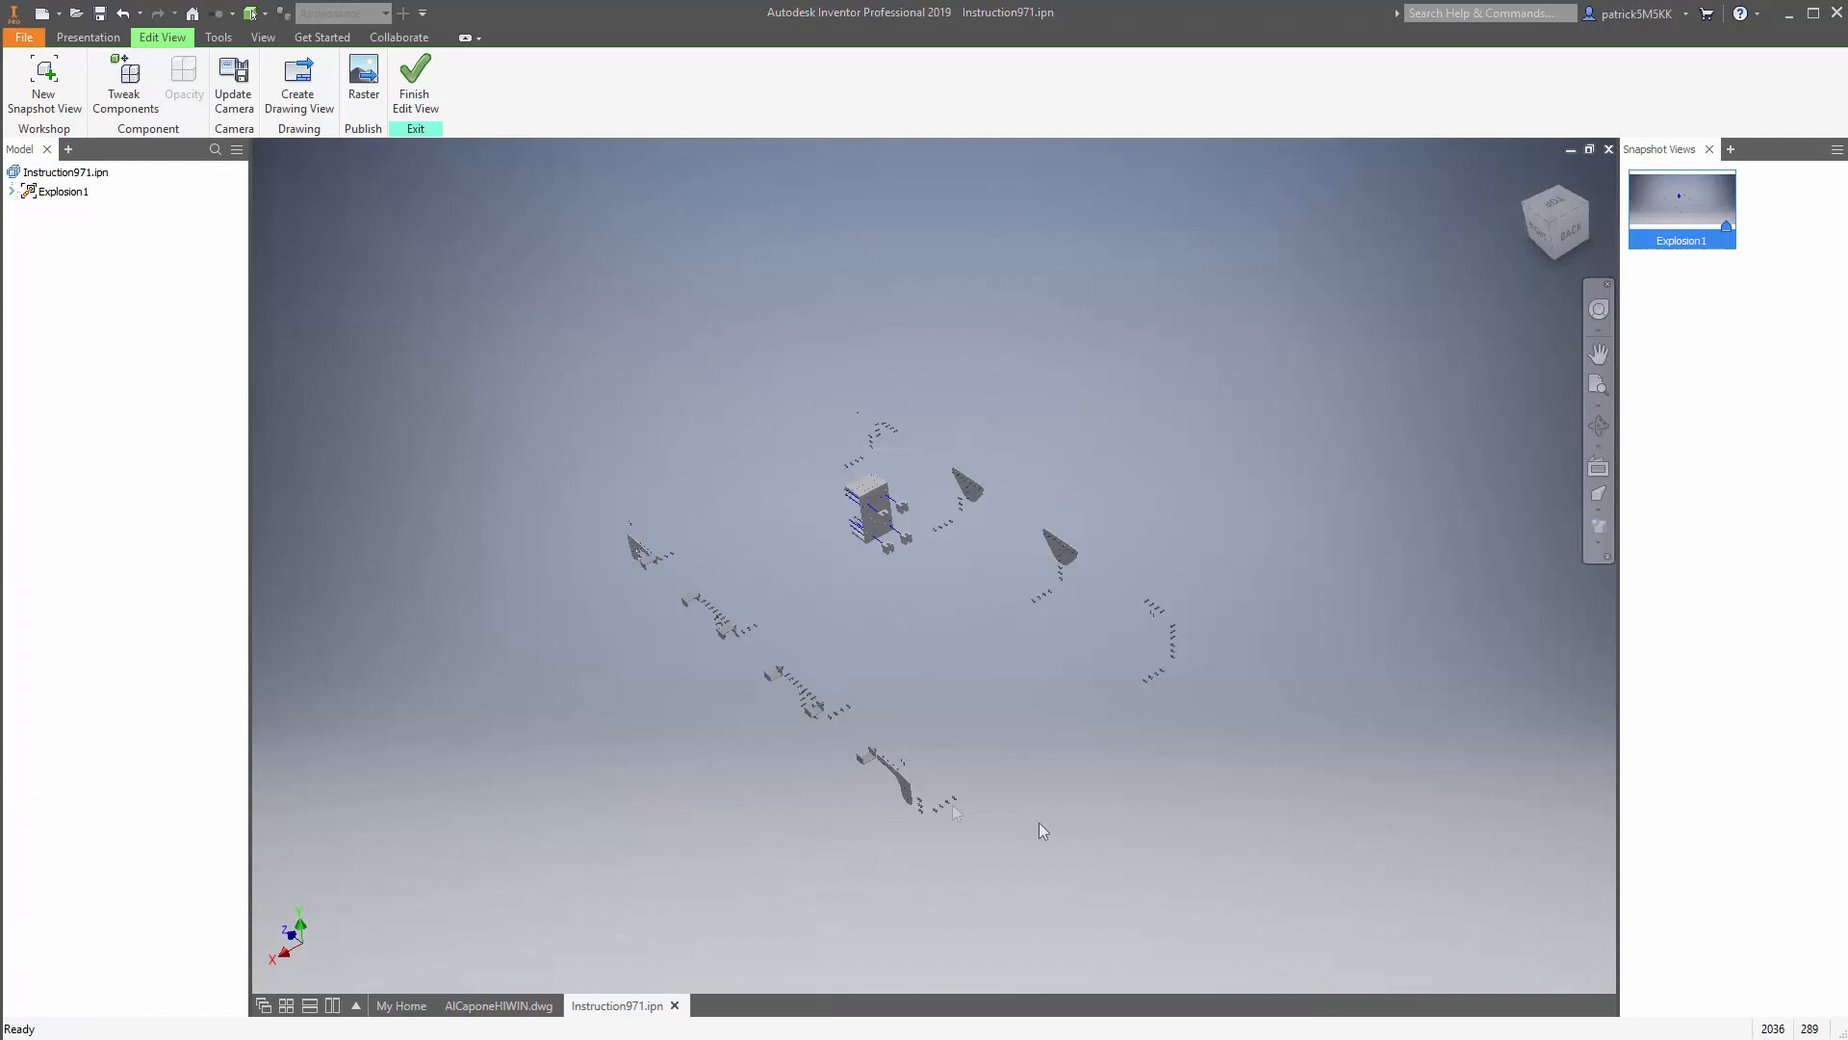
{"action": "left_click", "coordinate": [12, 191]}
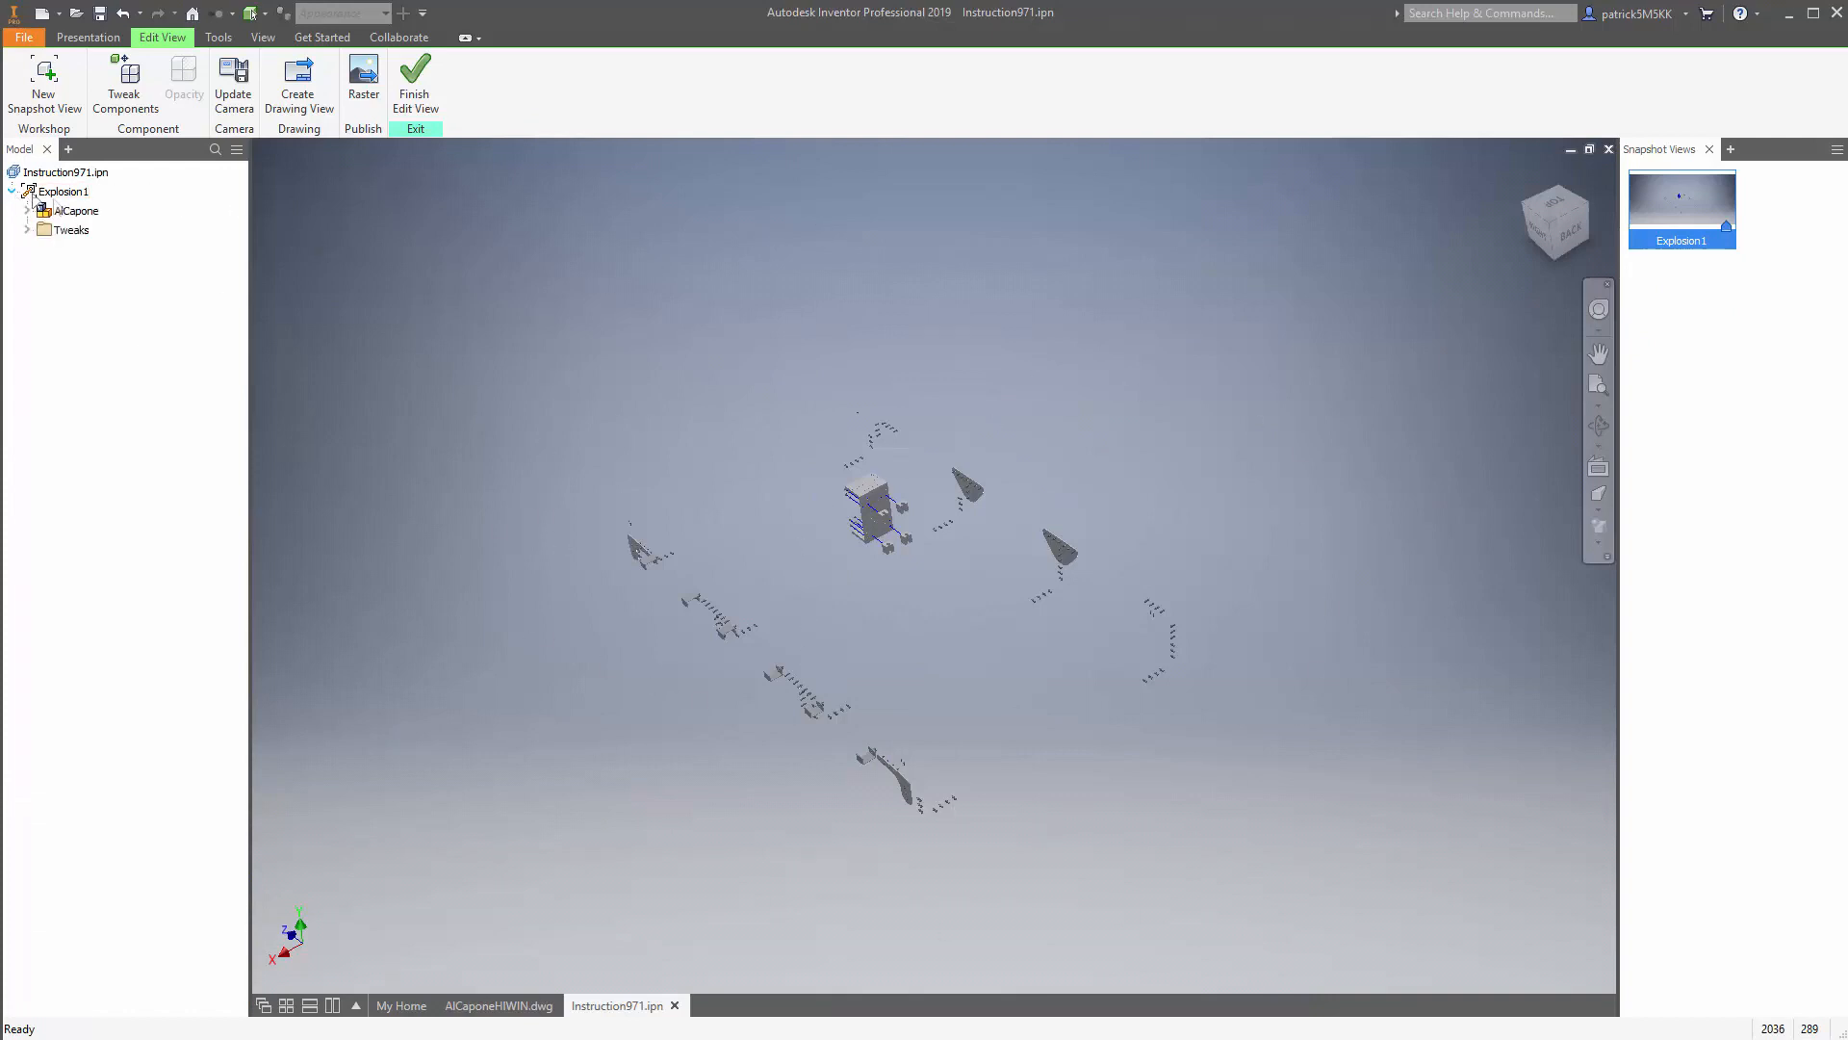
Step: Expand AlCapone and bring up Visibility options for the frame and rib subassemblies
{"action": "left_click", "coordinate": [27, 210]}
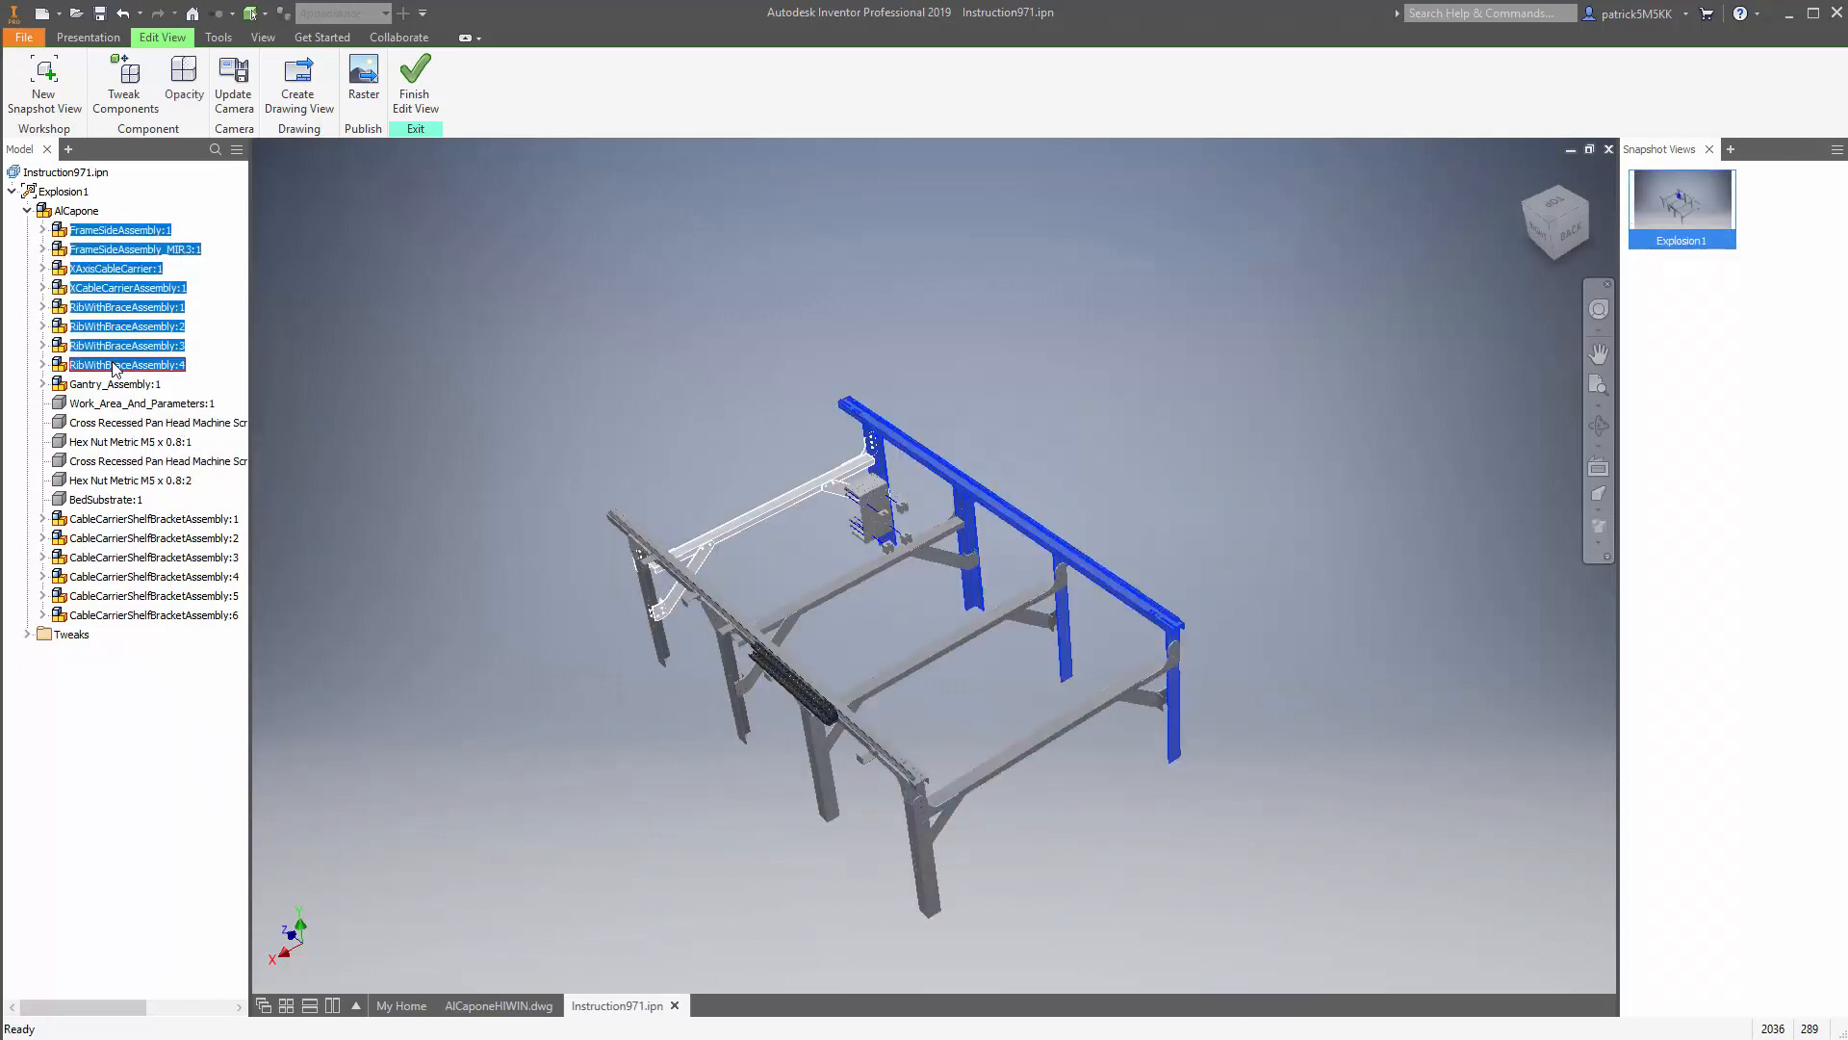
{"action": "right_click", "coordinate": [114, 385]}
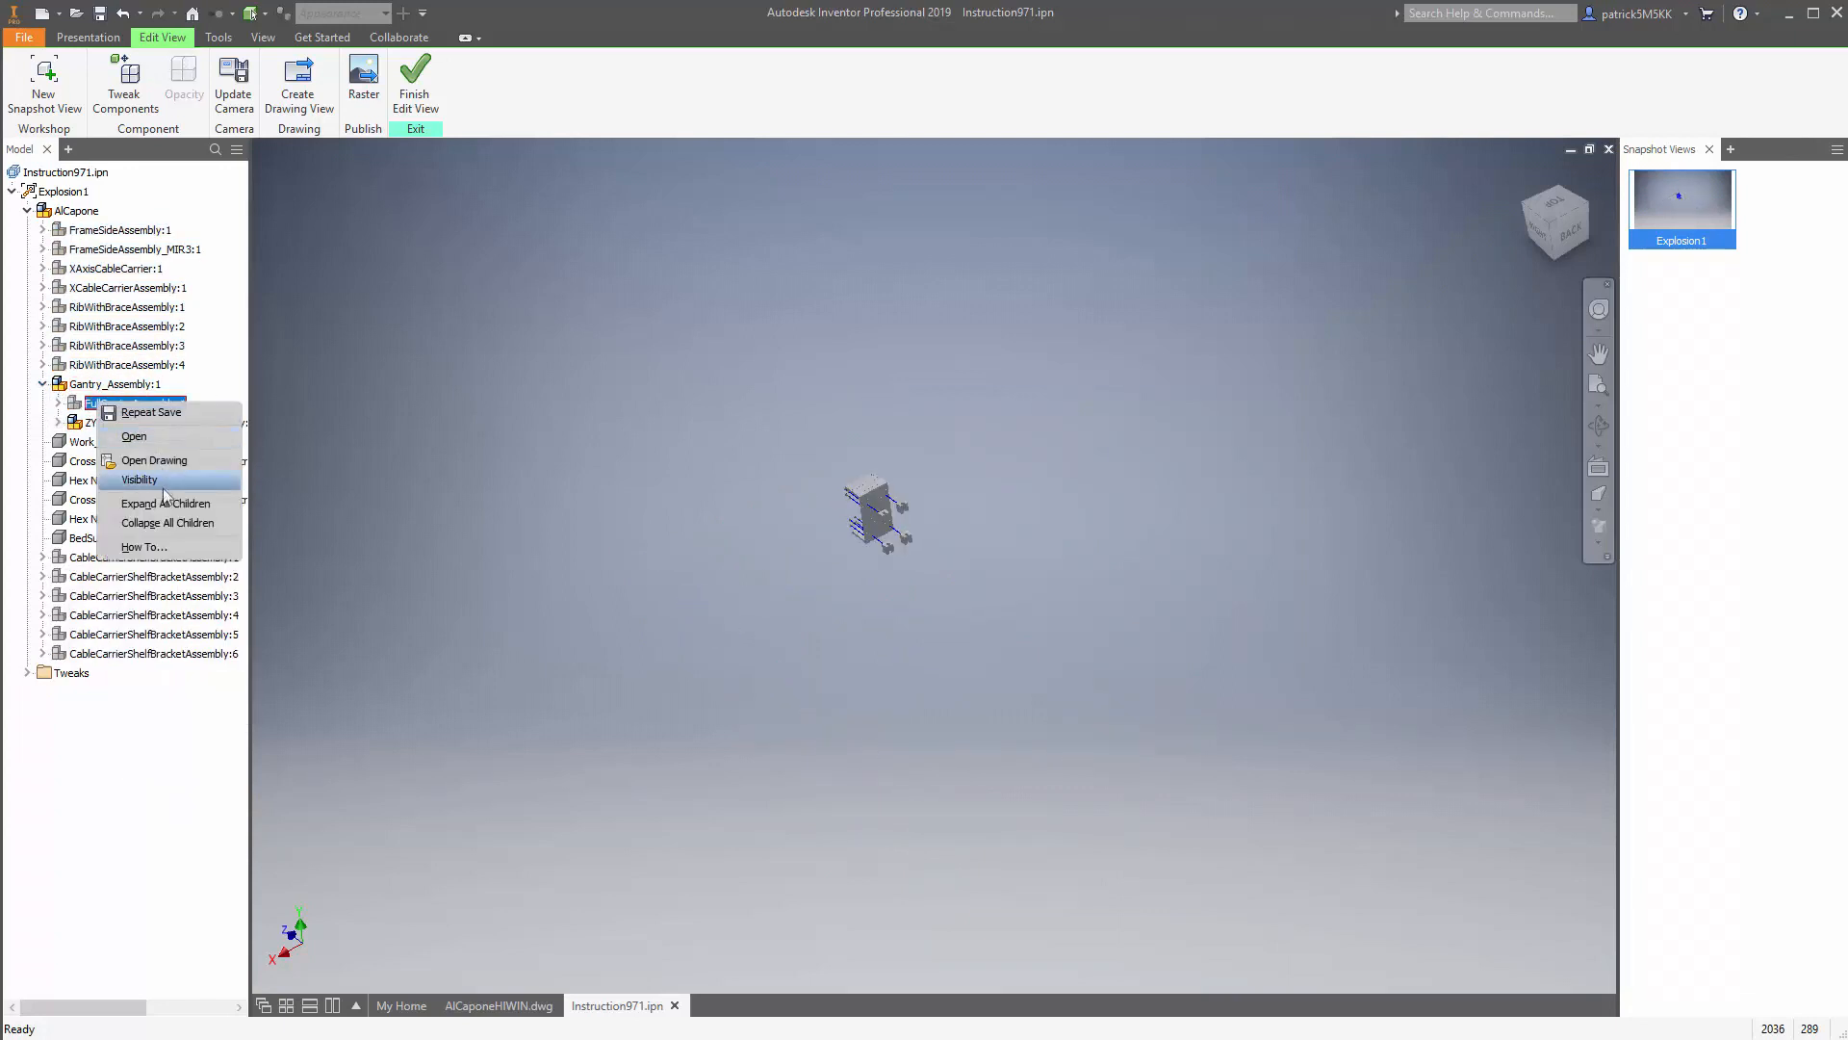